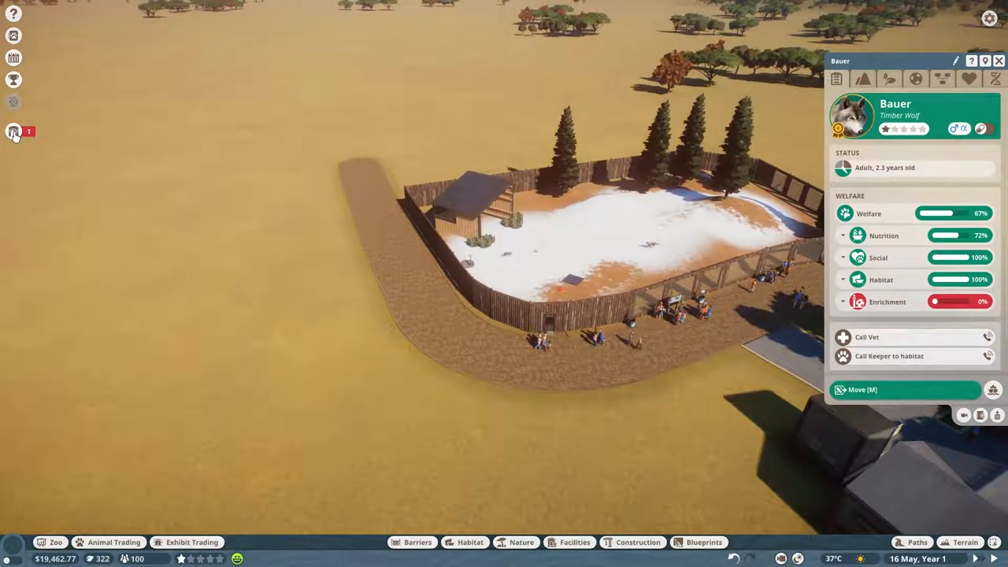
Step: Collect the completed Timber Wolf vet research from the sidebar notification
{"action": "left_click", "coordinate": [12, 132]}
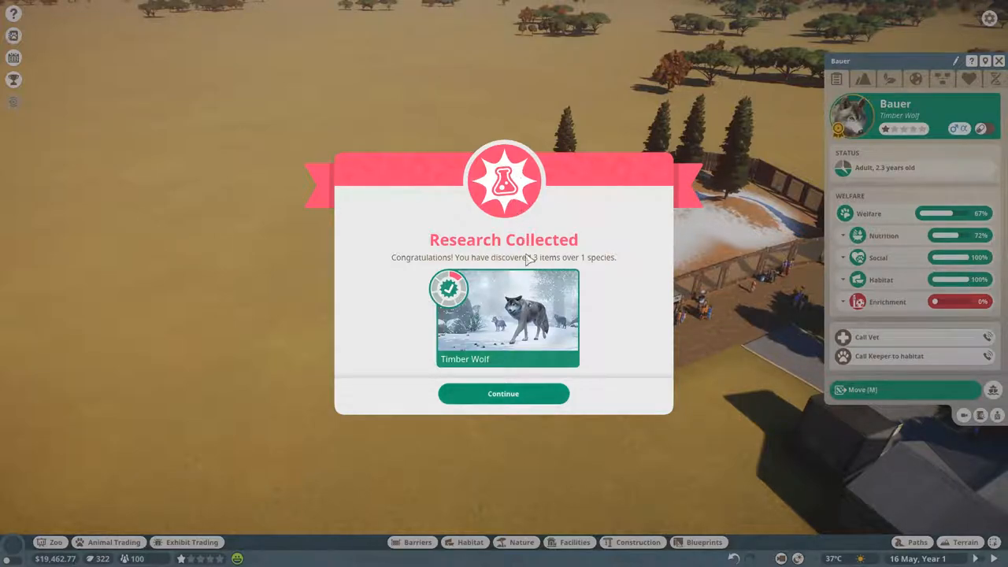
{"action": "mouse_move", "coordinate": [518, 356]}
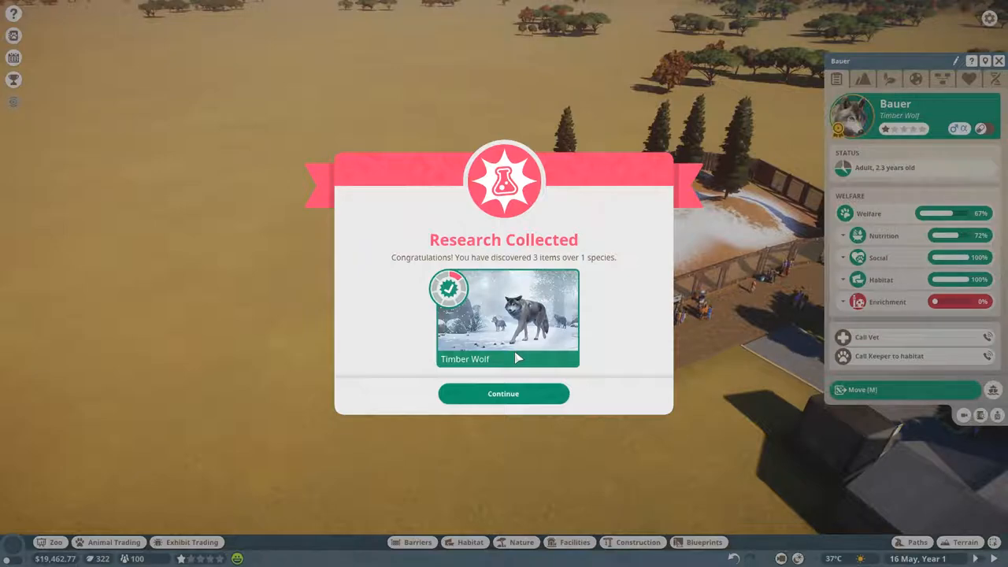
{"action": "mouse_move", "coordinate": [606, 330]}
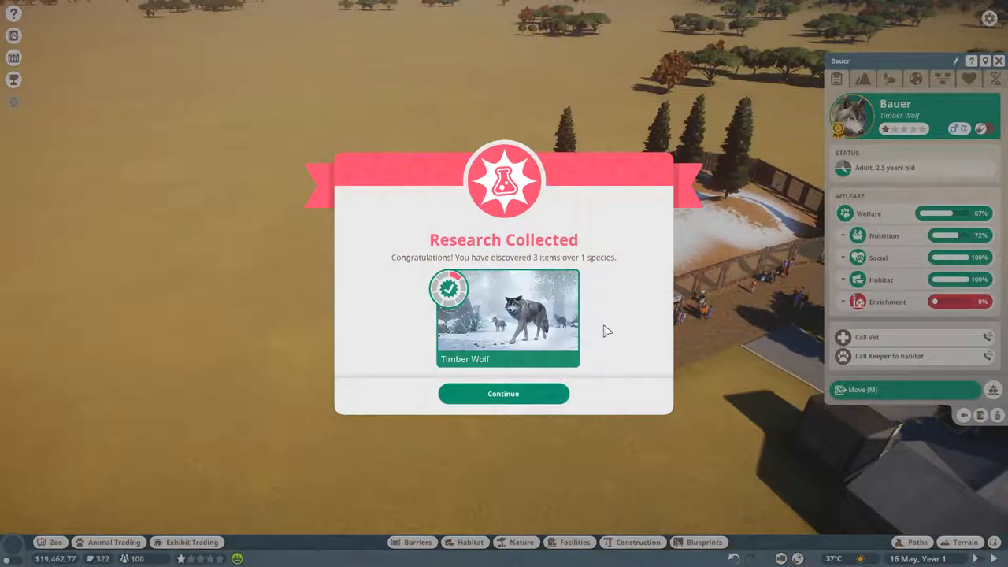
{"action": "mouse_move", "coordinate": [429, 337]}
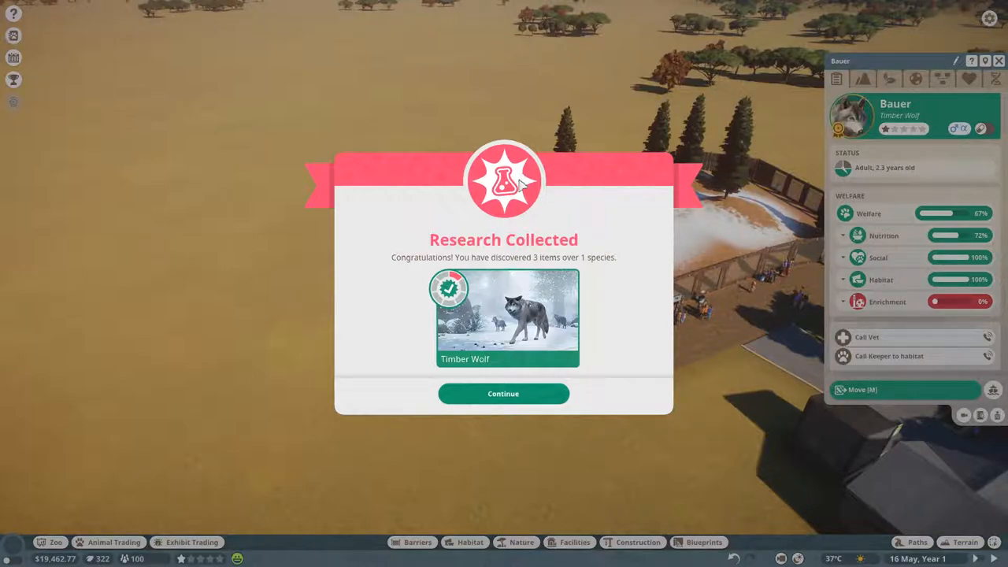
{"action": "mouse_move", "coordinate": [540, 397]}
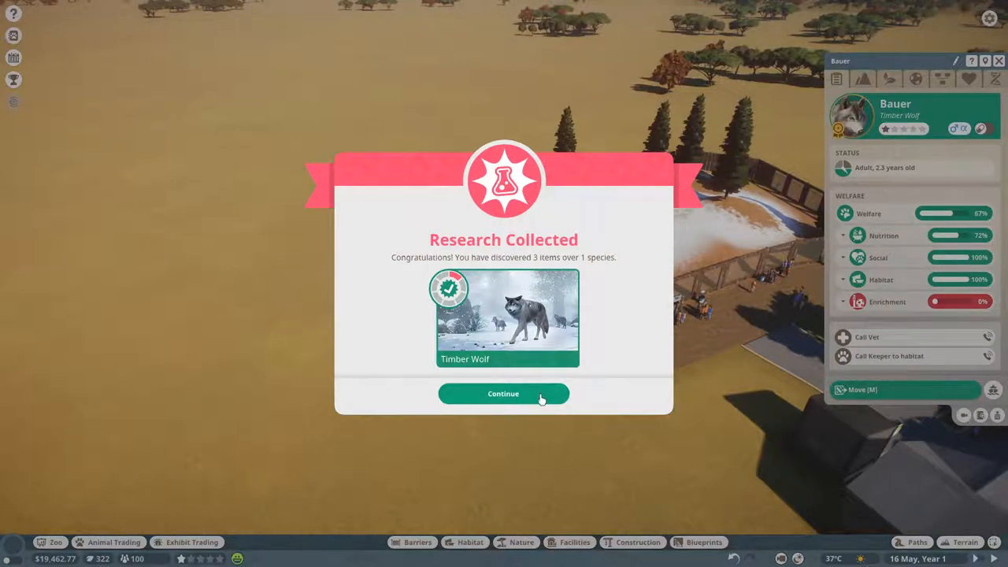
{"action": "mouse_move", "coordinate": [539, 189]}
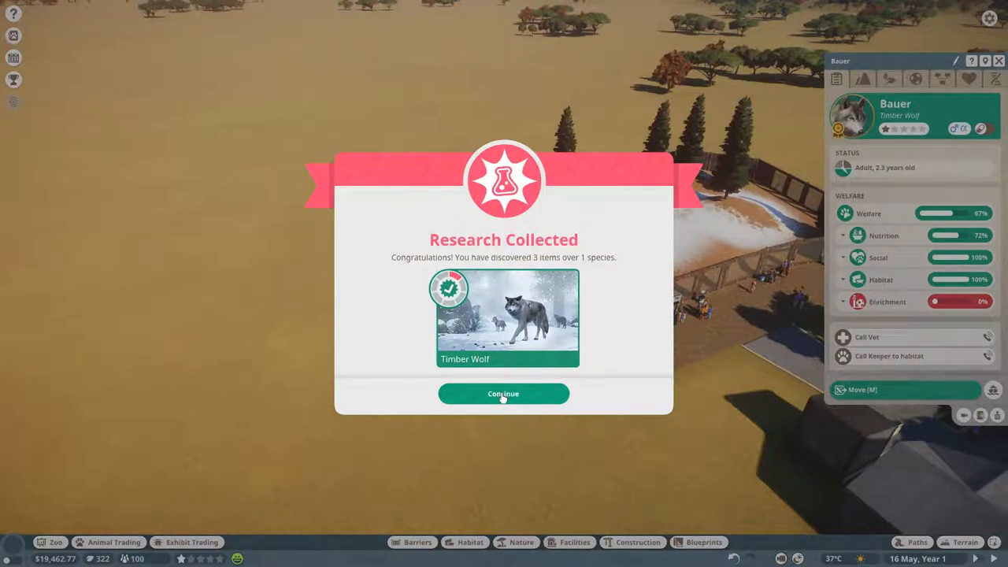
Step: Dismiss the summary, view Timber Wolf level 2 in Vet Research, then review Mechanic Research progress
{"action": "left_click", "coordinate": [504, 394]}
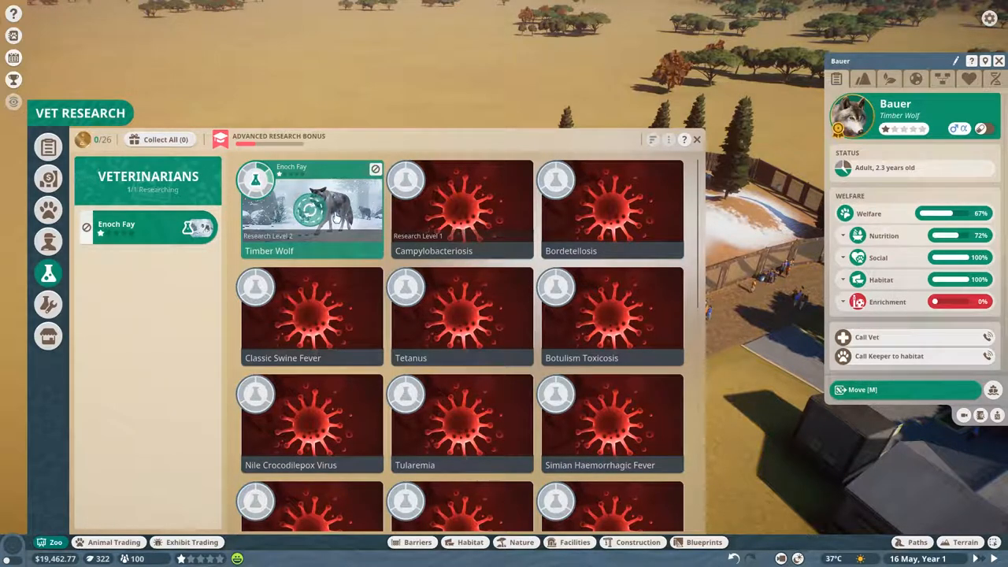
{"action": "mouse_move", "coordinate": [230, 197]}
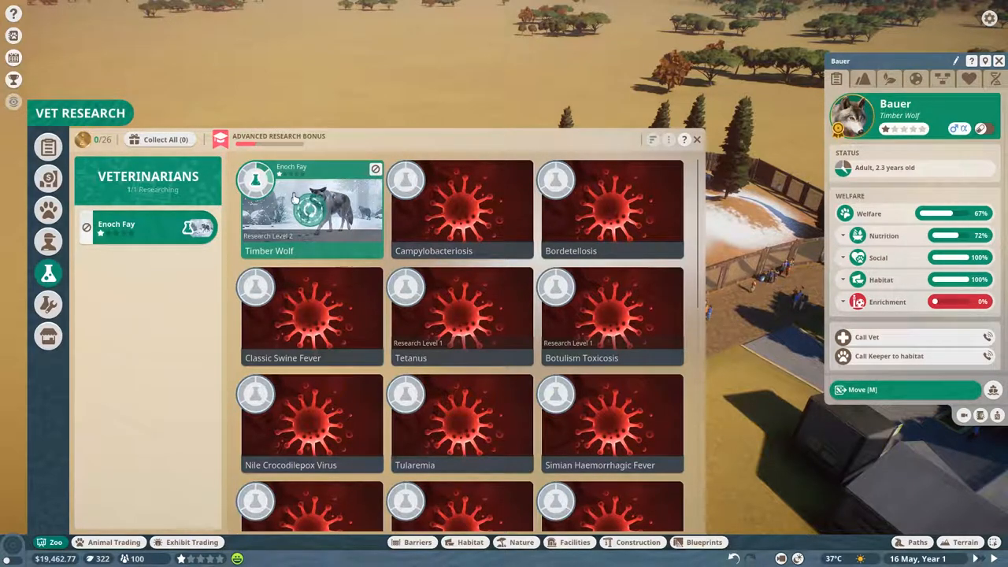
{"action": "mouse_move", "coordinate": [48, 304]}
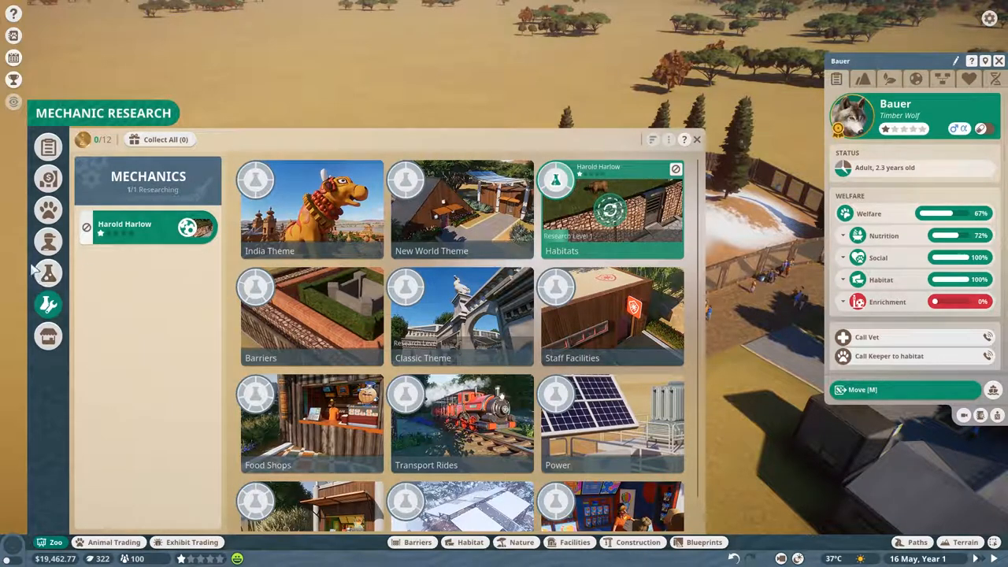
{"action": "left_click", "coordinate": [47, 272]}
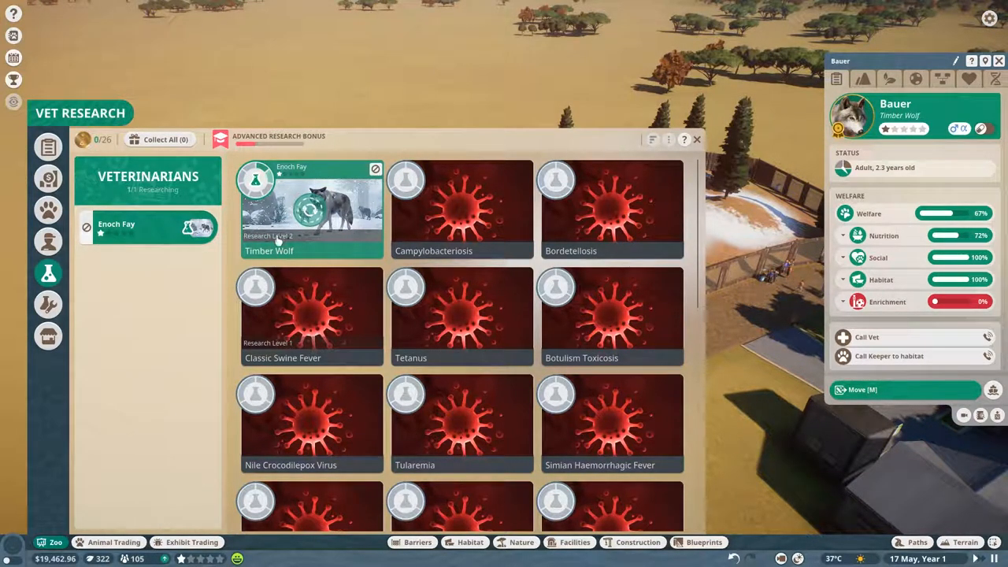
{"action": "left_click", "coordinate": [310, 208]}
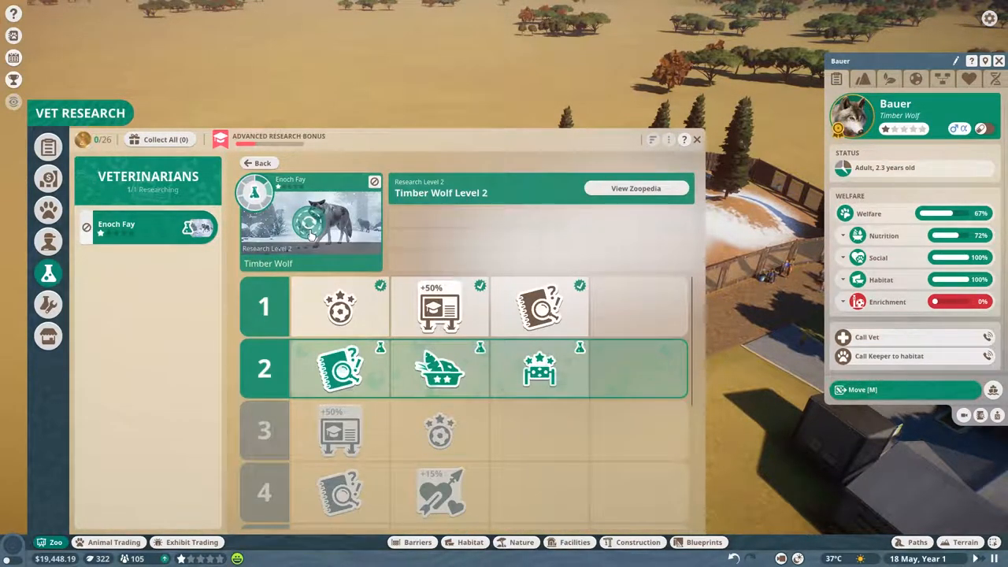
{"action": "left_click", "coordinate": [48, 304]}
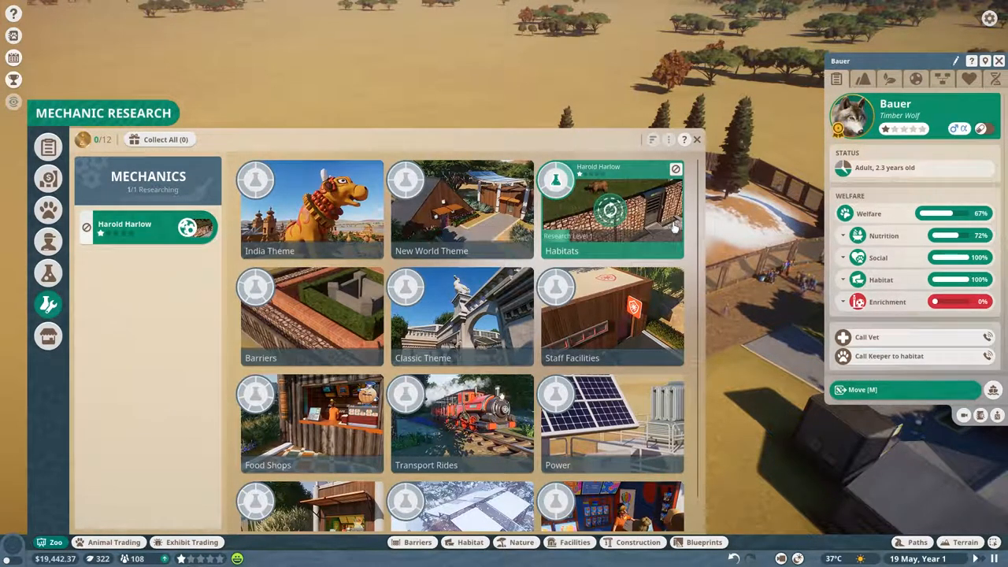
{"action": "left_click", "coordinate": [696, 139]}
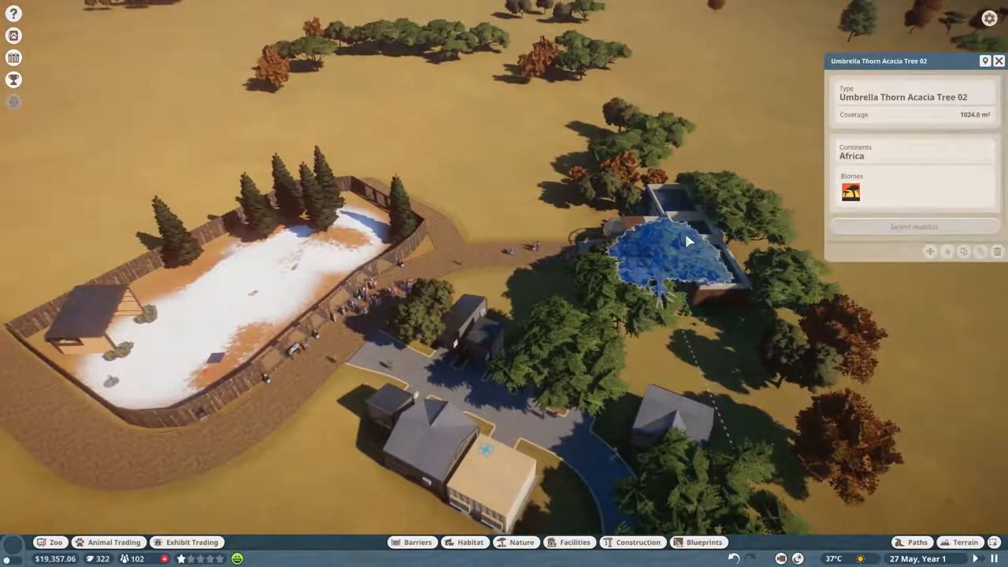
Step: Check a guest's thoughts, then raise the standard ticket to $5.00 and family child ticket to $4.00
{"action": "left_click", "coordinate": [684, 236]}
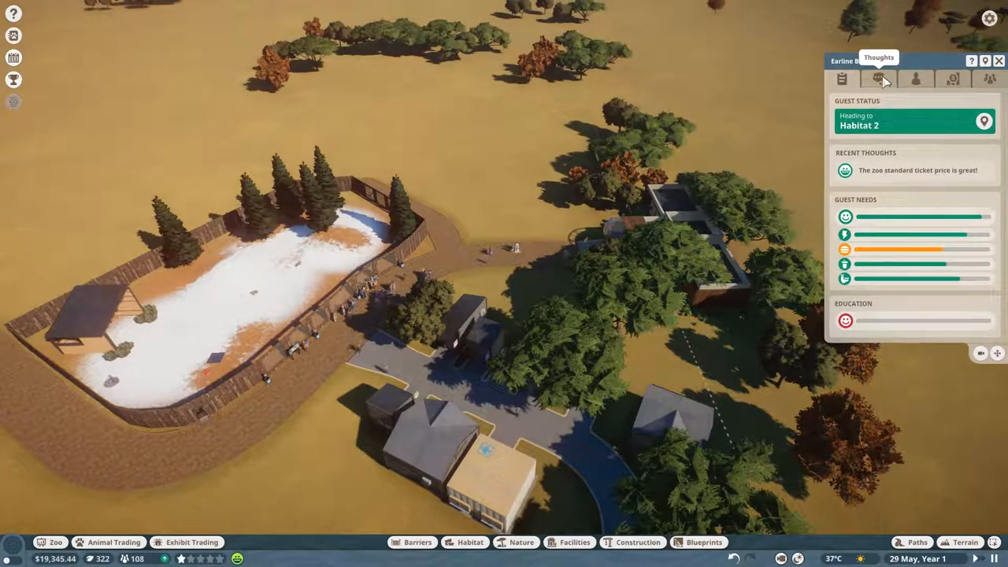
{"action": "left_click", "coordinate": [669, 260]}
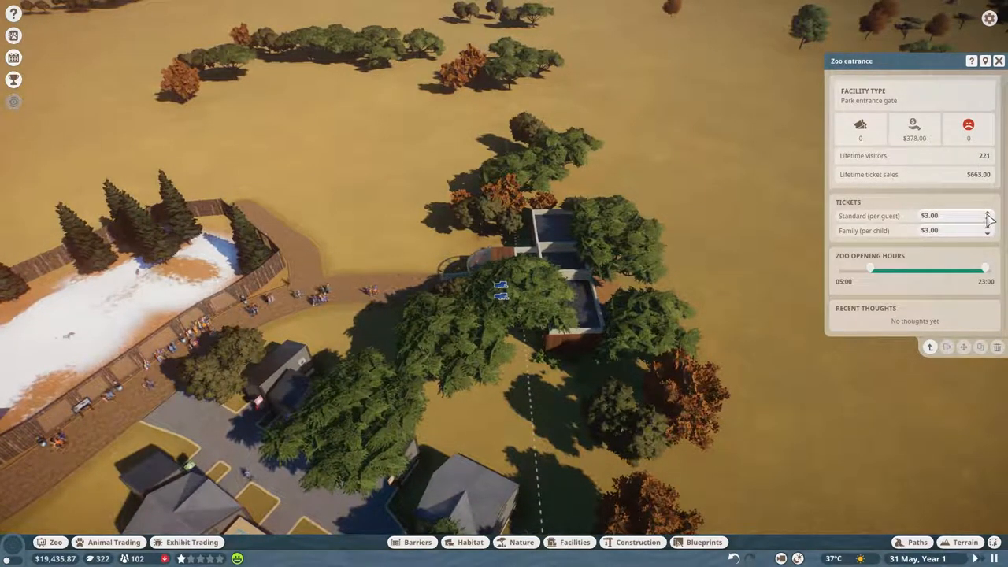
{"action": "left_click", "coordinate": [987, 212]}
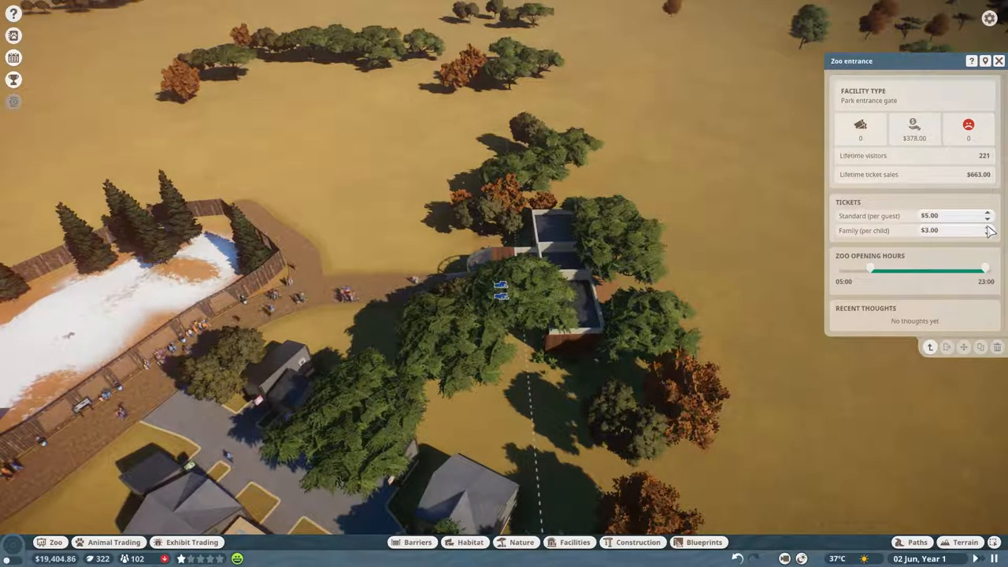
{"action": "left_click", "coordinate": [989, 227]}
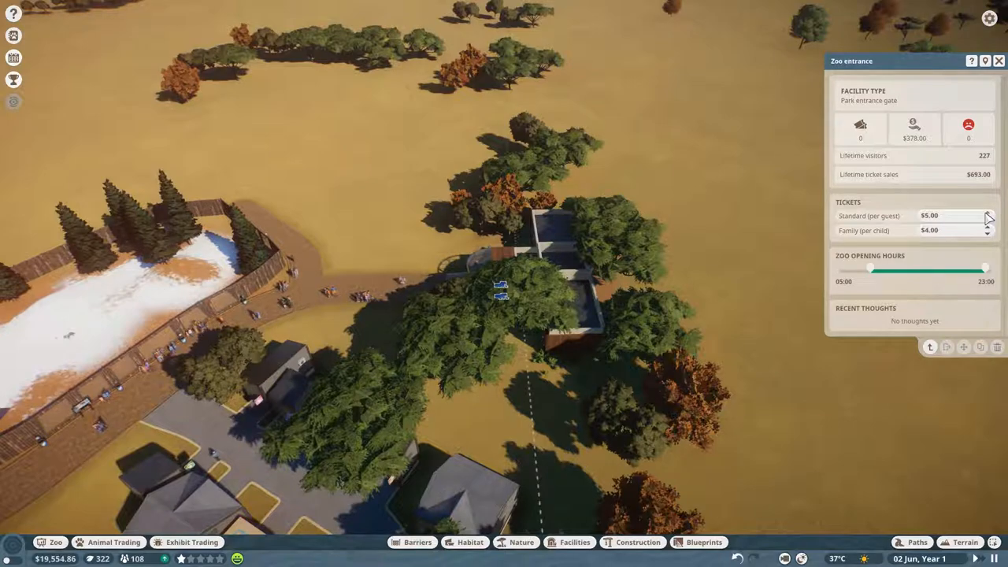
{"action": "left_click", "coordinate": [989, 212]}
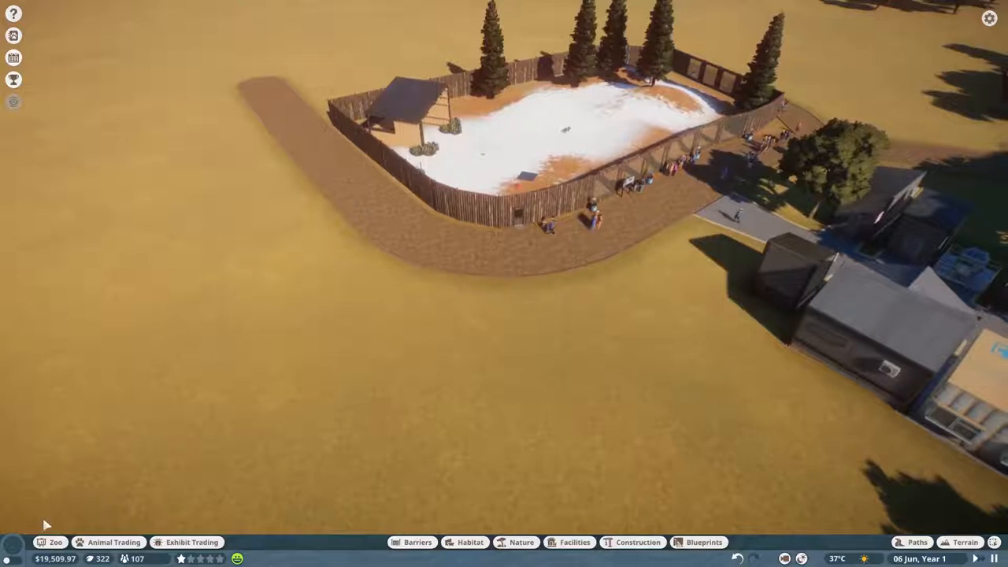
Step: Browse the Facilities, Construction, Habitat, Nature and Barriers catalogues, ending on the Facilities exhibit list
{"action": "left_click", "coordinate": [573, 542]}
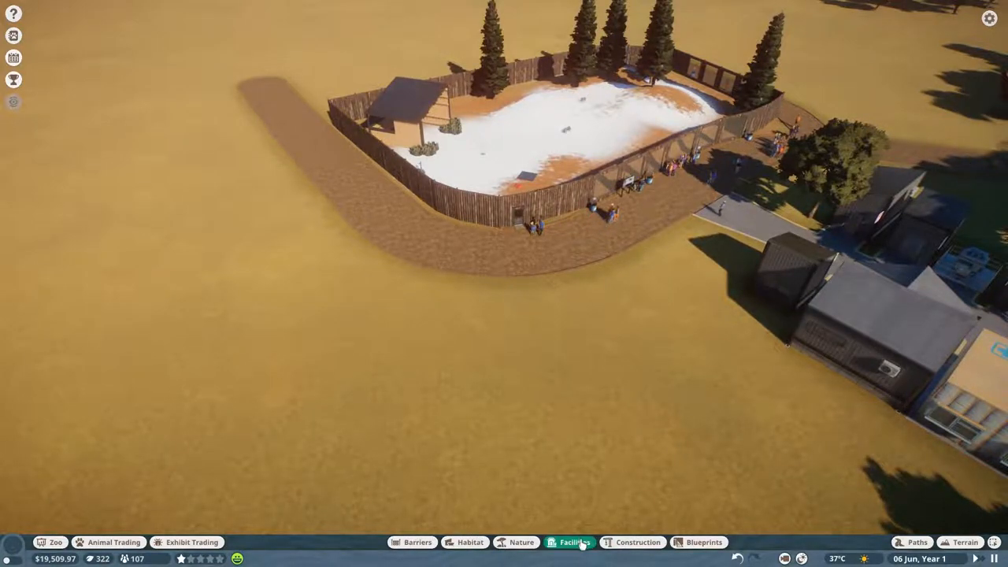
{"action": "left_click", "coordinate": [637, 542]}
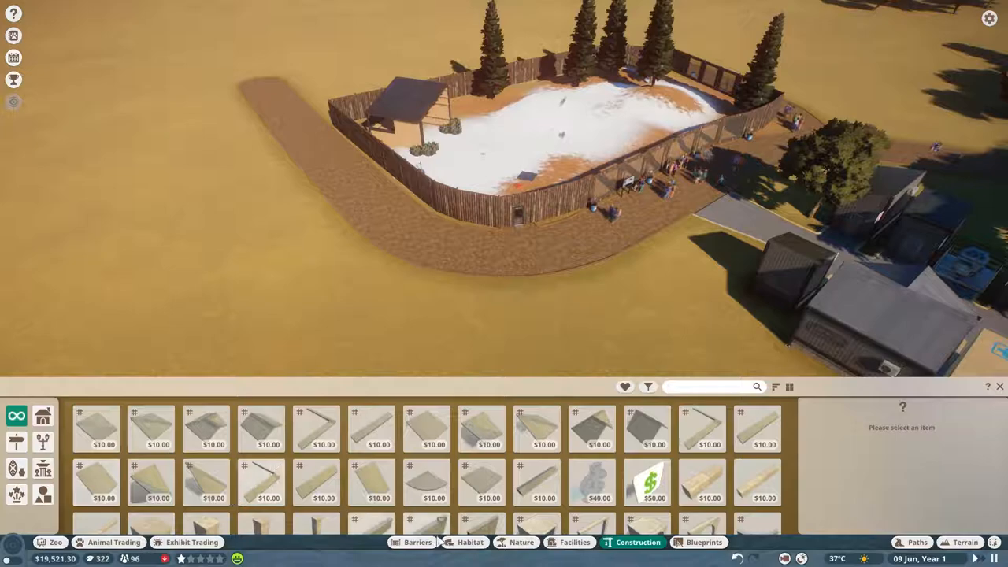
{"action": "left_click", "coordinate": [574, 542]}
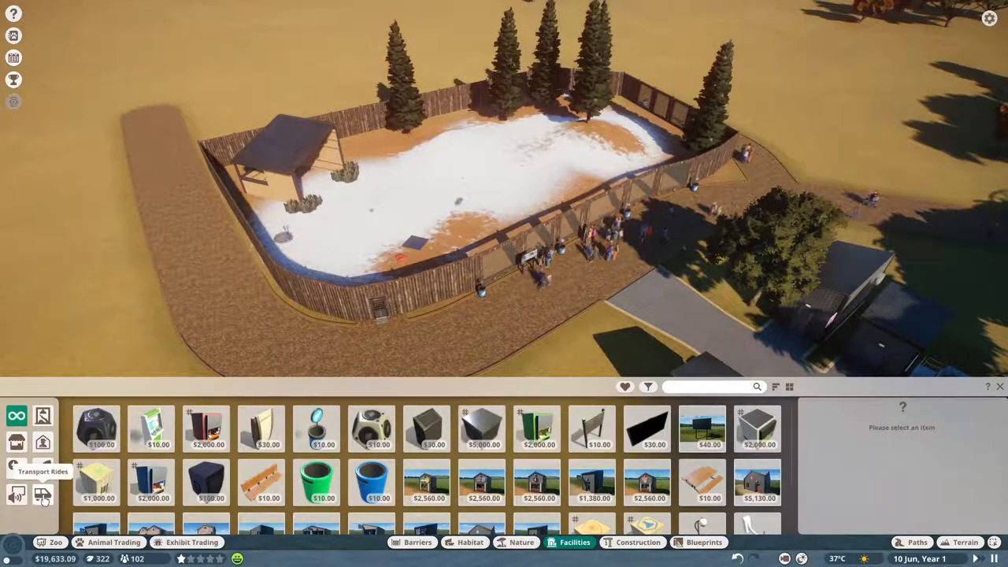
{"action": "left_click", "coordinate": [470, 542]}
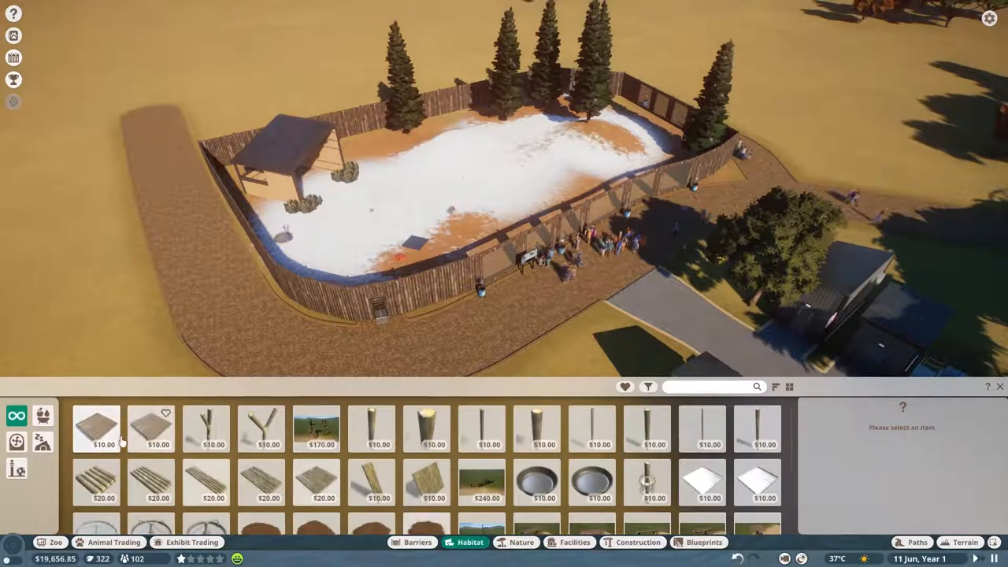
{"action": "mouse_move", "coordinate": [15, 469]}
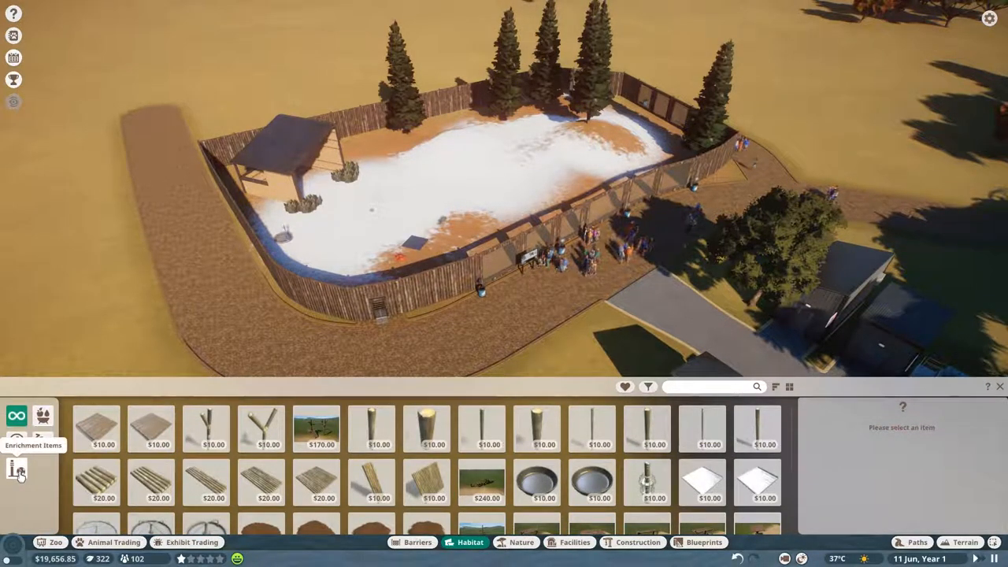
{"action": "left_click", "coordinate": [521, 541]}
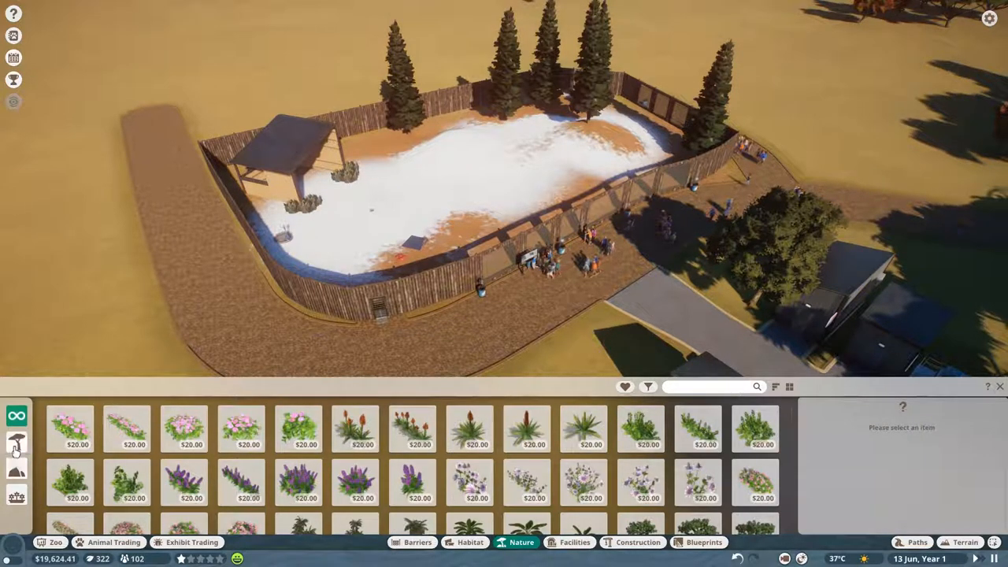
{"action": "left_click", "coordinate": [416, 542]}
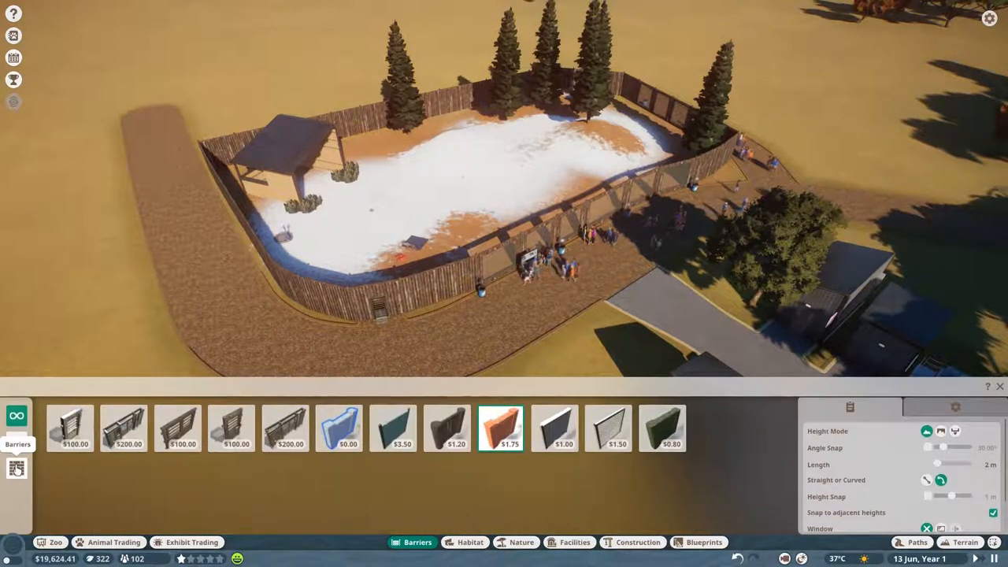
{"action": "left_click", "coordinate": [638, 542]}
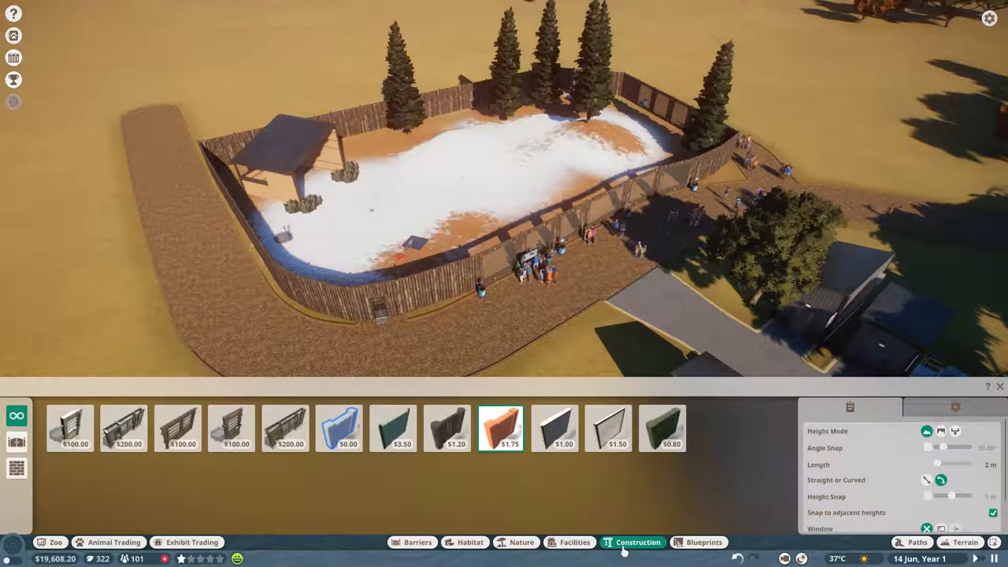
{"action": "left_click", "coordinate": [573, 541]}
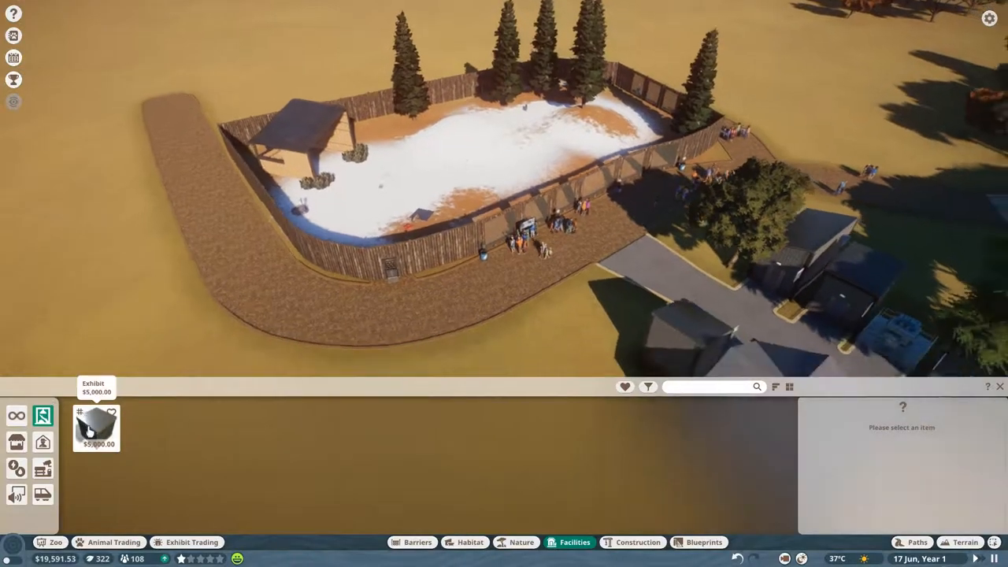
Step: Place the $5,000 exhibit box beside the path next to the wolf habitat fence
{"action": "left_click", "coordinate": [96, 428]}
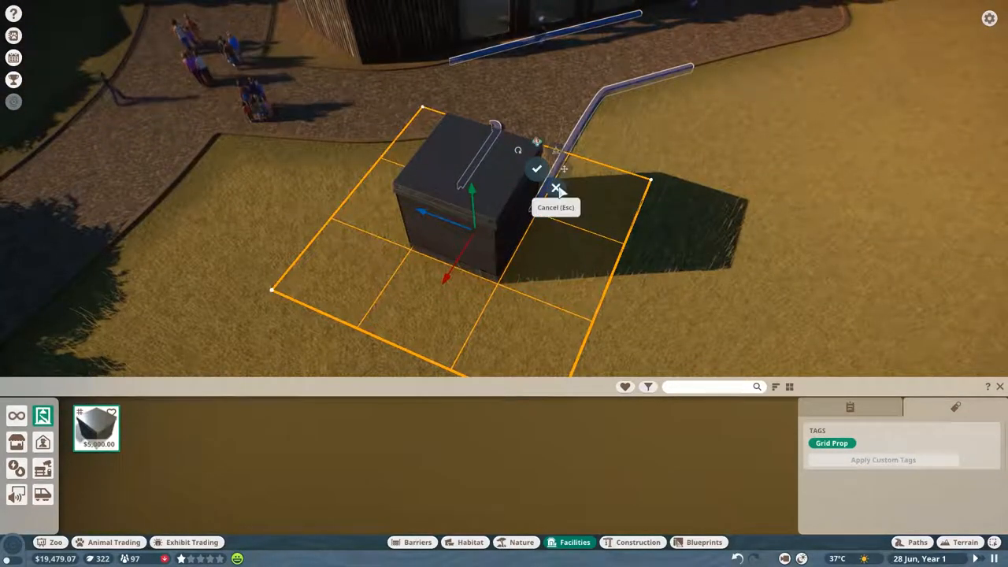
{"action": "left_click", "coordinate": [535, 169]}
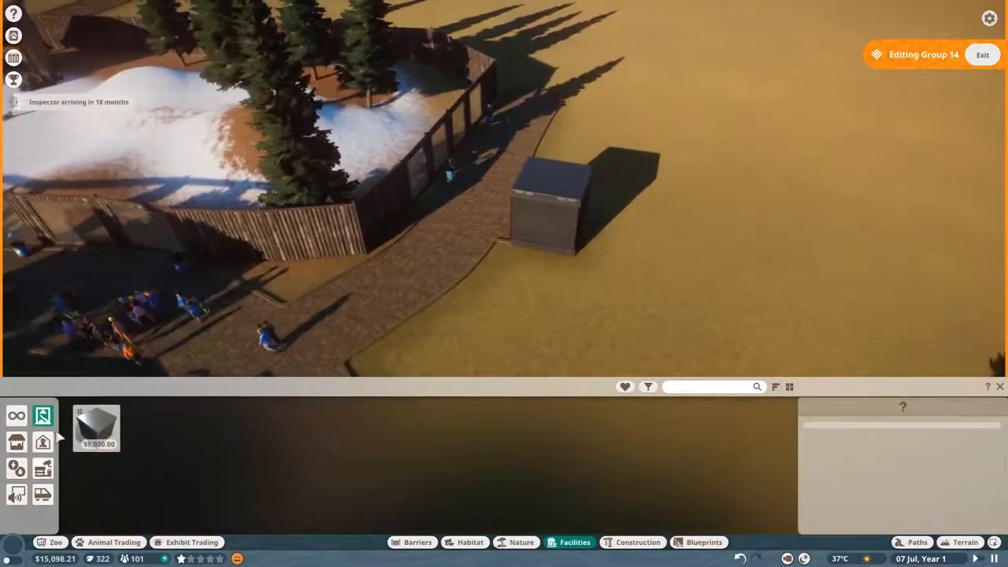
Step: Place curved 4m stone wall pieces around the exhibit box, leaving the front open
{"action": "left_click", "coordinate": [470, 542]}
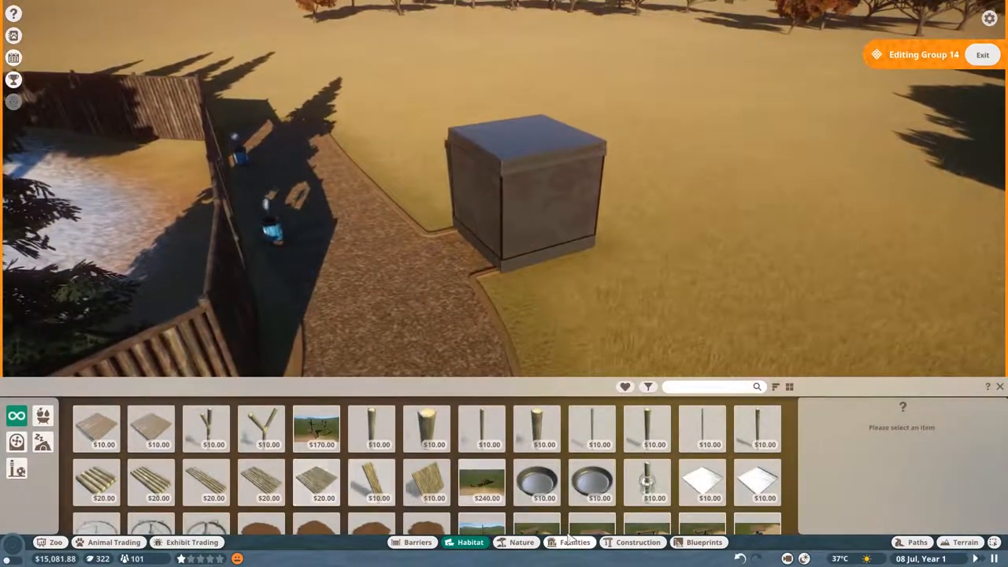
{"action": "left_click", "coordinate": [637, 541]}
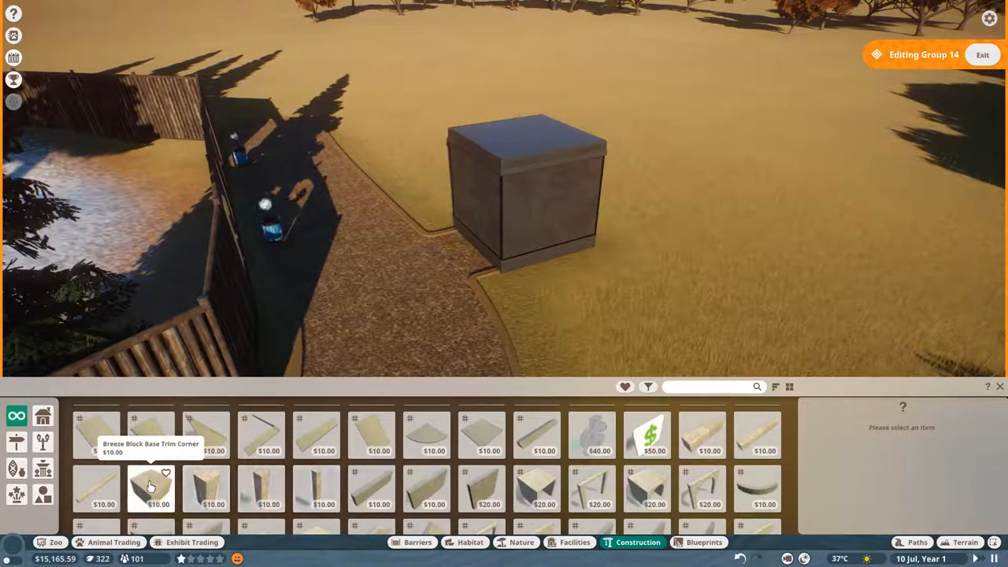
{"action": "left_click", "coordinate": [151, 488]}
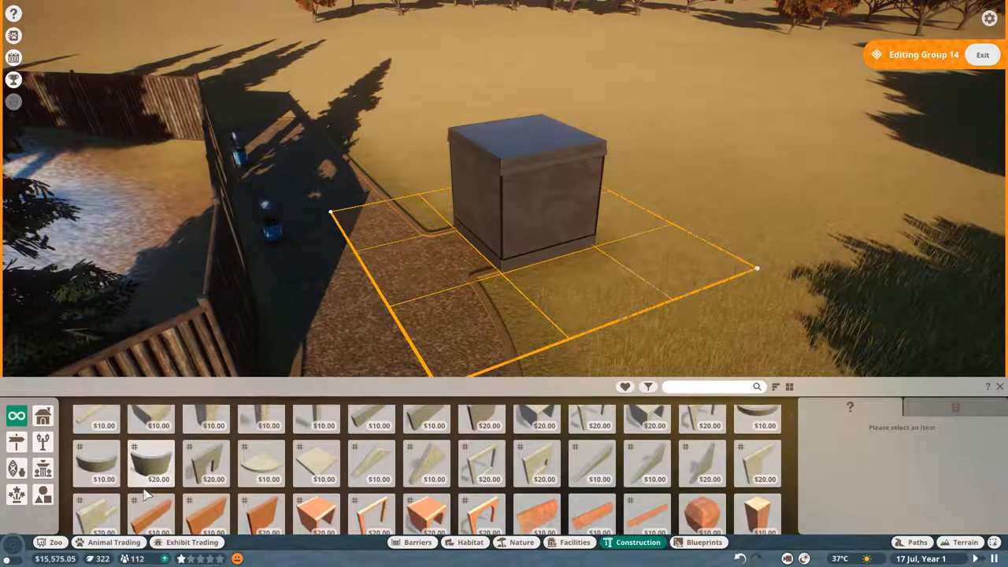
{"action": "left_click", "coordinate": [150, 463]}
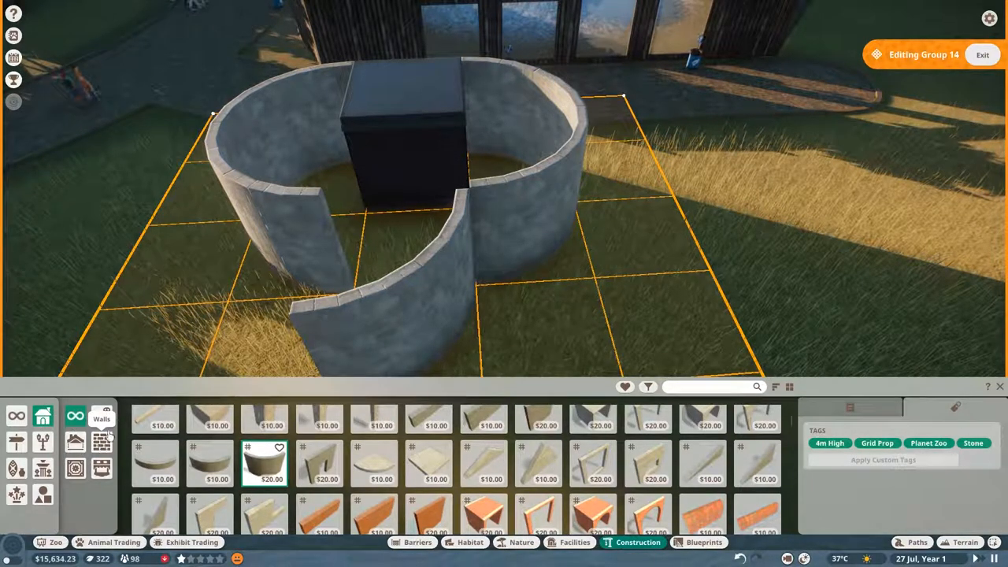
Step: Cap the round building with Asphalt Roof Flat Quarter Circle pieces and a Wooden Plank floor
{"action": "left_click", "coordinate": [76, 441]}
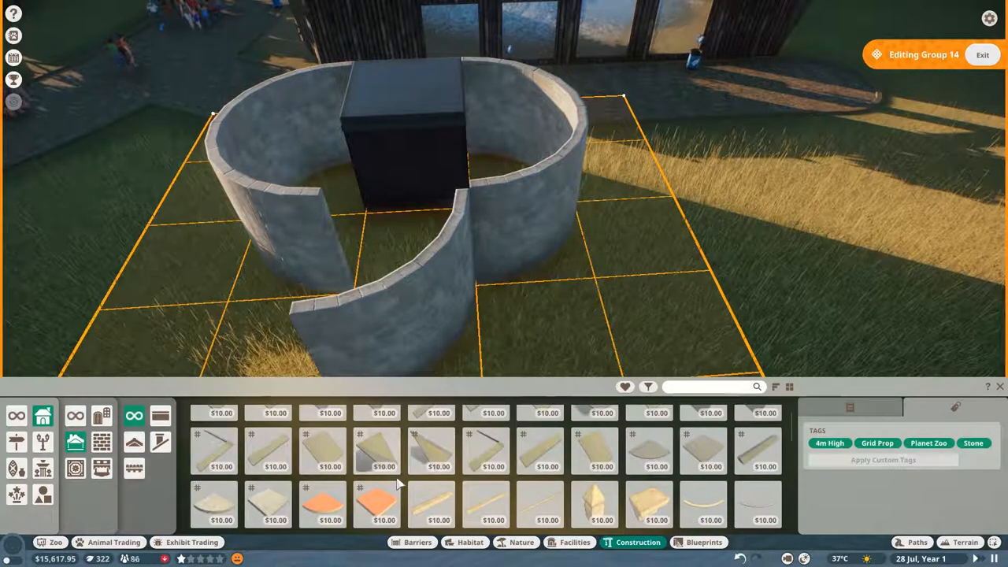
{"action": "left_click", "coordinate": [321, 450]}
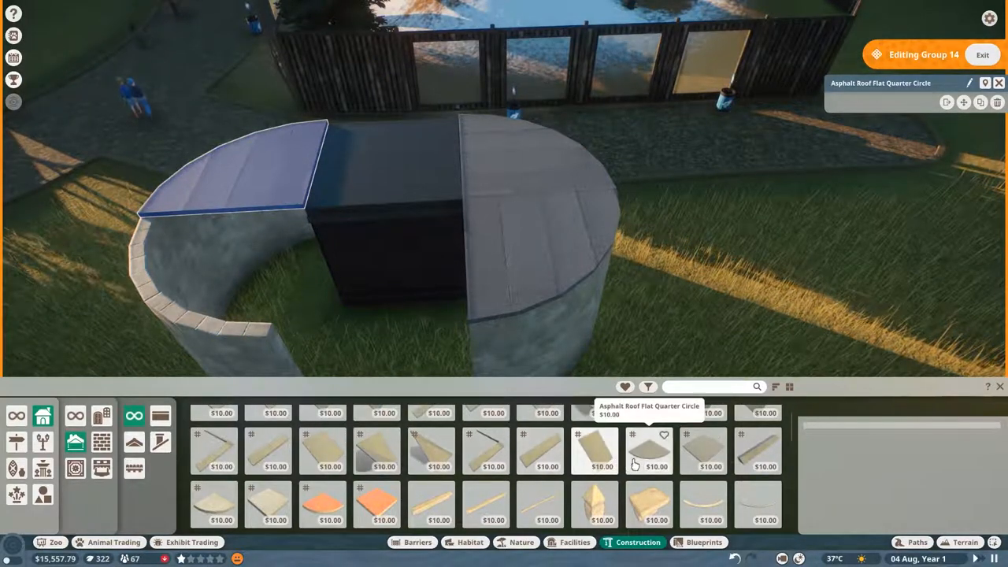
{"action": "left_click", "coordinate": [648, 451]}
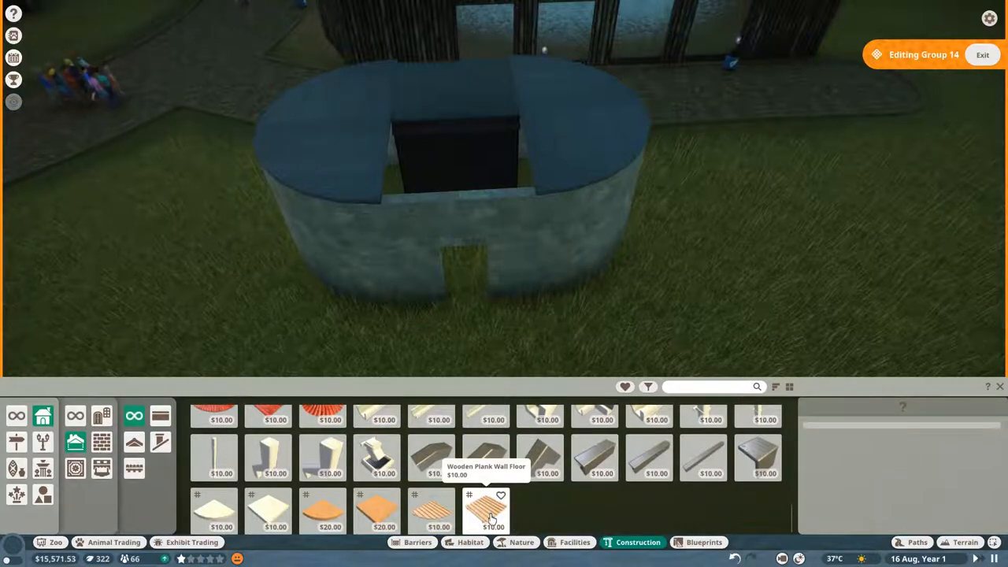
{"action": "left_click", "coordinate": [485, 512]}
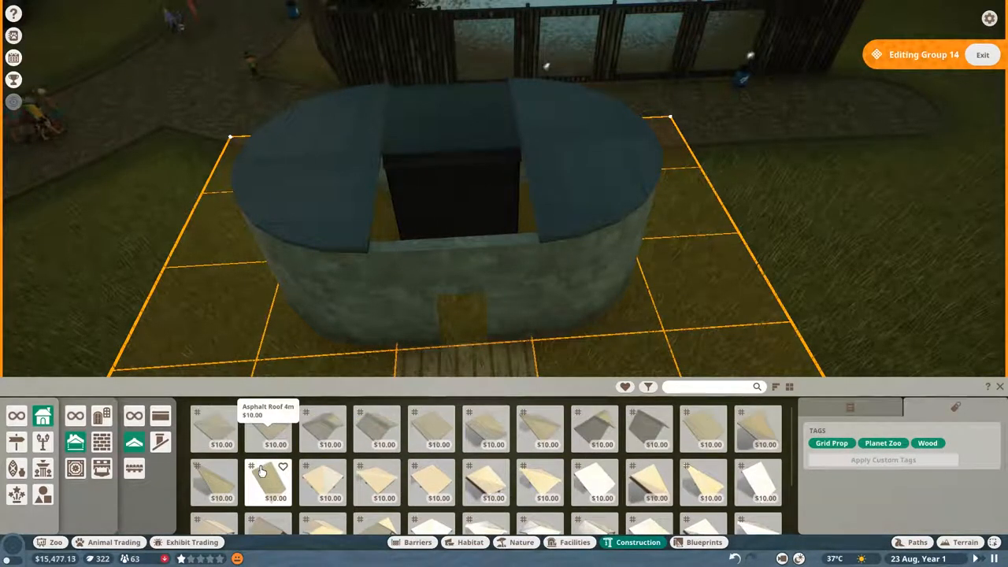
Step: Add Asphalt Roof 4m and Metal Plank Roof corner pieces to form the peaked roof on top
{"action": "left_click", "coordinate": [649, 428]}
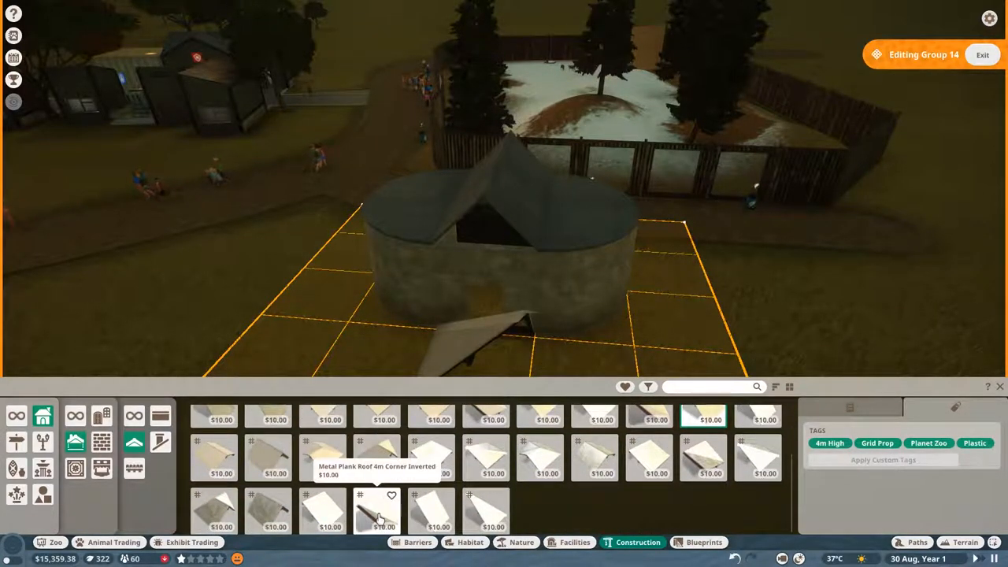
{"action": "left_click", "coordinate": [377, 510]}
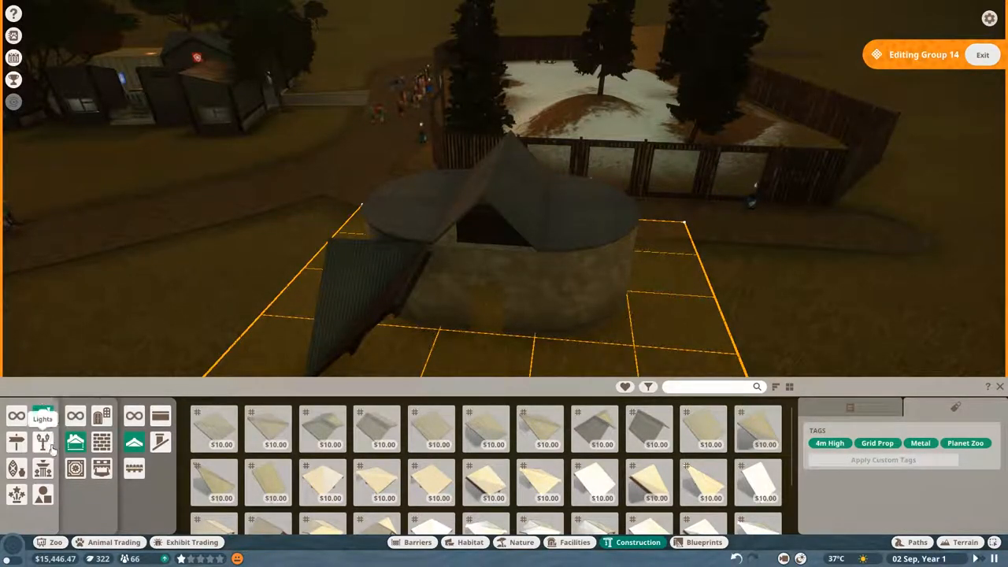
{"action": "left_click", "coordinate": [16, 415]}
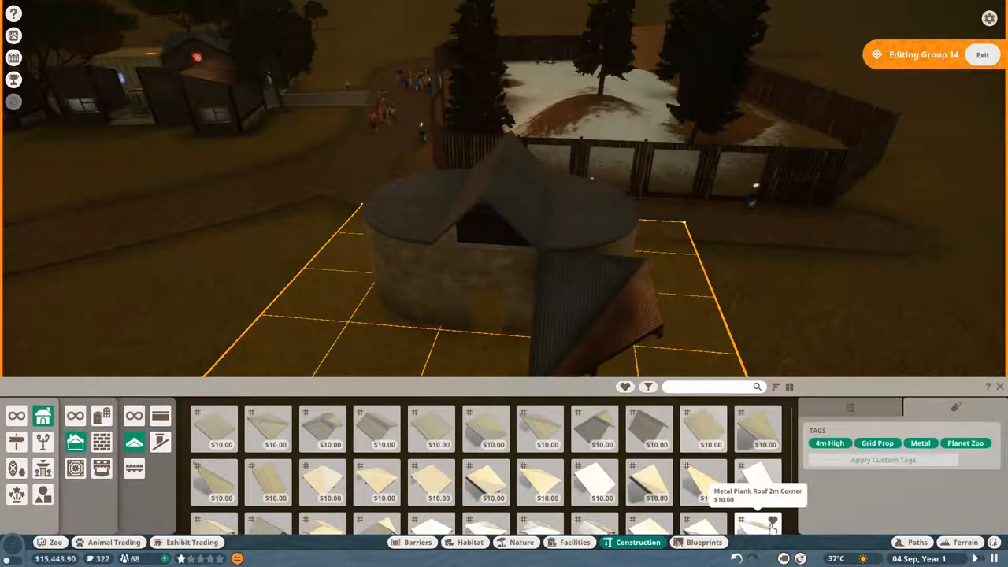
{"action": "left_click", "coordinate": [377, 428]}
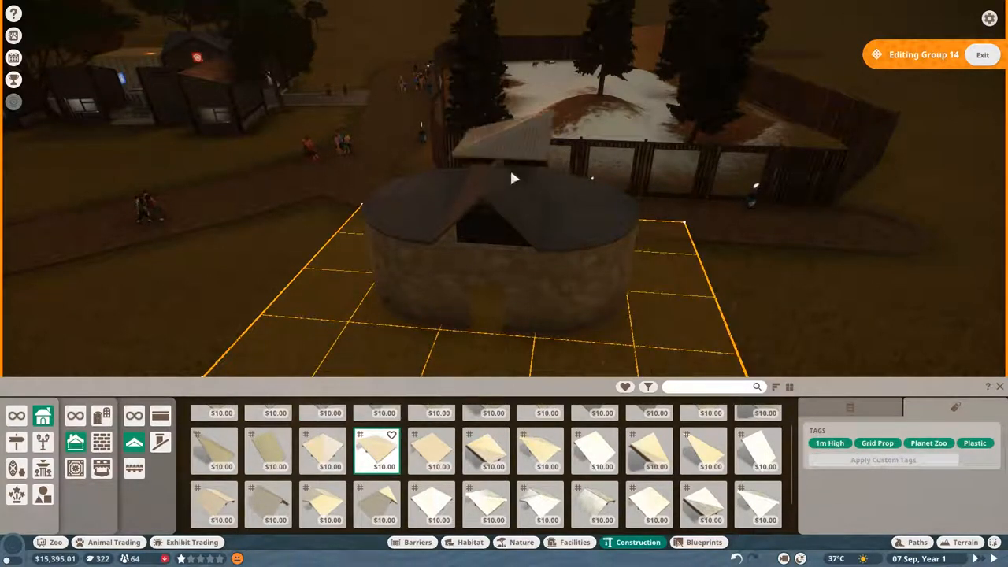
{"action": "left_click", "coordinate": [432, 450]}
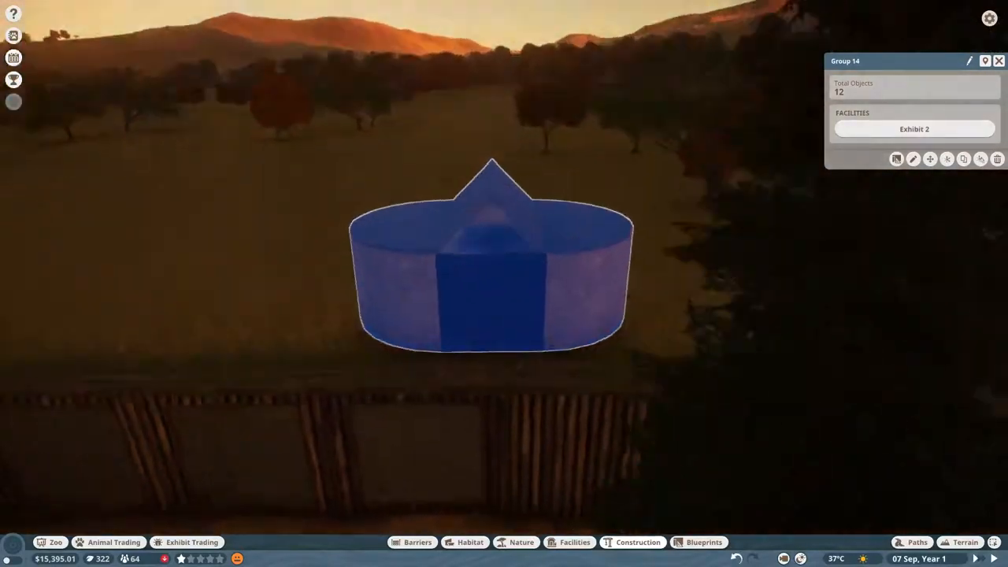
Step: Select Exhibit 2 and bring up its Exhibit Animal Market
{"action": "left_click", "coordinate": [913, 129]}
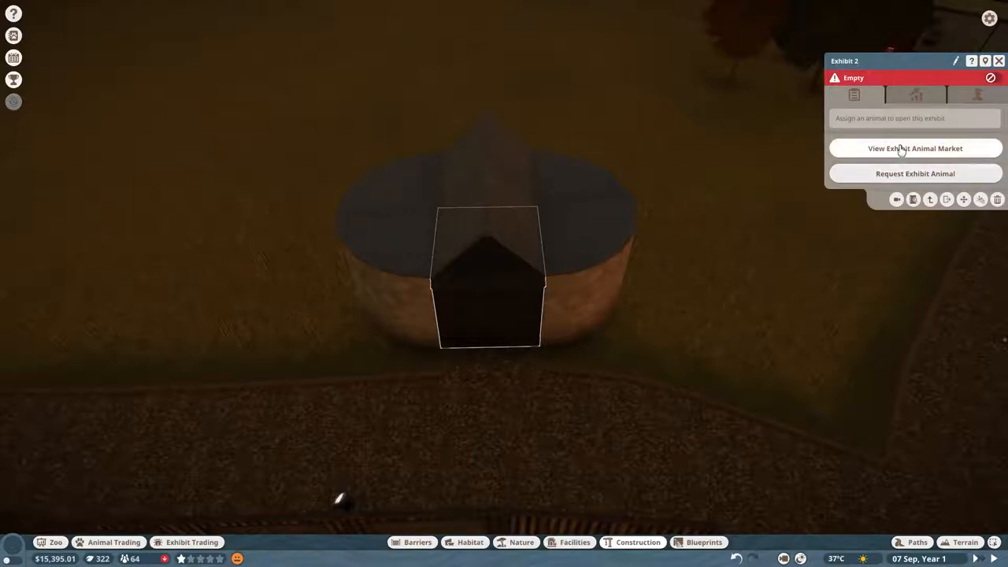
{"action": "left_click", "coordinate": [915, 148]}
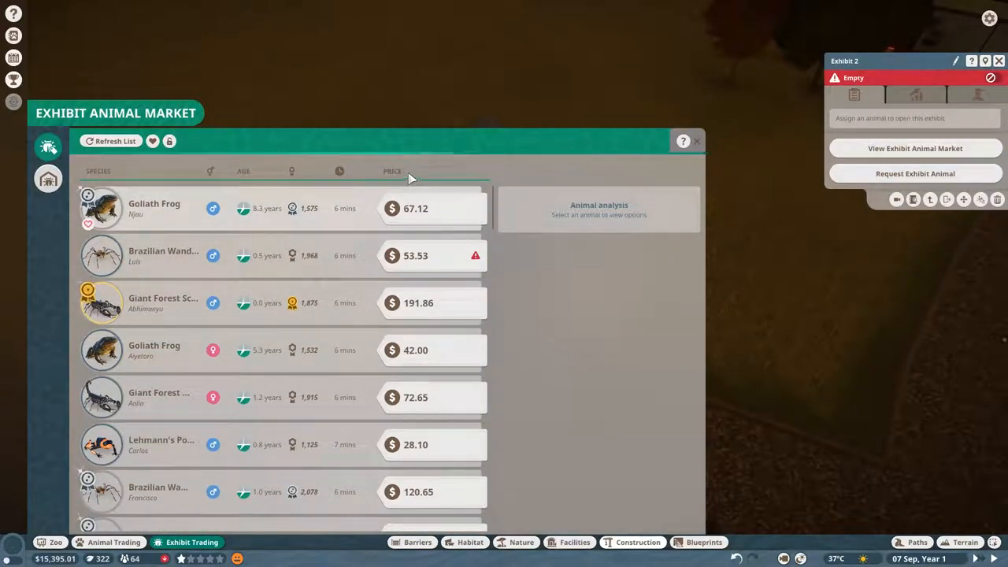
Step: Browse the market, inspecting Goliath Birdeater, Goliath Frog and Brazilian Wandering Spider listings, then refresh it
{"action": "left_click", "coordinate": [115, 142]}
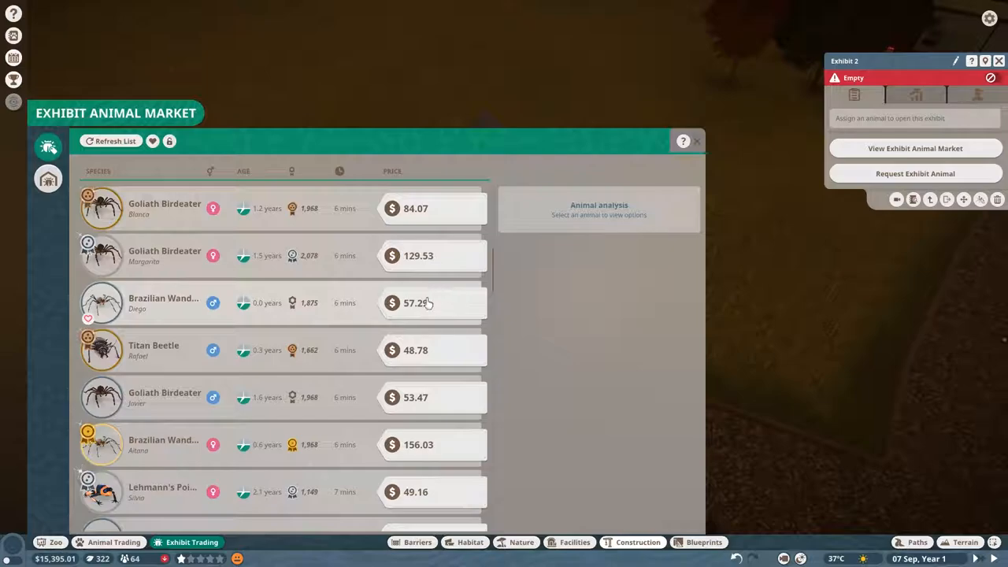
{"action": "left_click", "coordinate": [117, 142]}
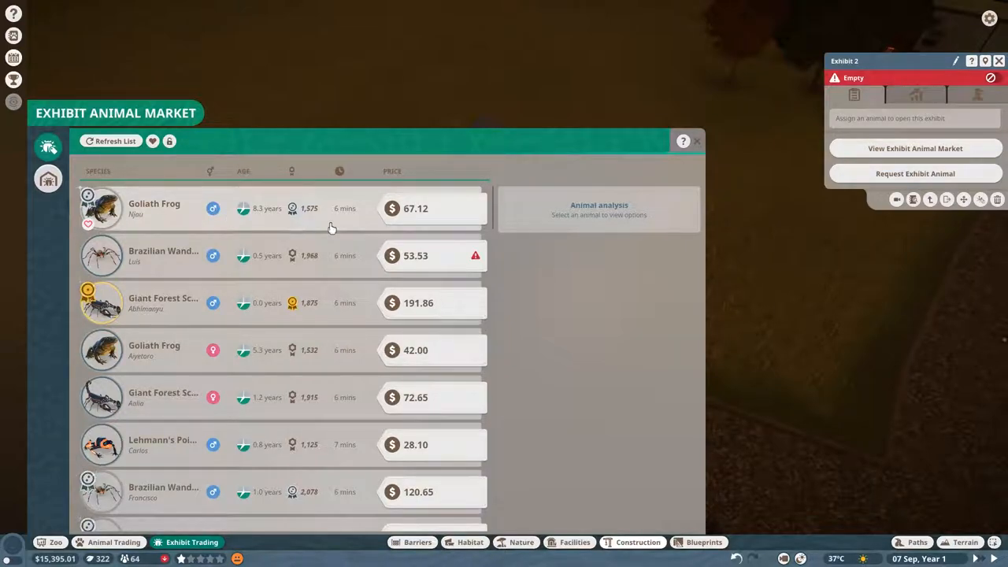
{"action": "scroll", "scroll_direction": "down", "scroll_amount": 3}
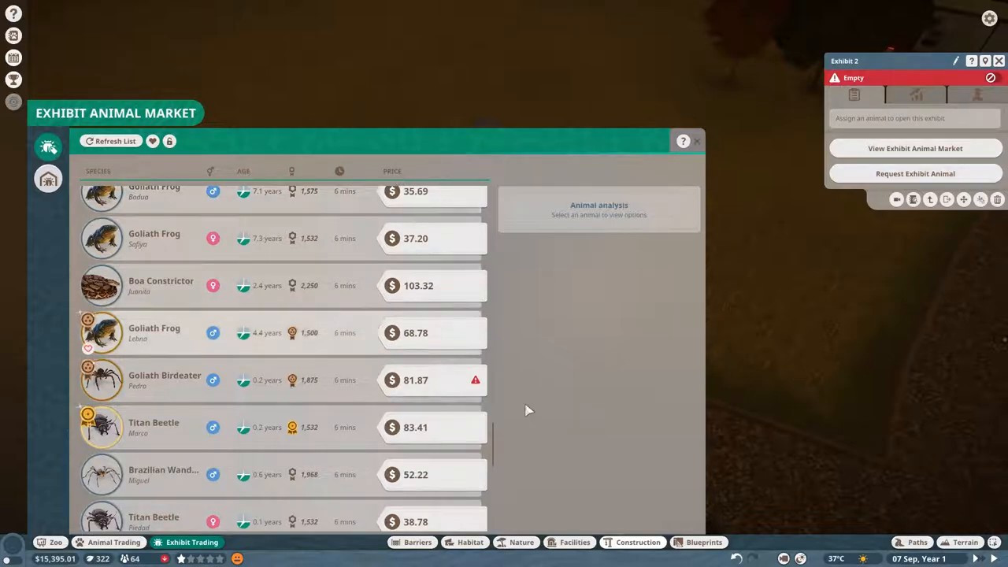
{"action": "scroll", "scroll_direction": "down", "scroll_amount": 3}
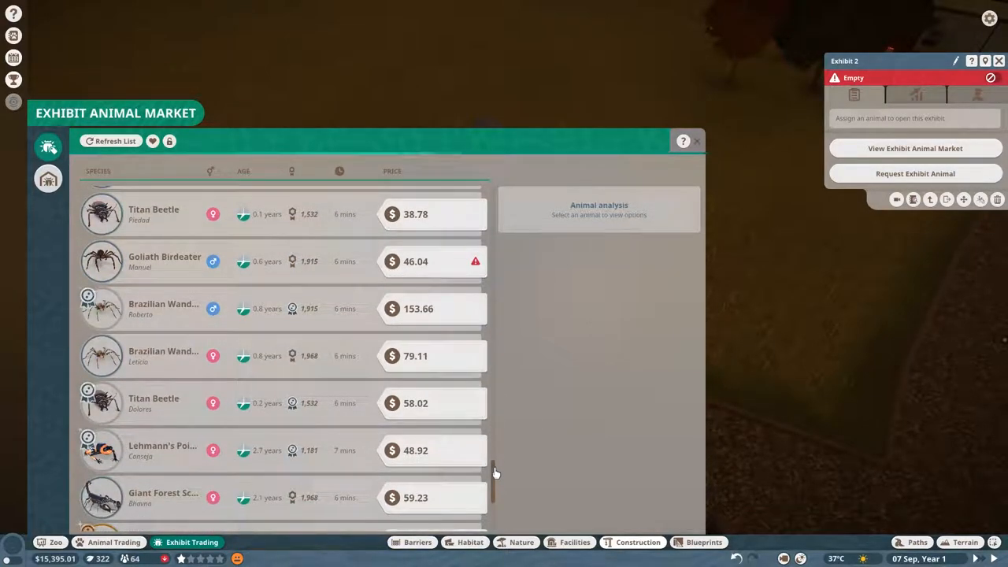
{"action": "mouse_move", "coordinate": [142, 309]}
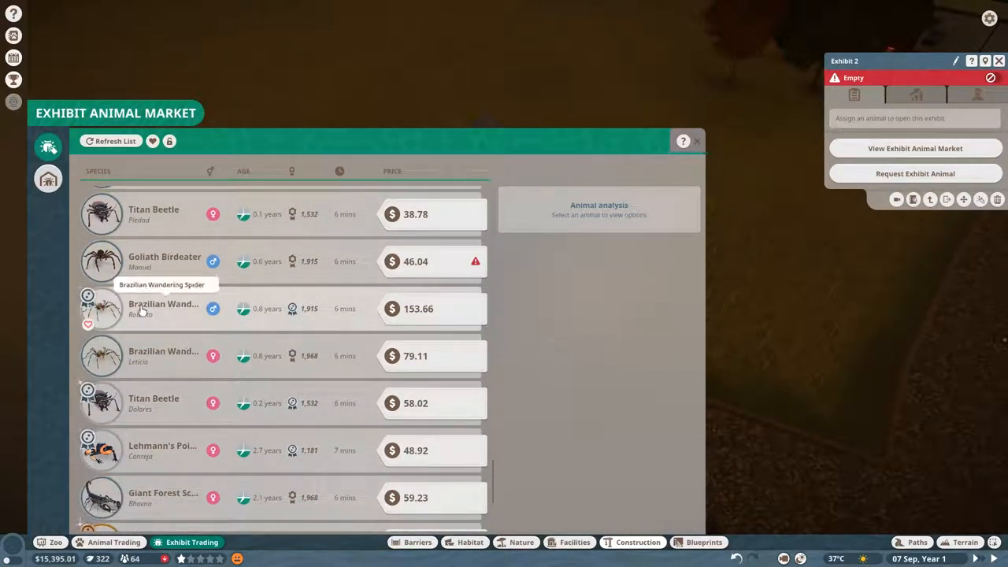
{"action": "scroll", "scroll_direction": "down", "scroll_amount": 3}
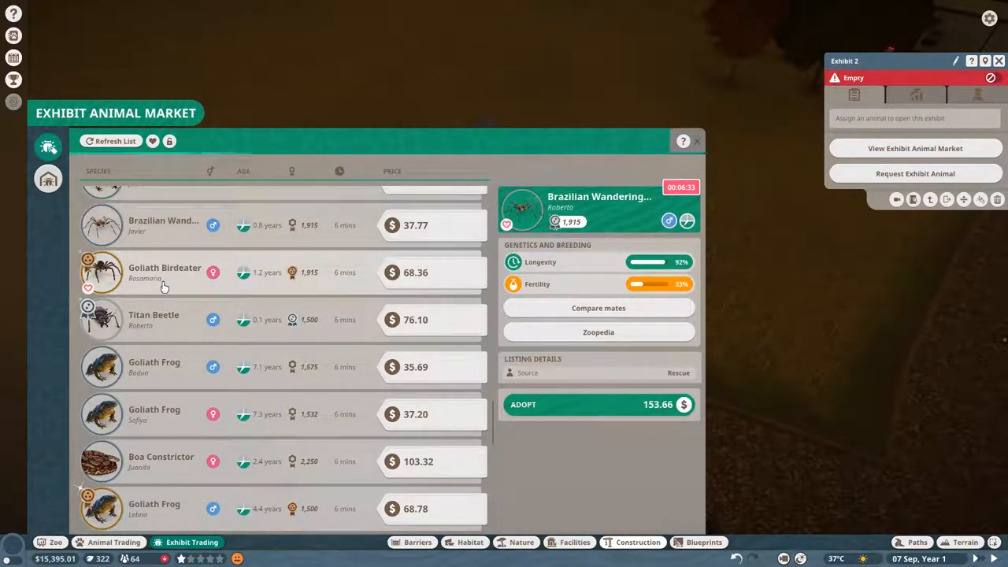
{"action": "left_click", "coordinate": [166, 270]}
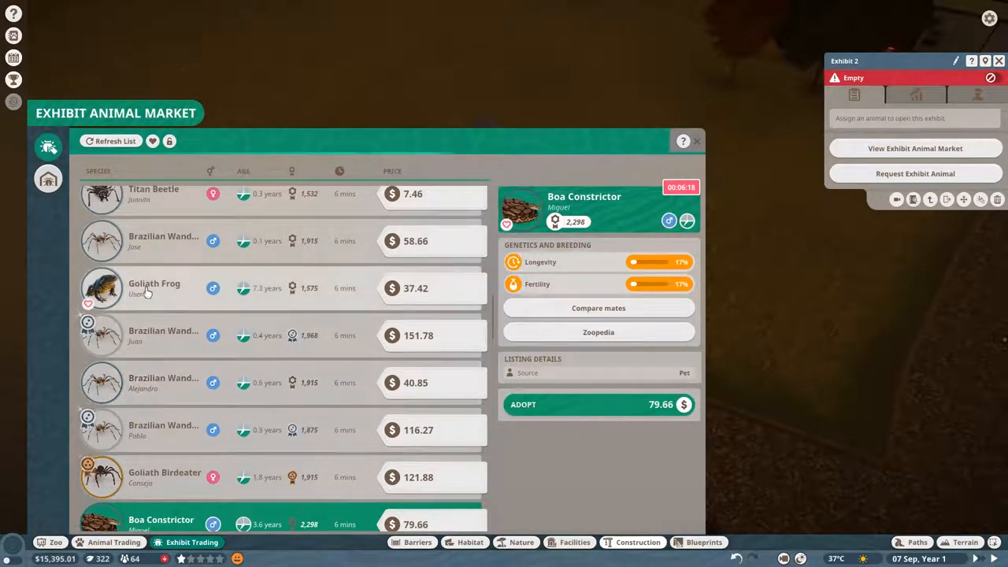
{"action": "left_click", "coordinate": [115, 142]}
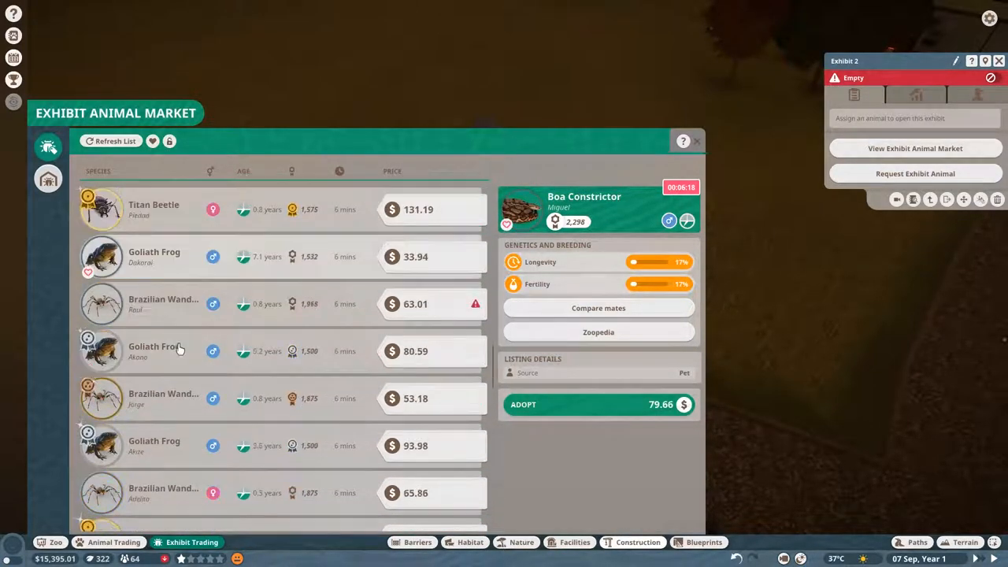
{"action": "left_click", "coordinate": [115, 142]}
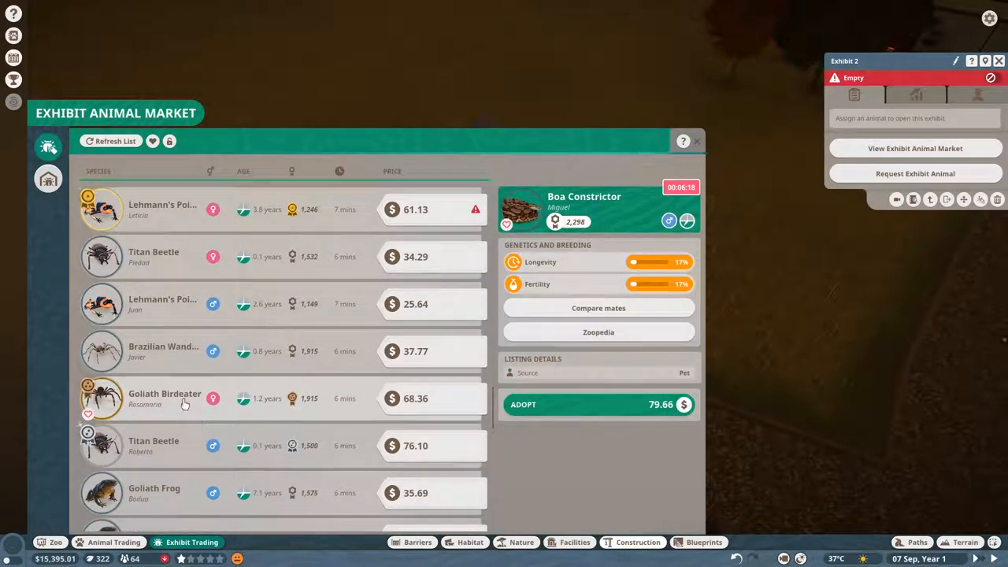
{"action": "left_click", "coordinate": [163, 349]}
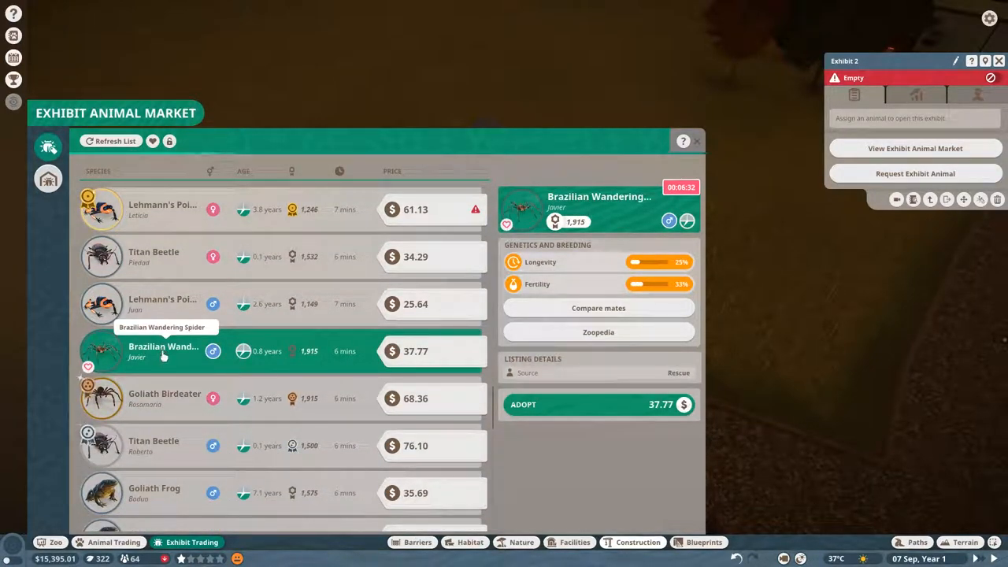
{"action": "scroll", "scroll_direction": "down", "scroll_amount": 3}
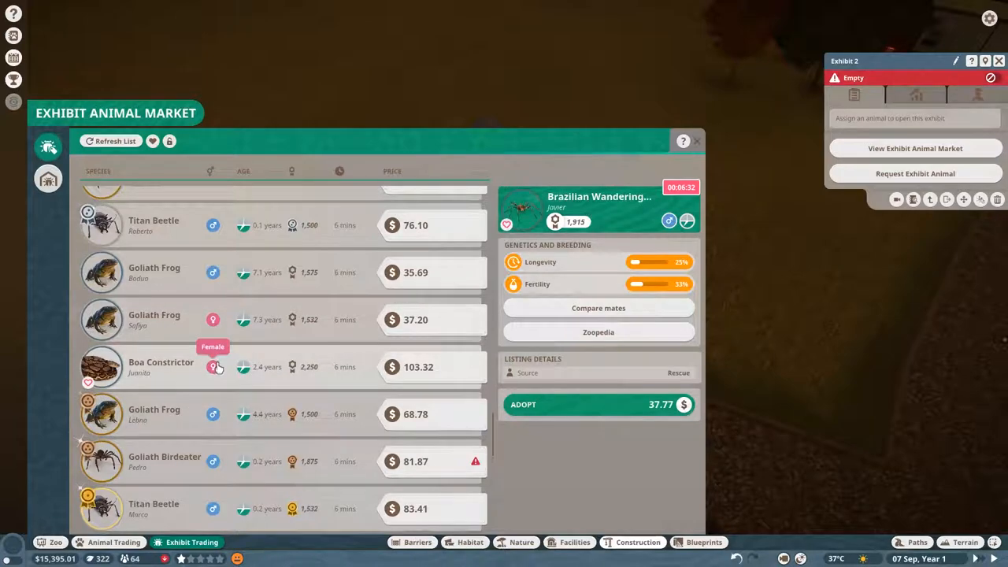
{"action": "scroll", "scroll_direction": "down", "scroll_amount": 3}
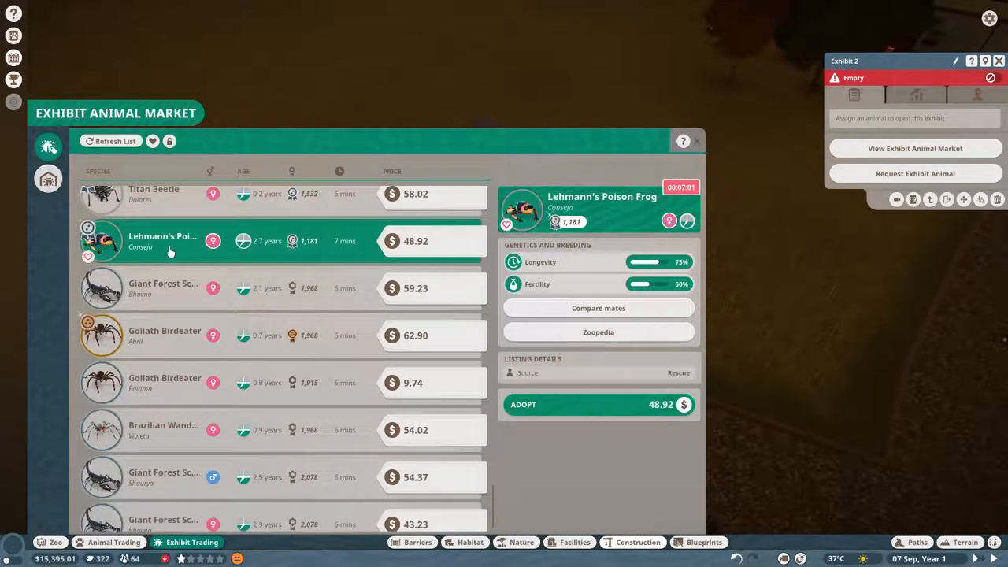
{"action": "mouse_move", "coordinate": [637, 220]}
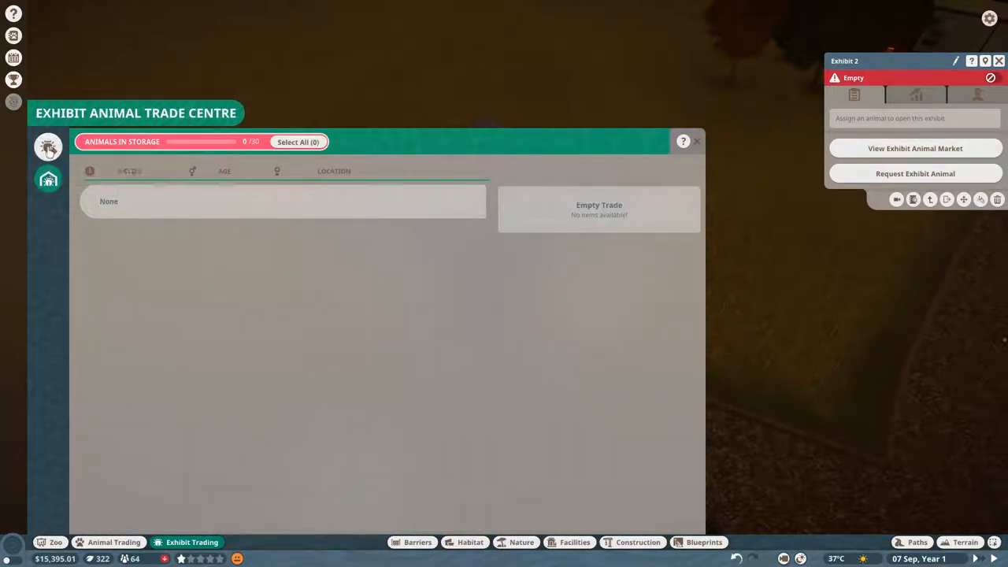
{"action": "left_click", "coordinate": [915, 148]}
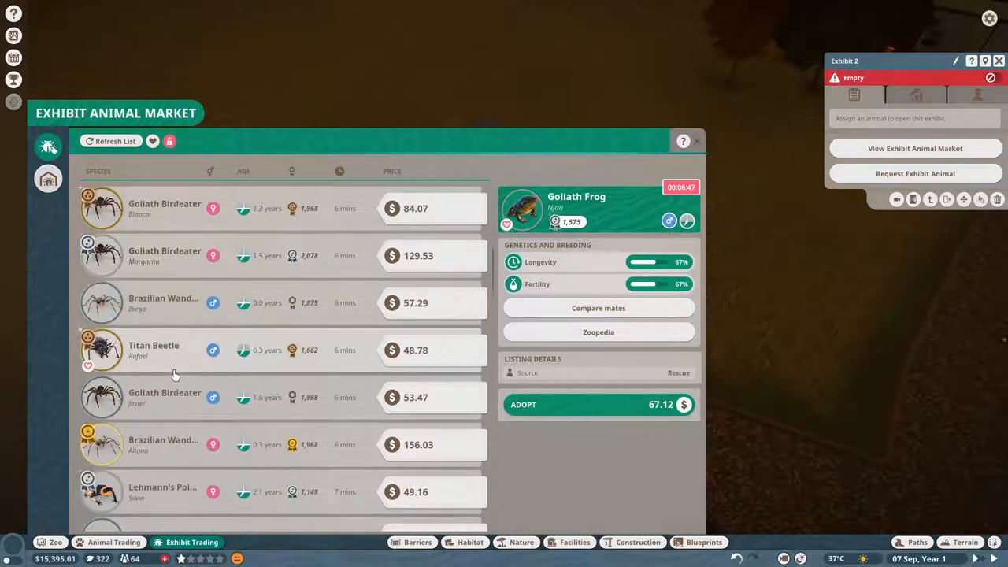
Step: Scroll the market comparing Goliath Birdeater and Lehmann's Poison Frog listings toward the Giant Forest Scorpion
{"action": "scroll", "scroll_direction": "down", "scroll_amount": 3}
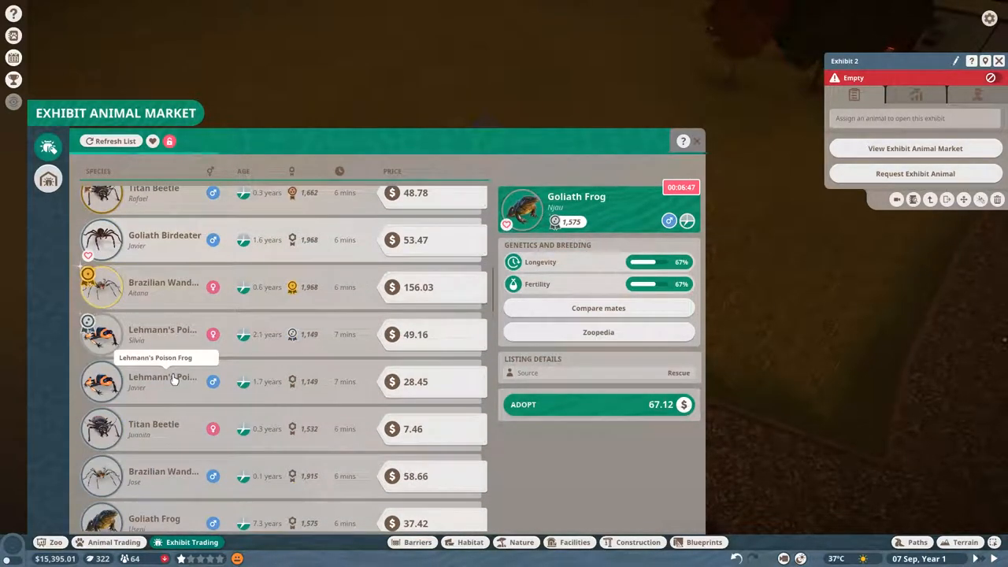
{"action": "scroll", "scroll_direction": "down", "scroll_amount": 3}
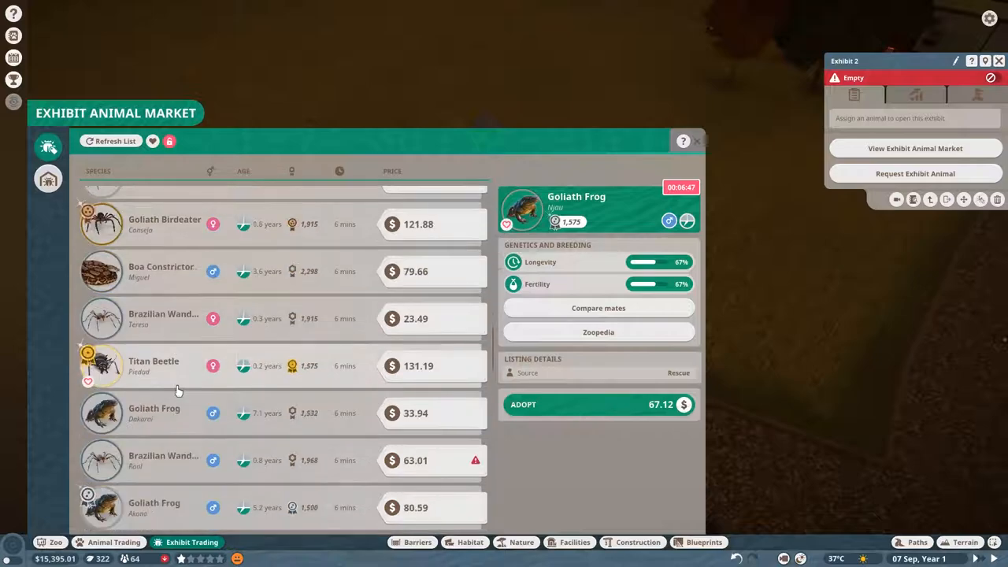
{"action": "scroll", "scroll_direction": "down", "scroll_amount": 3}
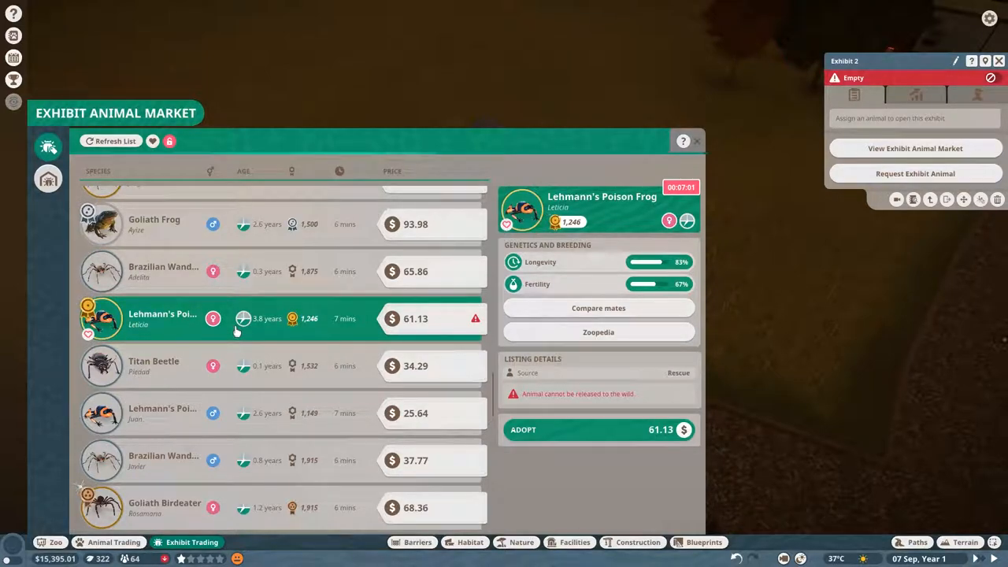
{"action": "scroll", "scroll_direction": "down", "scroll_amount": 3}
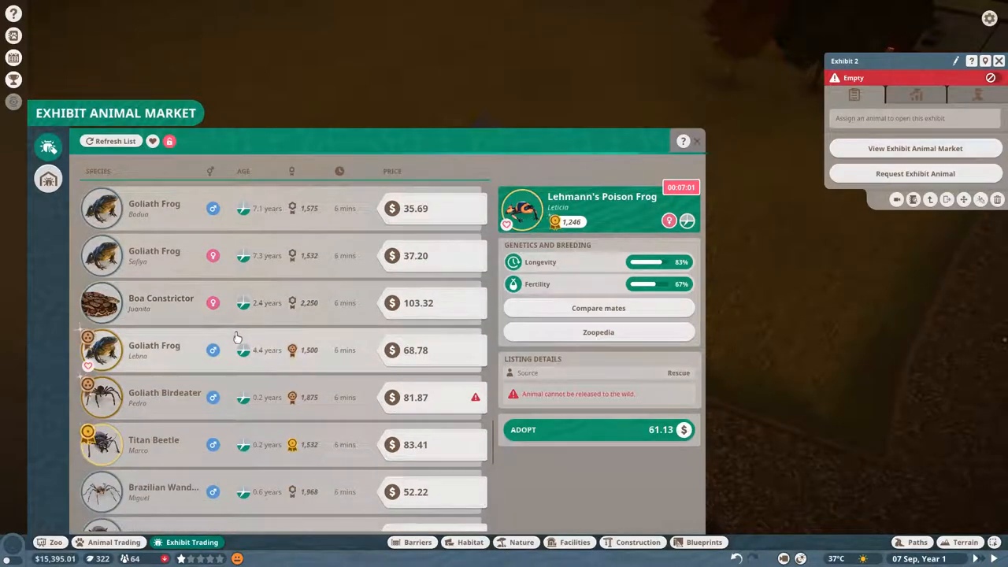
{"action": "scroll", "scroll_direction": "down", "scroll_amount": 3}
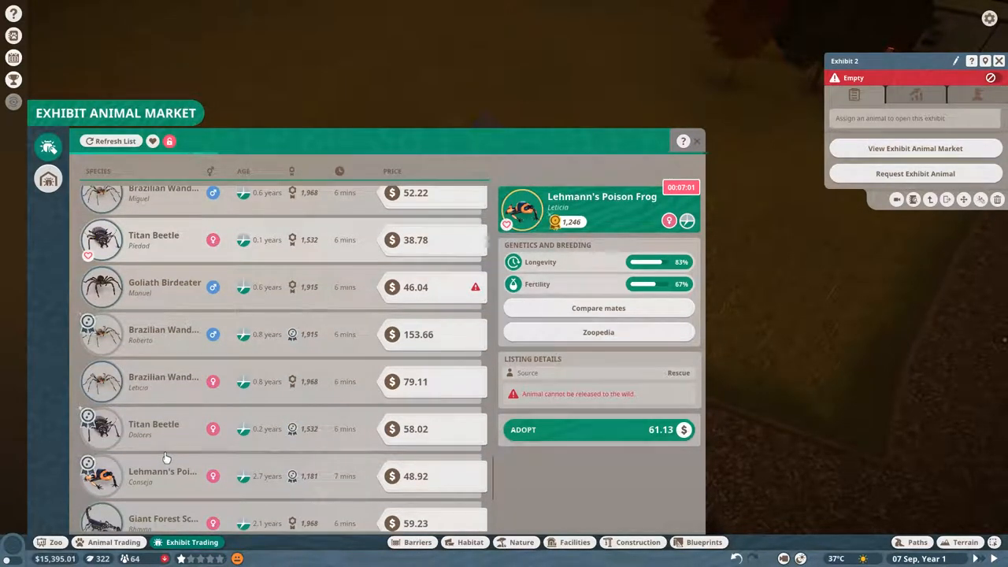
{"action": "scroll", "scroll_direction": "down", "scroll_amount": 3}
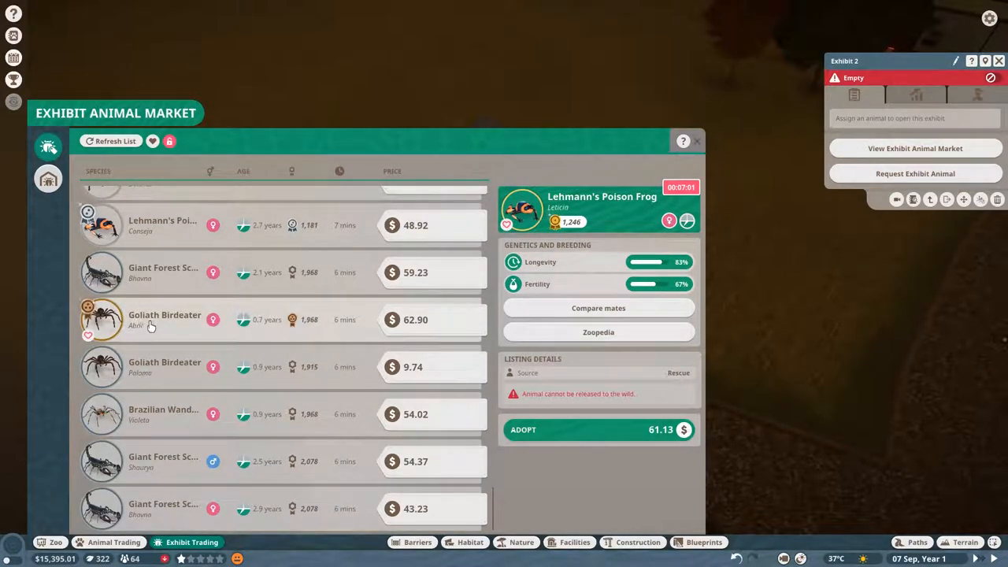
{"action": "left_click", "coordinate": [165, 318]}
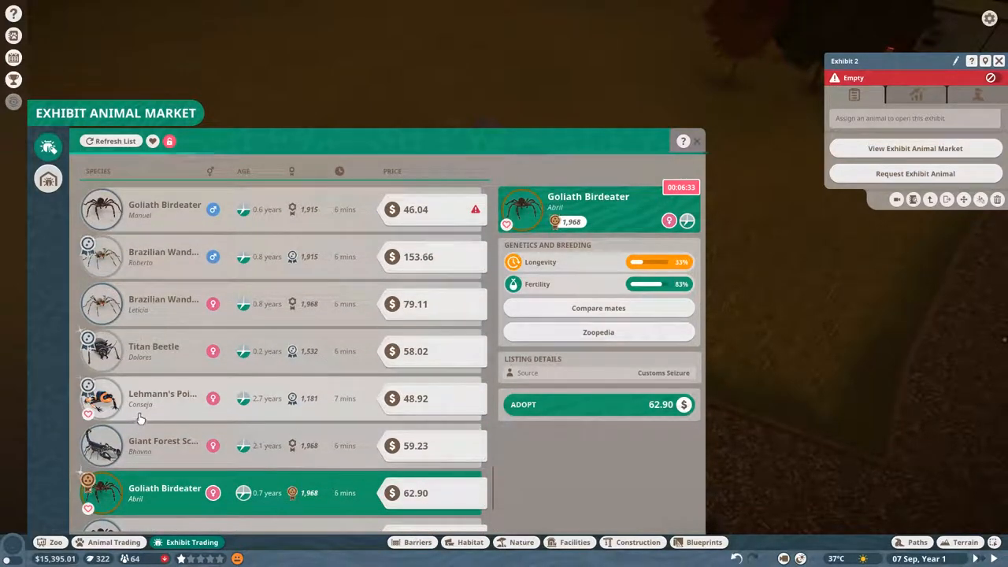
{"action": "left_click", "coordinate": [160, 397]}
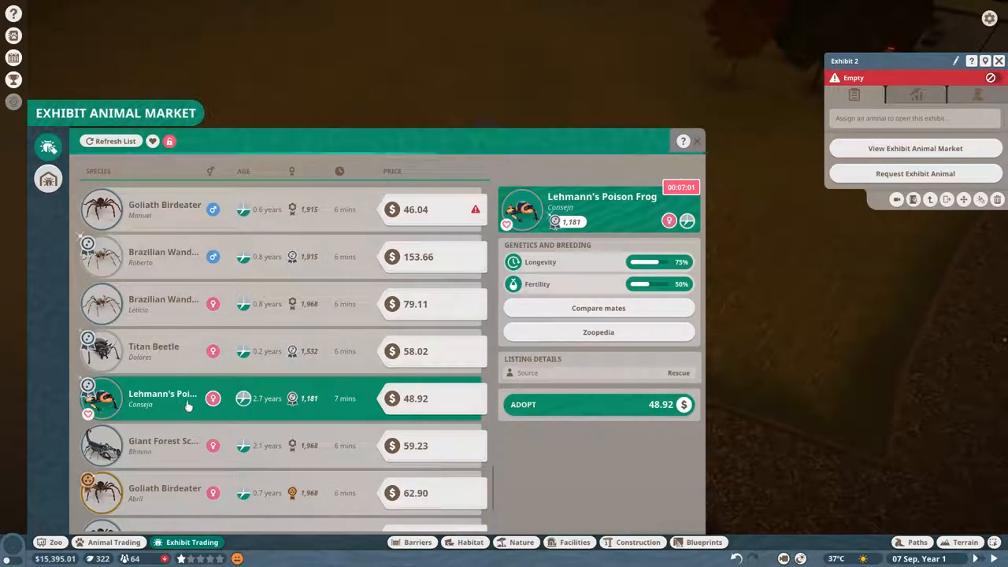
{"action": "scroll", "scroll_direction": "down", "scroll_amount": 3}
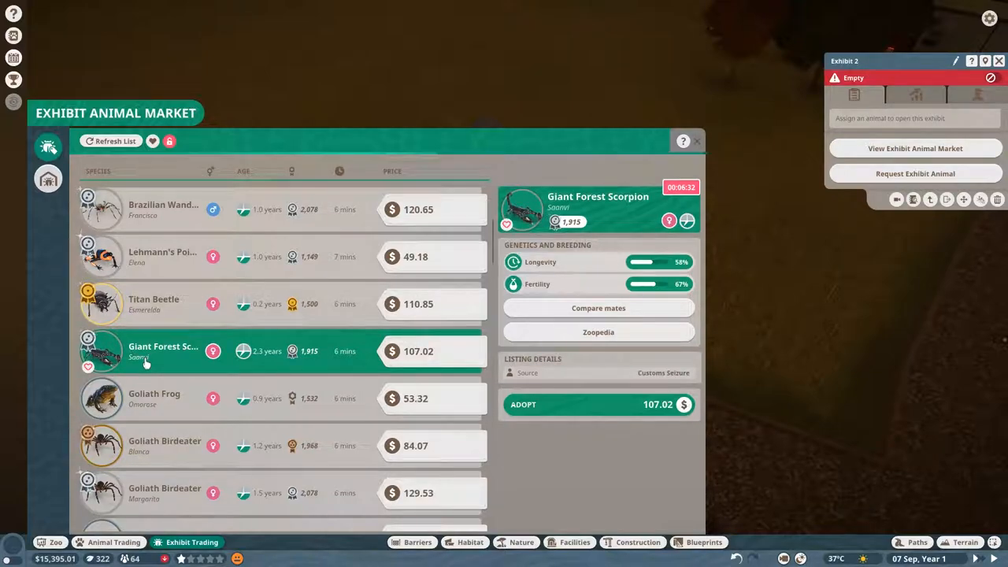
{"action": "mouse_move", "coordinate": [644, 305]}
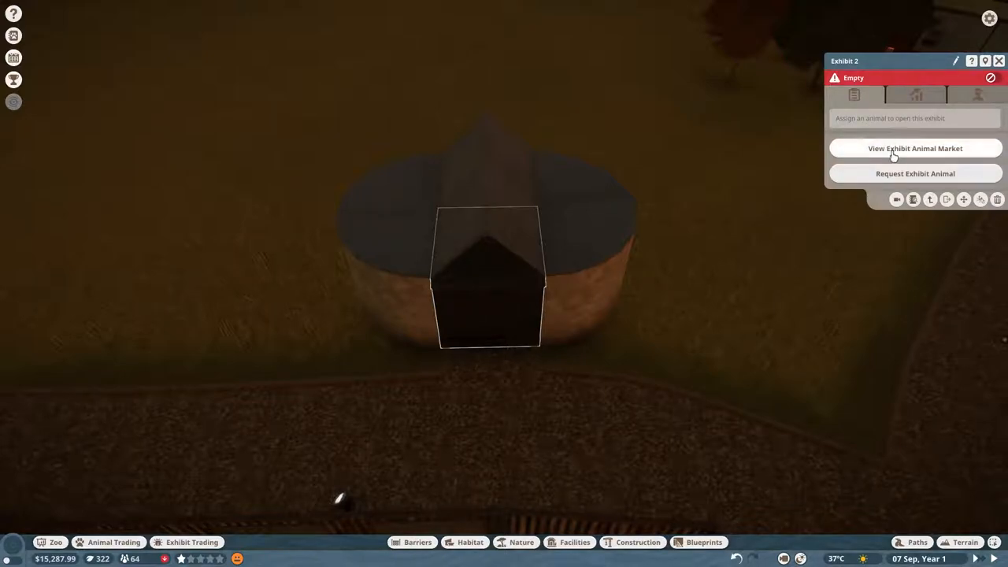
Step: Send the adopted Giant Forest Scorpion from Trade Centre storage into Exhibit 2
{"action": "left_click", "coordinate": [915, 148]}
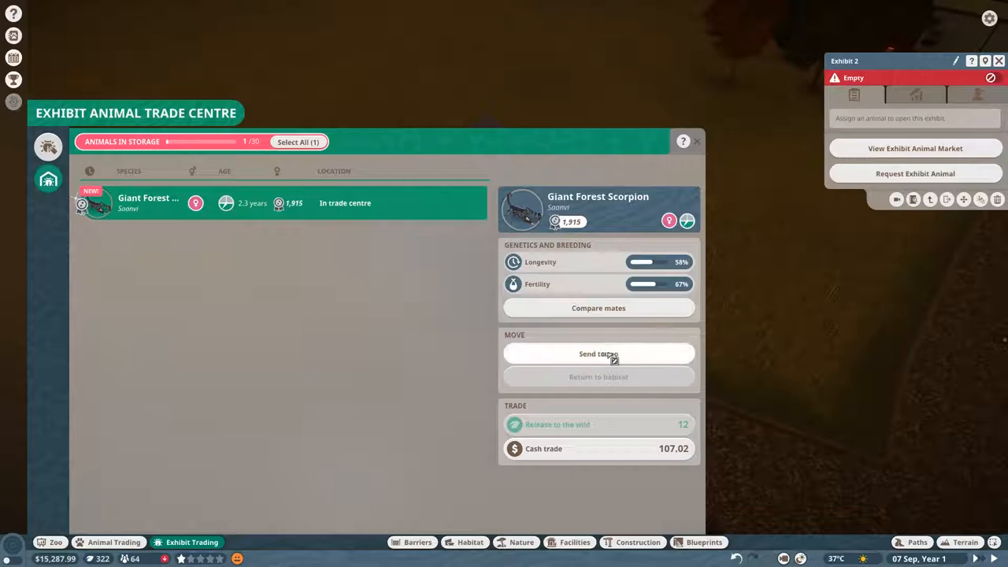
{"action": "left_click", "coordinate": [598, 352]}
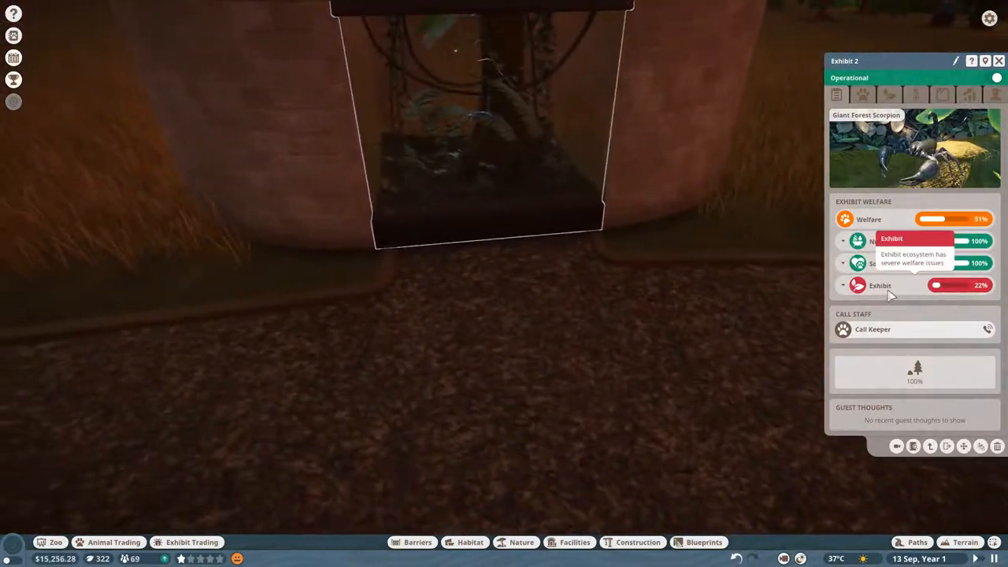
Step: Expand Exhibit 2's welfare breakdown showing 0% suitability, then enter exhibit editing
{"action": "left_click", "coordinate": [844, 285]}
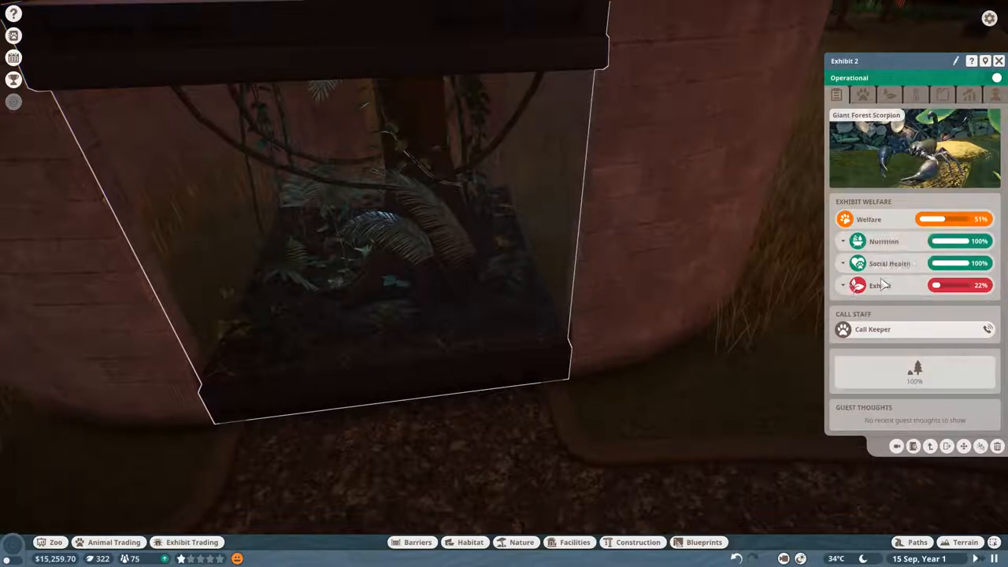
{"action": "mouse_move", "coordinate": [881, 245]}
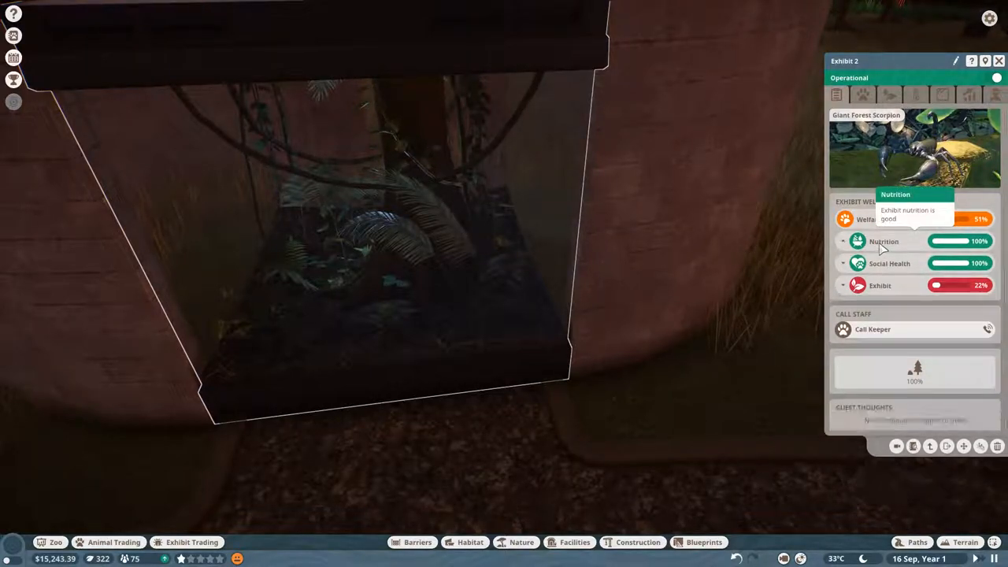
{"action": "left_click", "coordinate": [844, 285]}
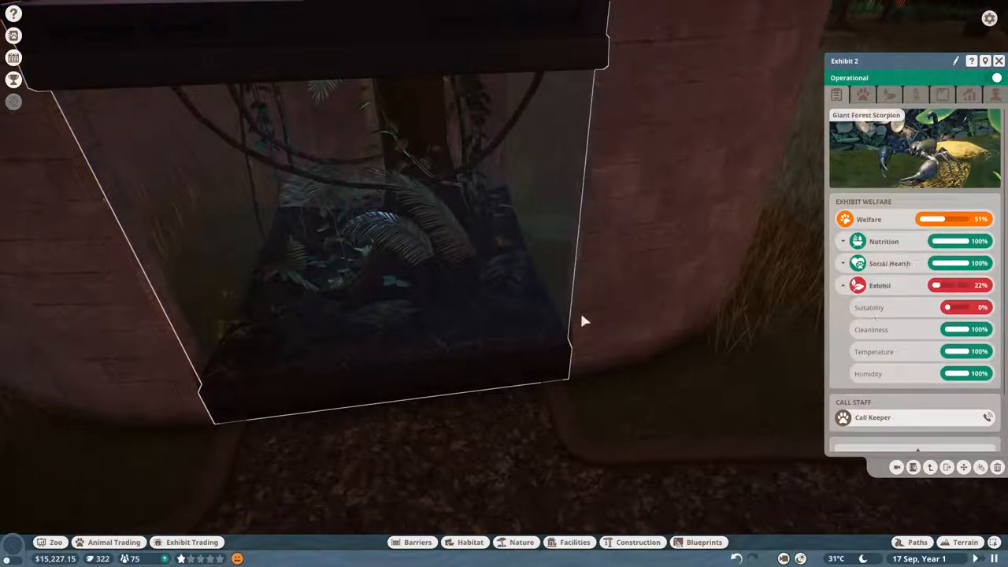
{"action": "left_click", "coordinate": [469, 542]}
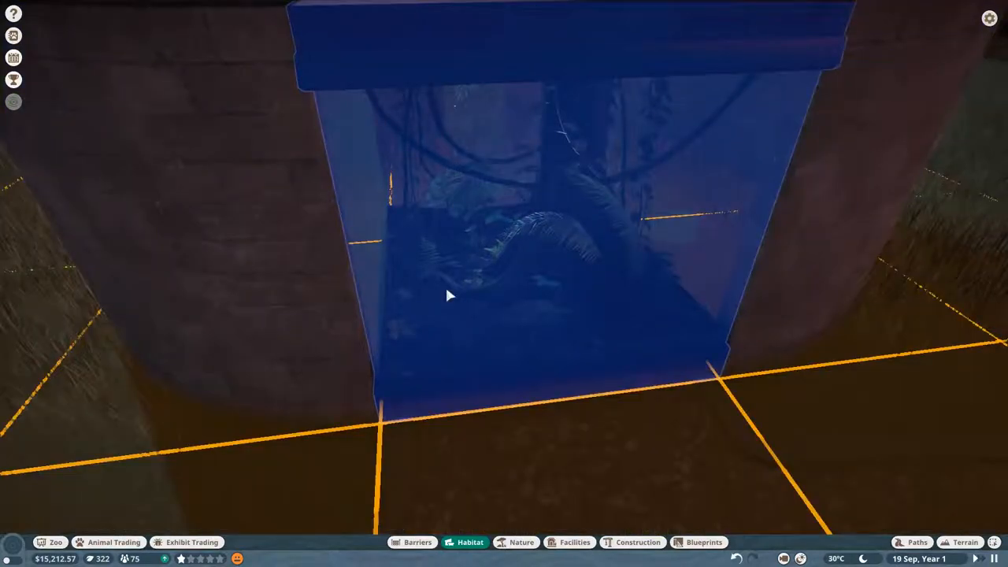
Step: Browse the exhibit's Enrichment Items catalogue, checking and closing its filters
{"action": "left_click", "coordinate": [575, 542]}
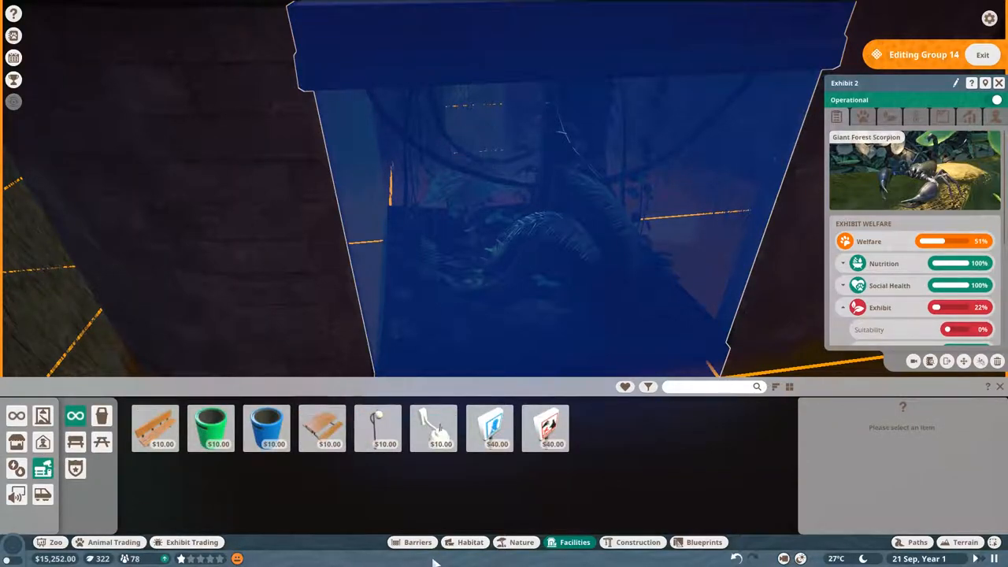
{"action": "left_click", "coordinate": [469, 541]}
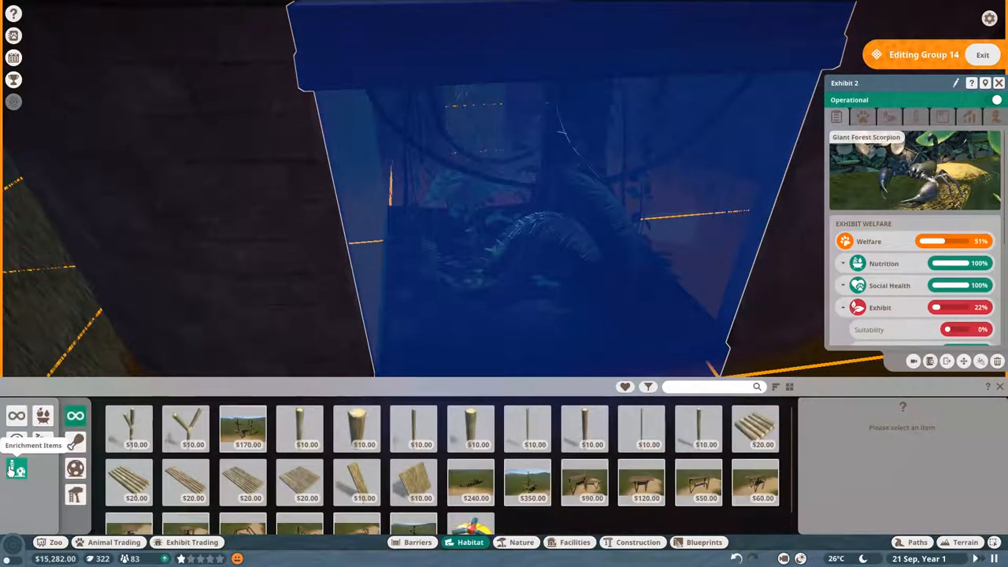
{"action": "left_click", "coordinate": [649, 387]}
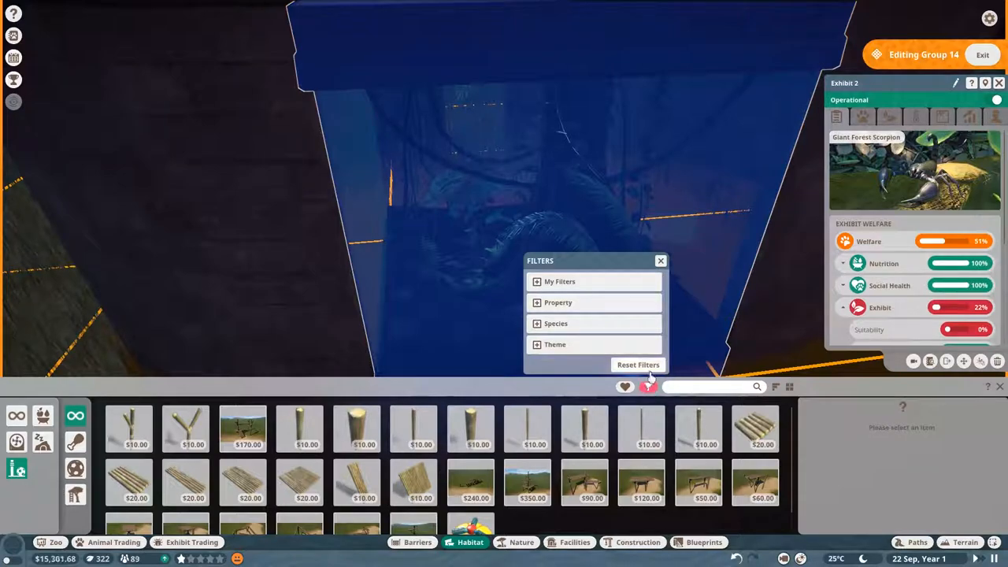
{"action": "left_click", "coordinate": [556, 323]}
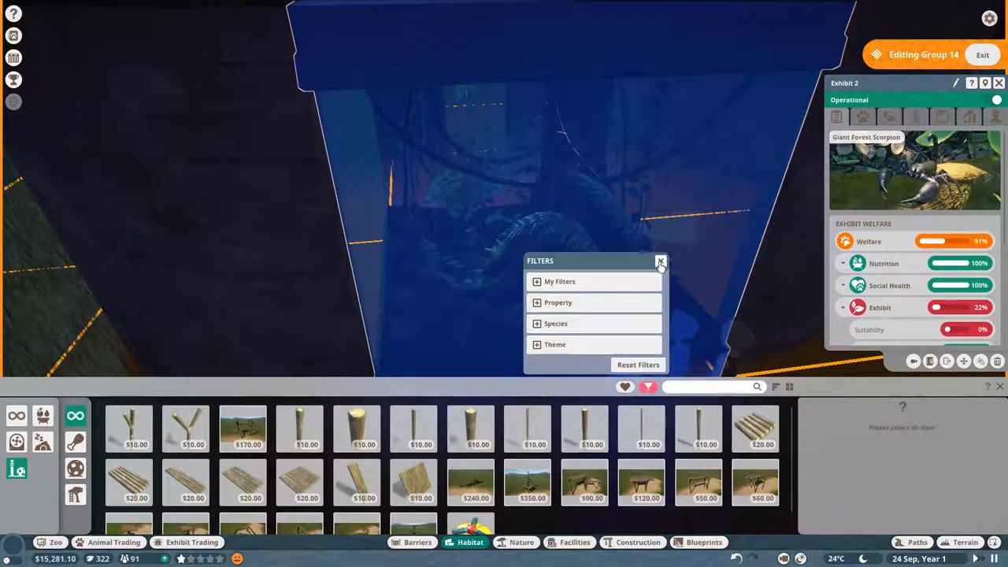
{"action": "left_click", "coordinate": [660, 261]}
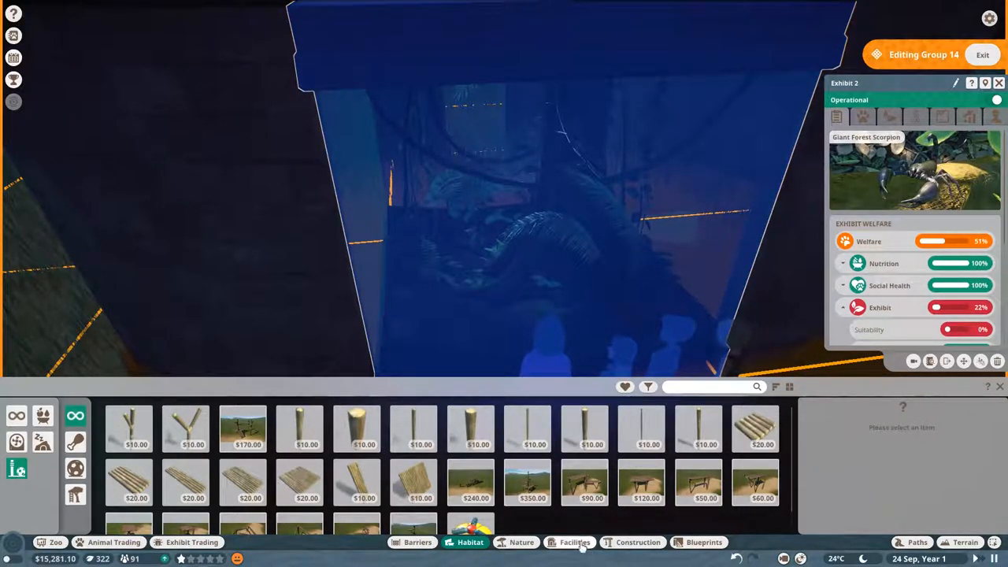
Step: Review the exhibit's animals, layout suitability and 28°C/70% climate, returning to Welfare
{"action": "left_click", "coordinate": [863, 116]}
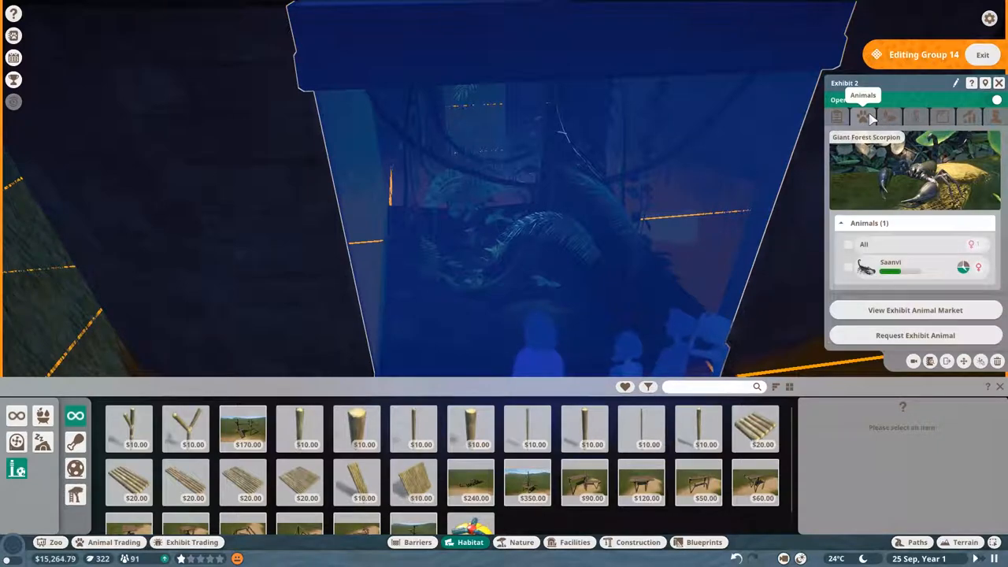
{"action": "left_click", "coordinate": [888, 117]}
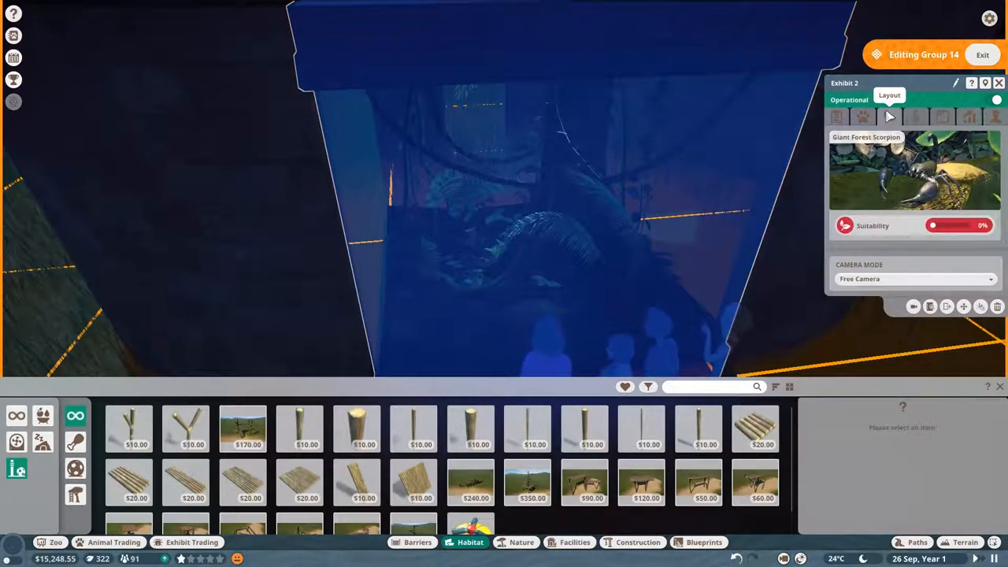
{"action": "left_click", "coordinate": [915, 116]}
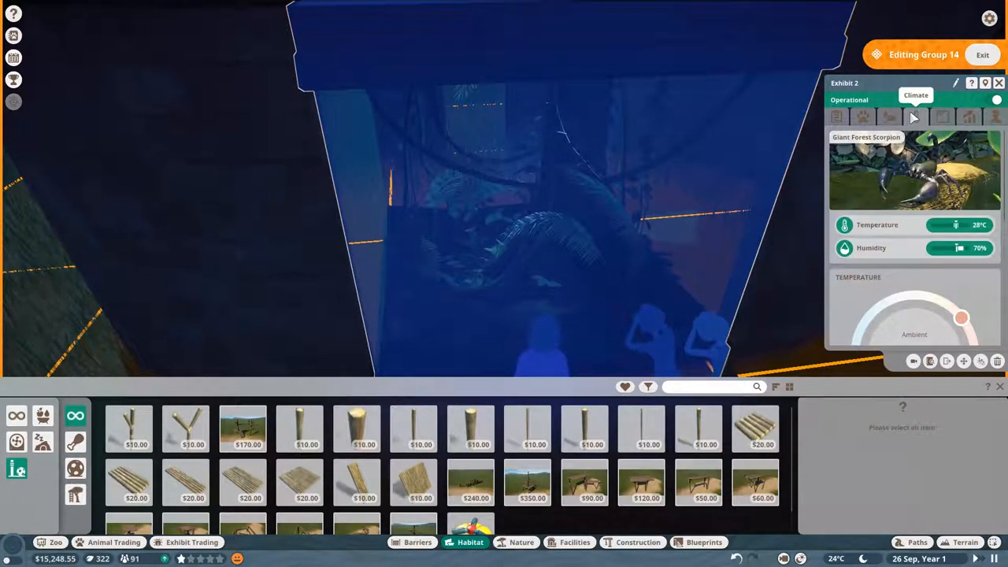
{"action": "left_click", "coordinate": [998, 82]}
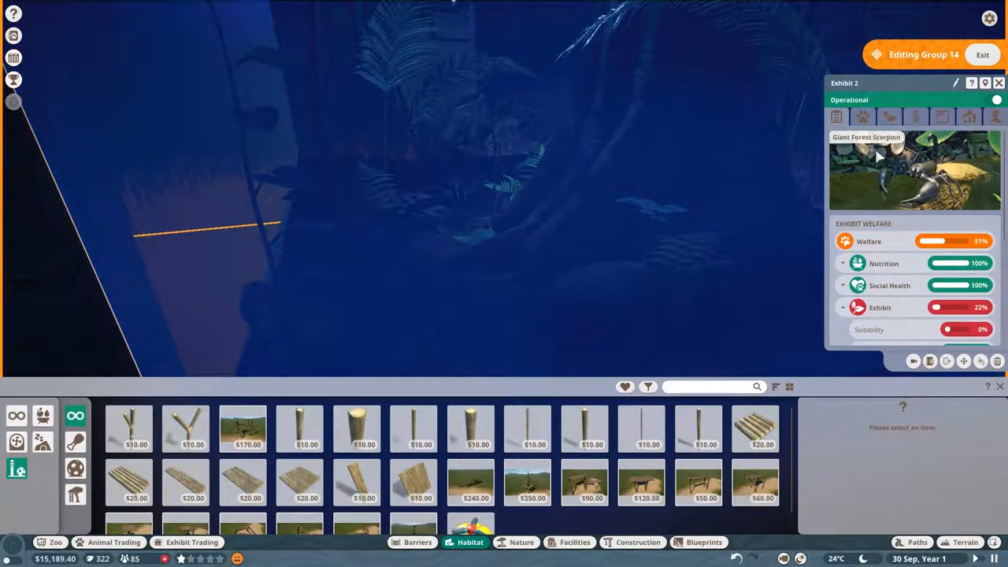
{"action": "mouse_move", "coordinate": [913, 360]}
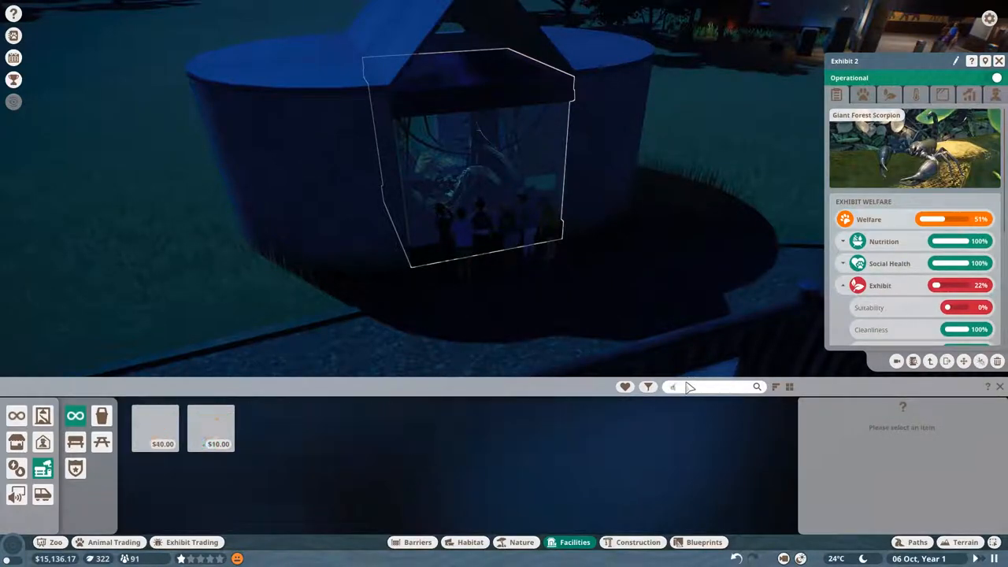
Step: Search the Facilities catalogue for 'dona' to find donation items
{"action": "type", "text": "dona"}
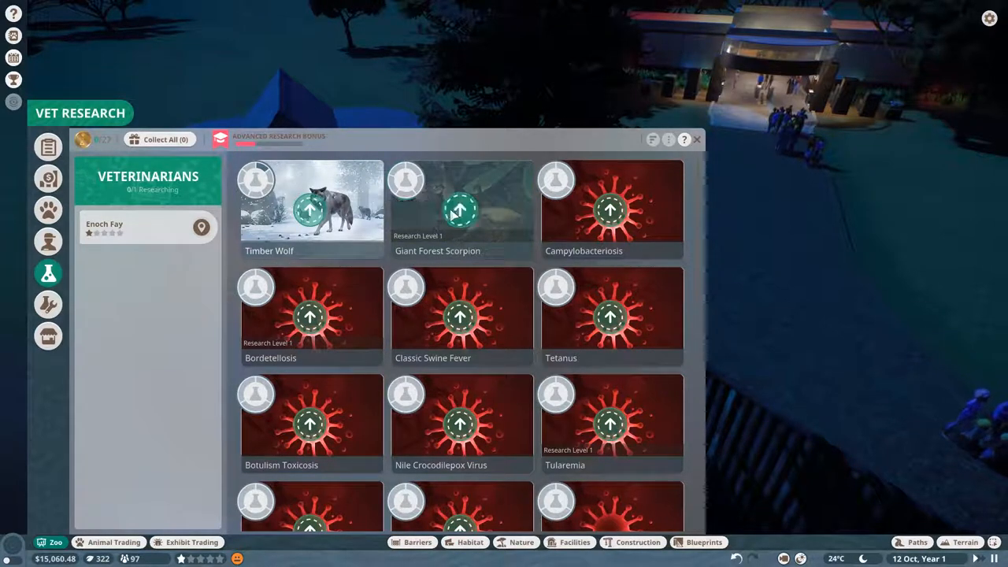
Step: Assign the mechanic to the Habitats research card in Mechanic Research
{"action": "left_click", "coordinate": [460, 208]}
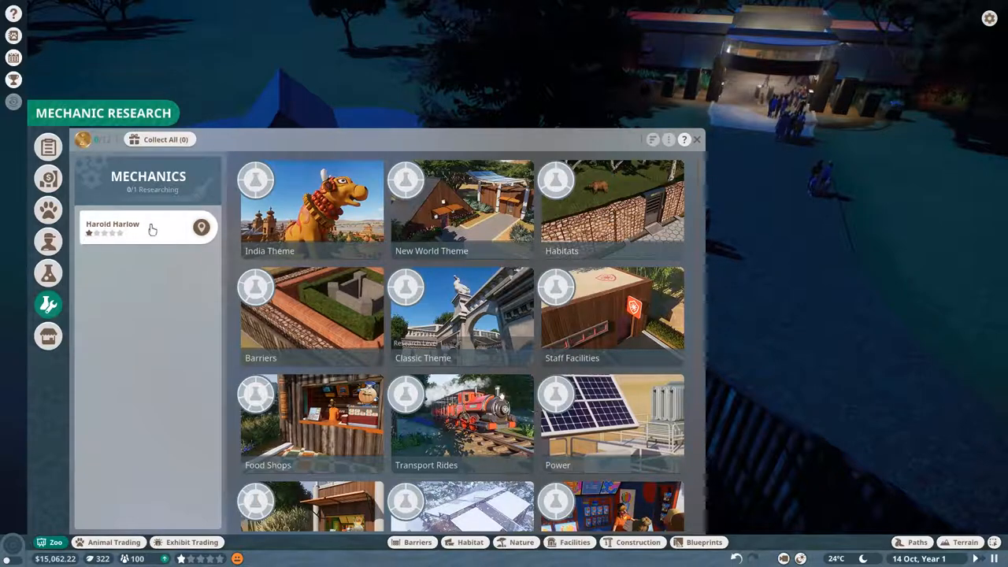
{"action": "left_click", "coordinate": [611, 205]}
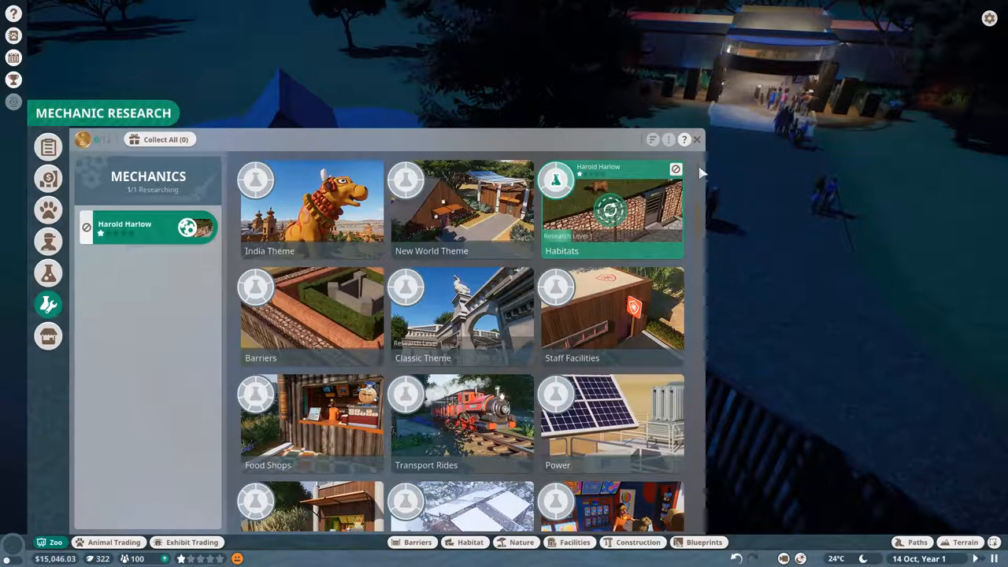
{"action": "left_click", "coordinate": [696, 139]}
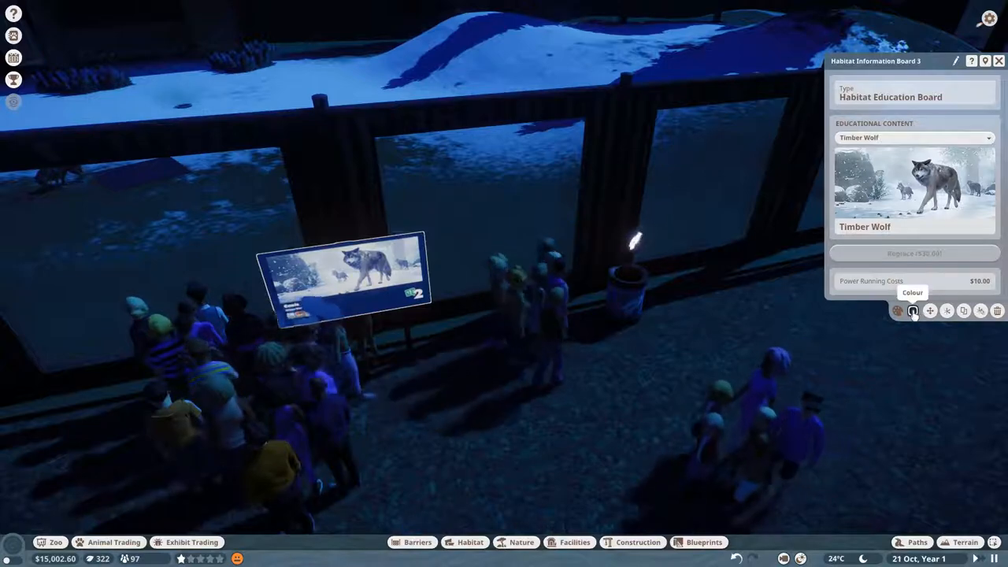
Step: Recolour the Timber Wolf habitat education board dark red
{"action": "left_click", "coordinate": [911, 310]}
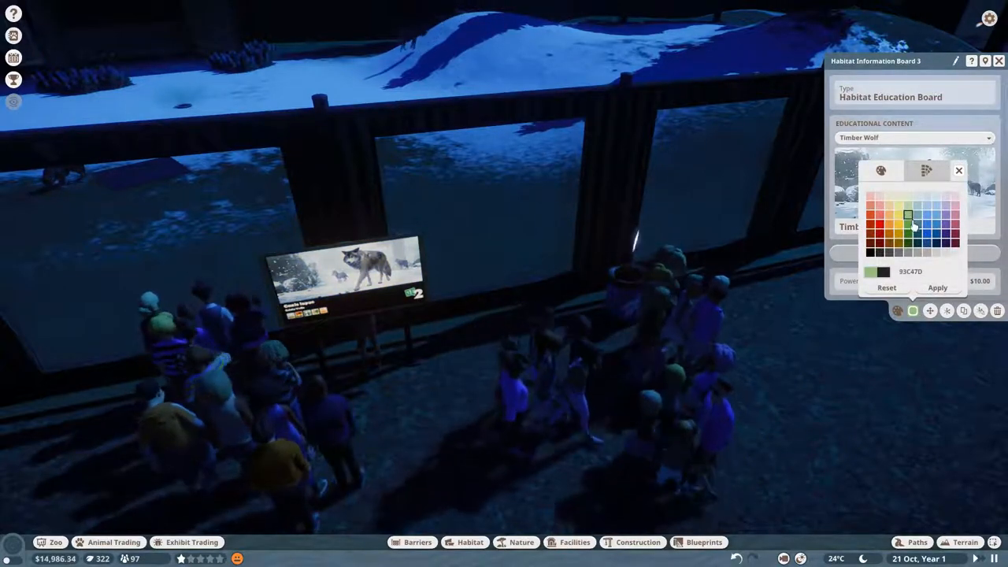
{"action": "left_click", "coordinate": [870, 228]}
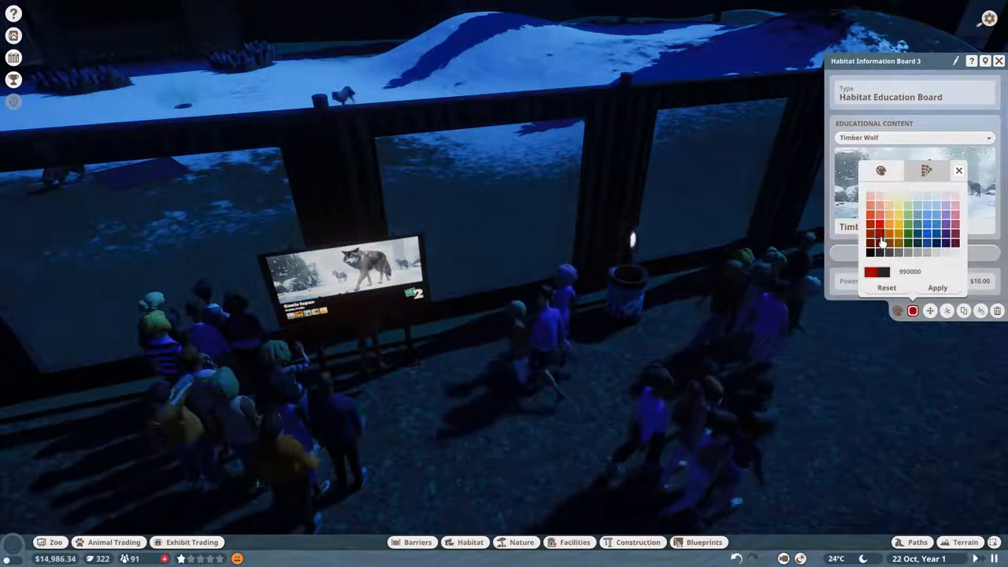
{"action": "left_click", "coordinate": [937, 253]}
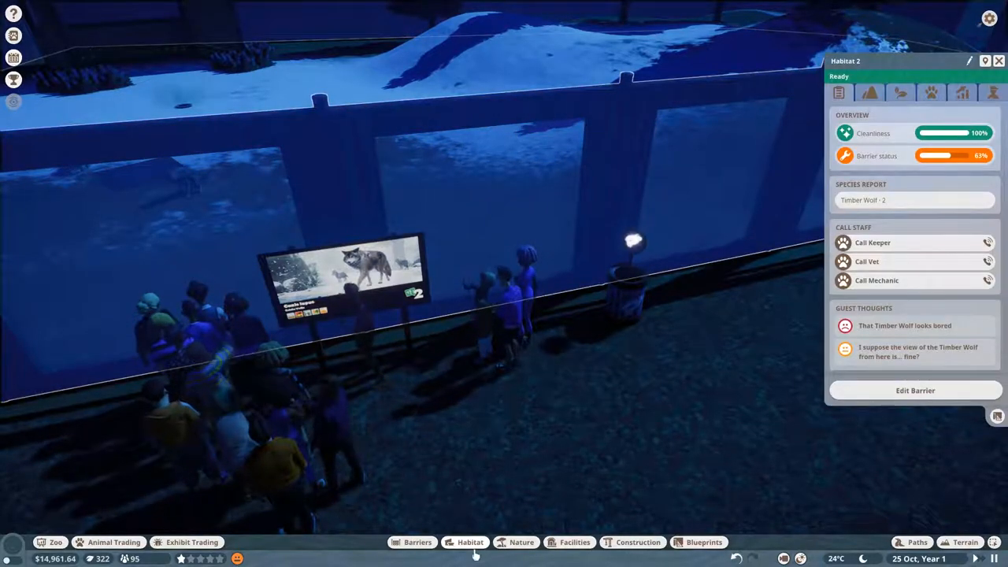
Step: Bring up toy enrichment items for the wolf habitat and choose a toy
{"action": "left_click", "coordinate": [469, 541]}
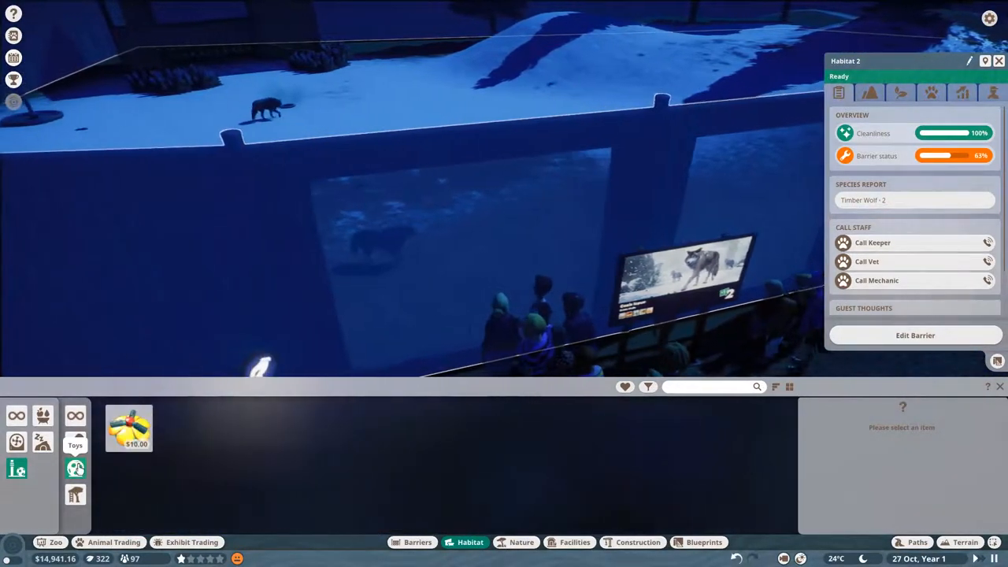
{"action": "left_click", "coordinate": [75, 494]}
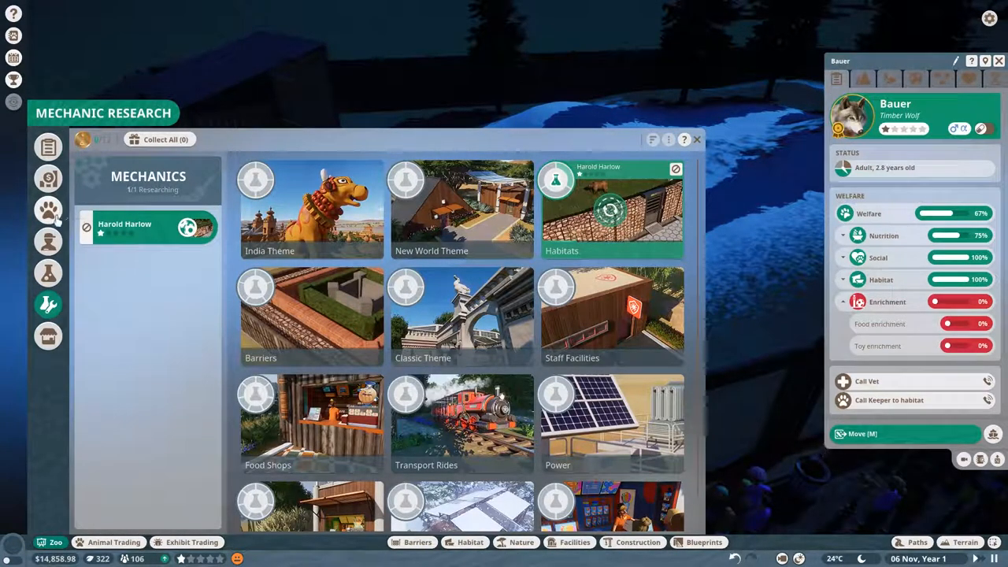
Step: Check the staff list, then assign a veterinarian to Timber Wolf research
{"action": "left_click", "coordinate": [47, 274]}
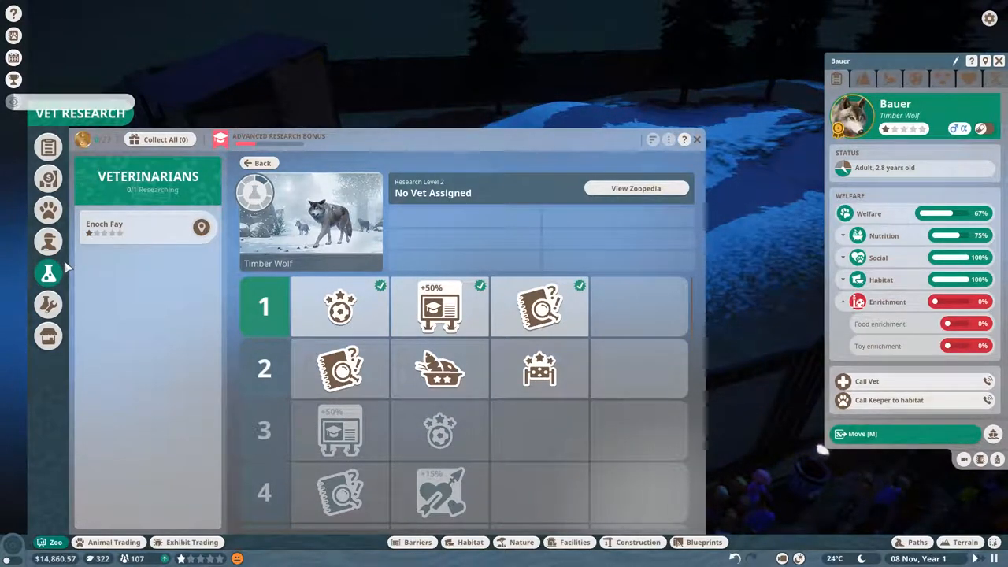
{"action": "left_click", "coordinate": [47, 242]}
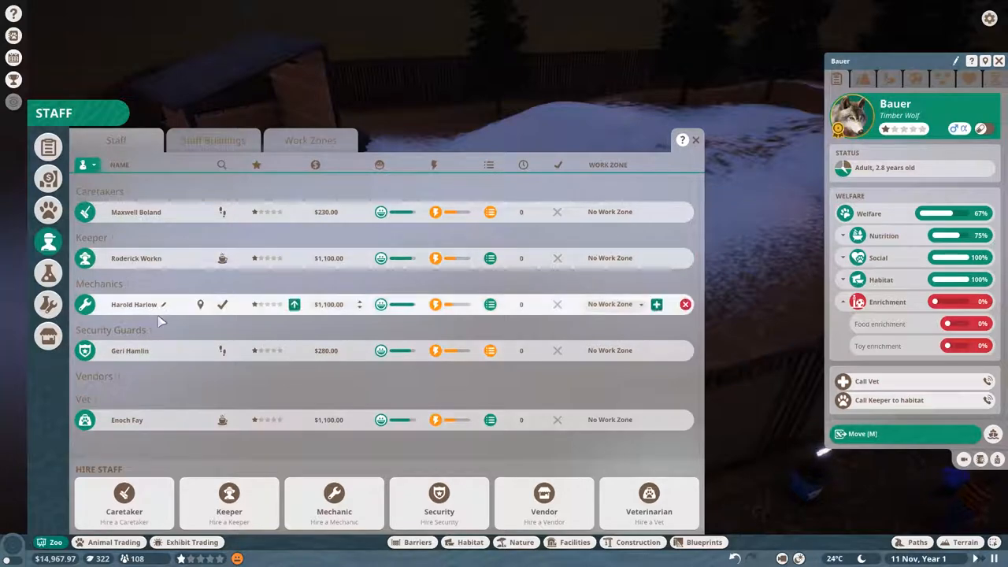
{"action": "left_click", "coordinate": [696, 140]}
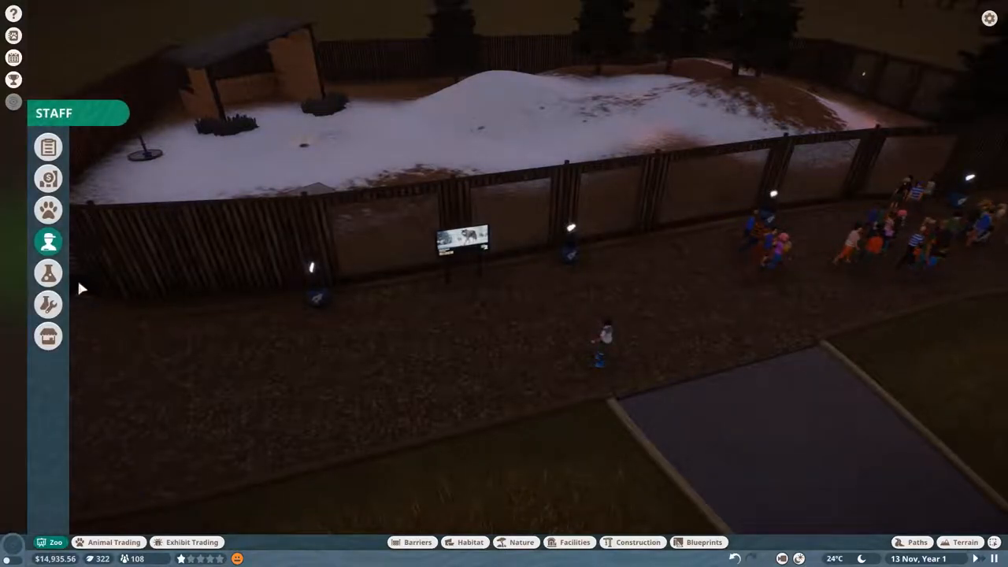
{"action": "left_click", "coordinate": [47, 274]}
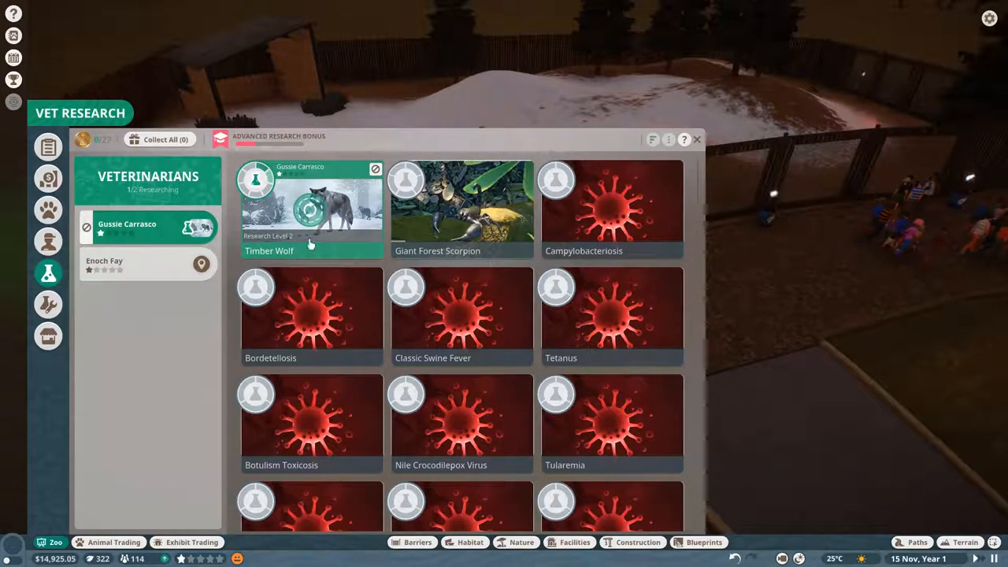
{"action": "left_click", "coordinate": [696, 138]}
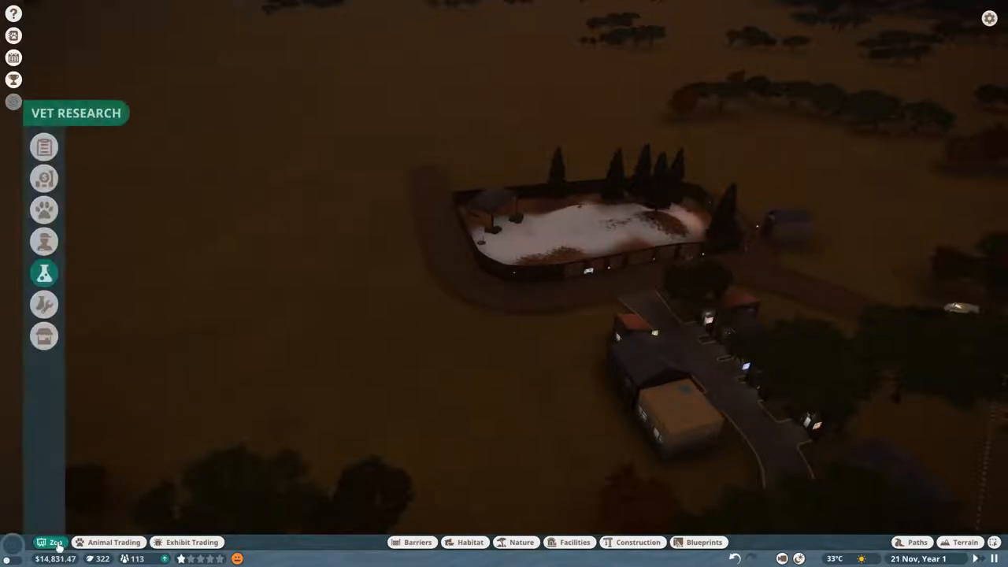
{"action": "left_click", "coordinate": [48, 180]}
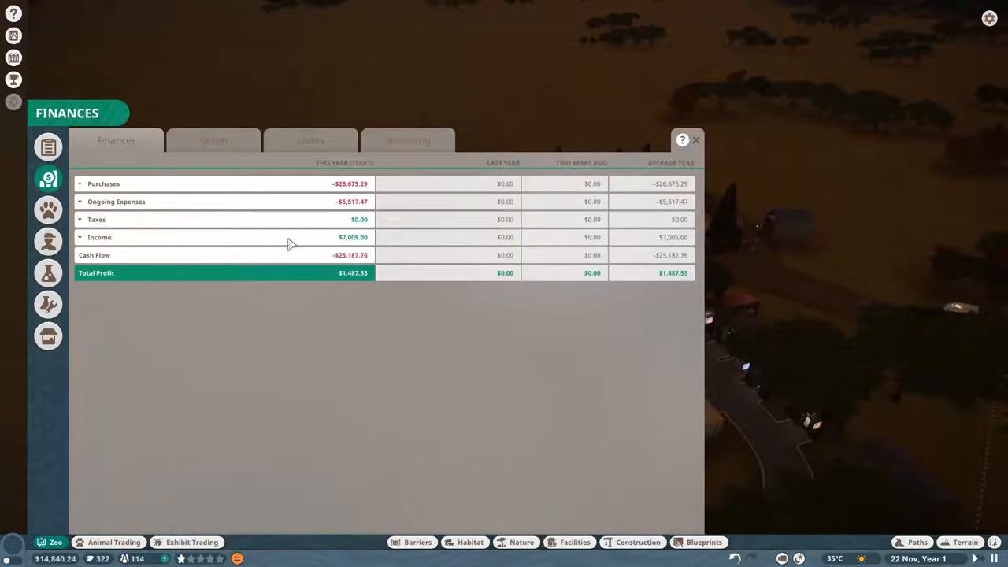
{"action": "left_click", "coordinate": [79, 202]}
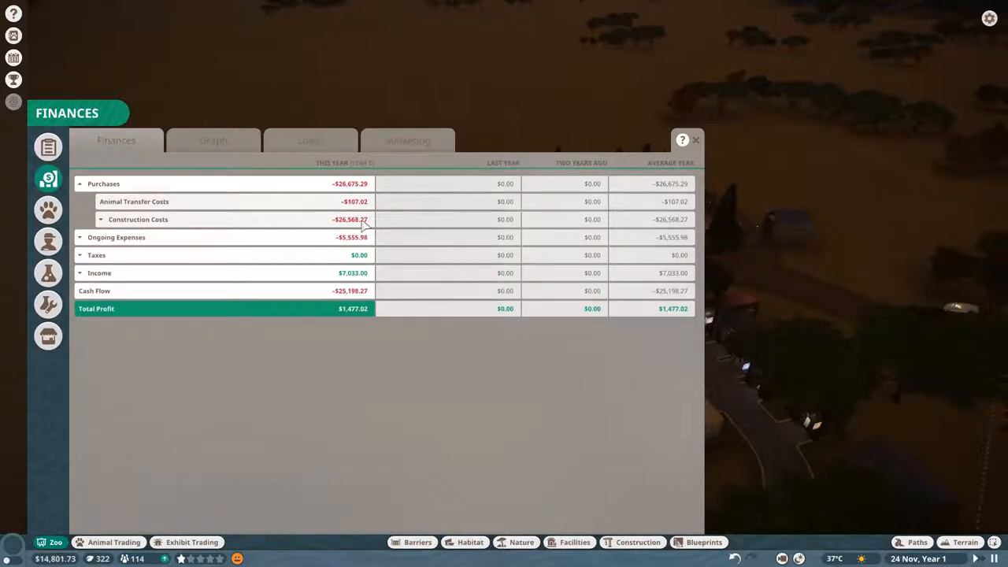
{"action": "mouse_move", "coordinate": [126, 221]}
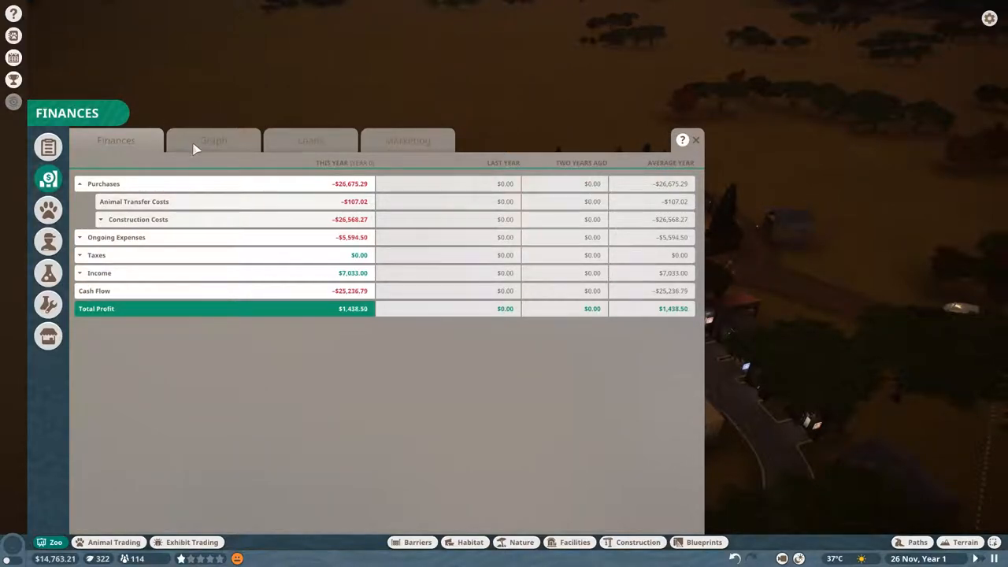
{"action": "left_click", "coordinate": [100, 219]}
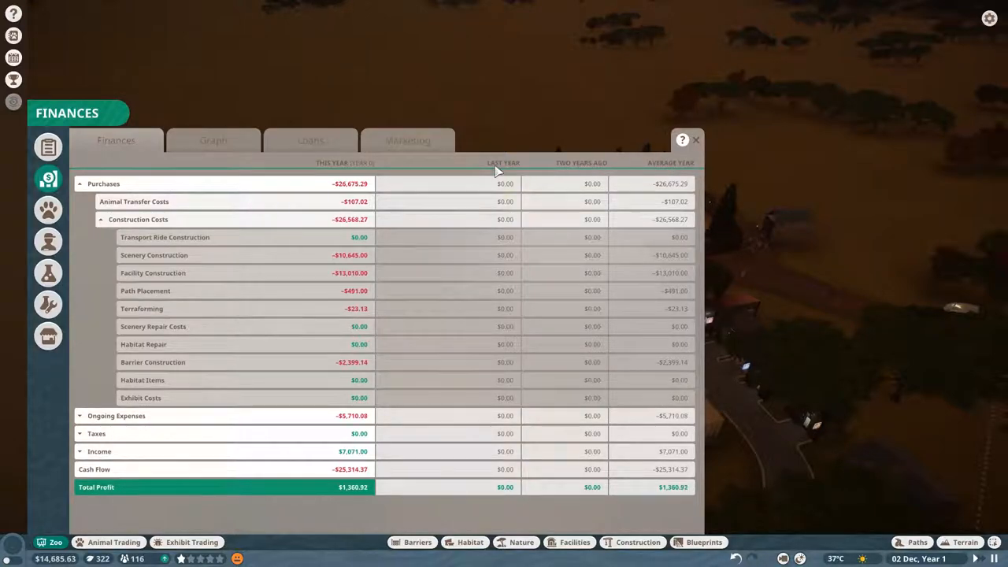
{"action": "left_click", "coordinate": [212, 140]}
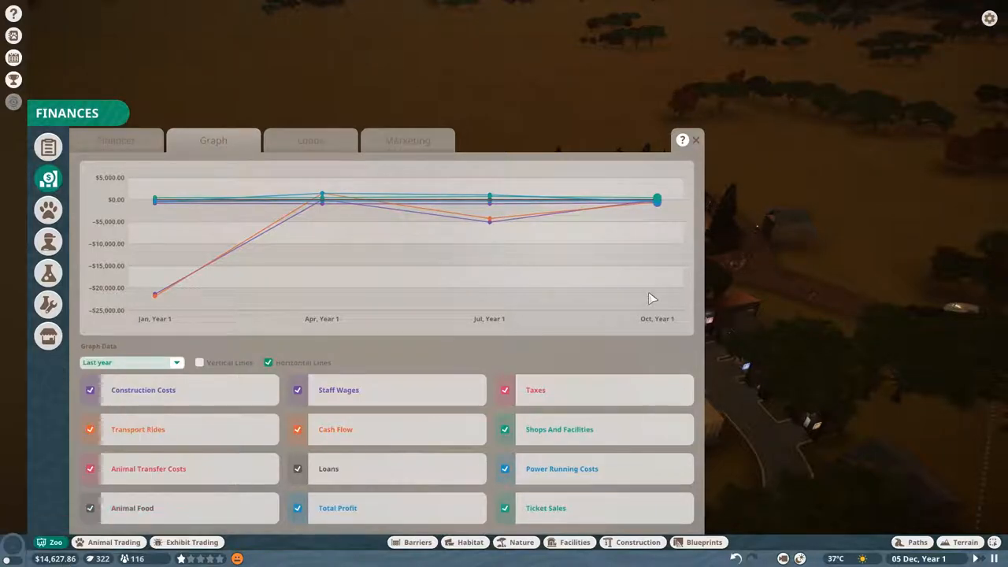
{"action": "left_click", "coordinate": [696, 140]}
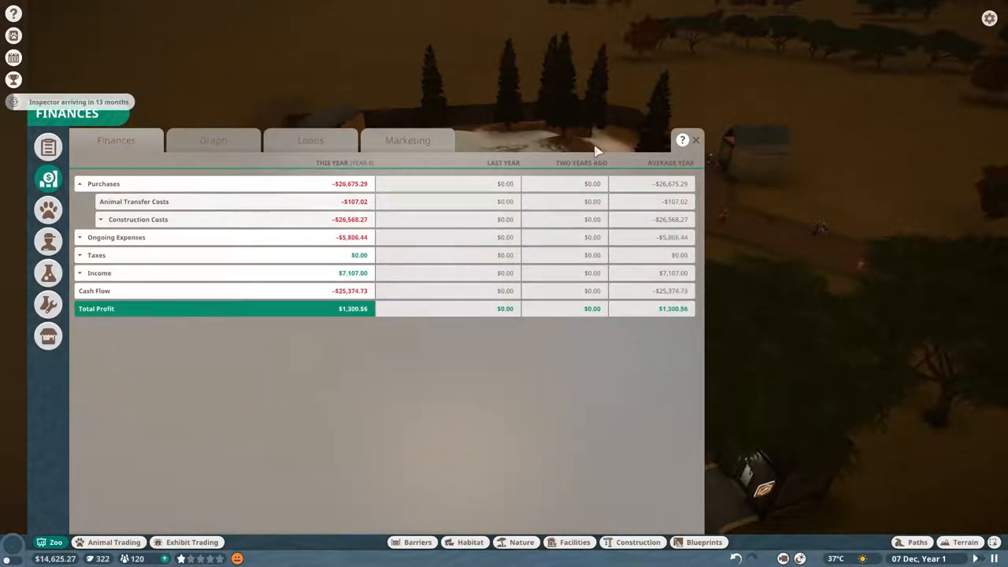
{"action": "left_click", "coordinate": [696, 141]}
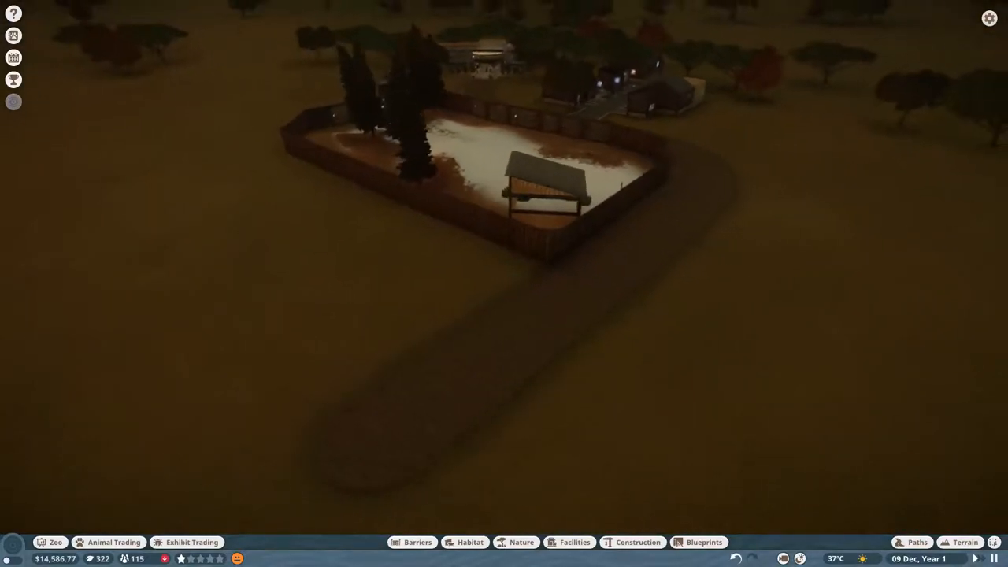
Step: Draw a closed Wood Logs barrier loop enclosing a grassy plot beside the wolf habitat
{"action": "left_click", "coordinate": [417, 542]}
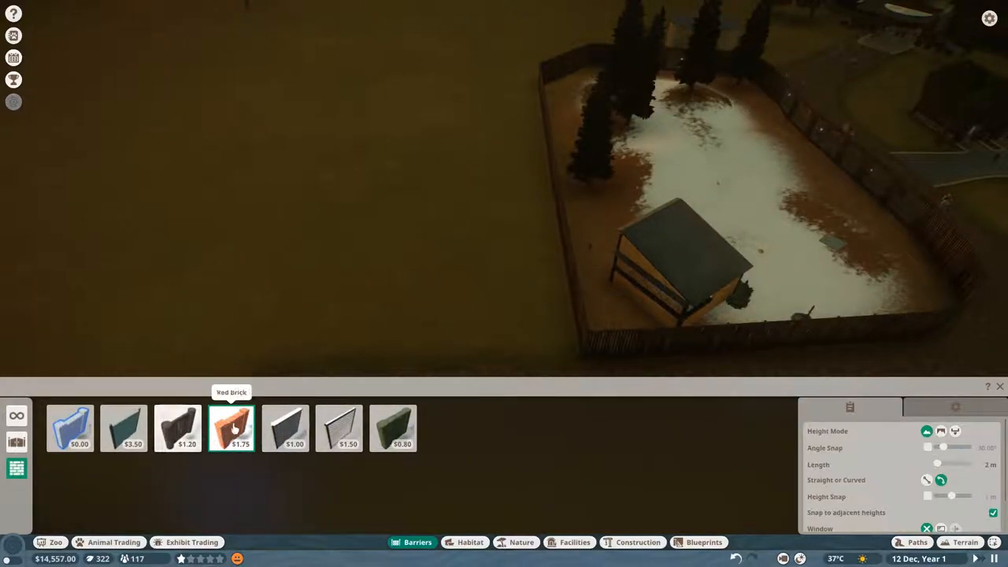
{"action": "mouse_move", "coordinate": [176, 428]}
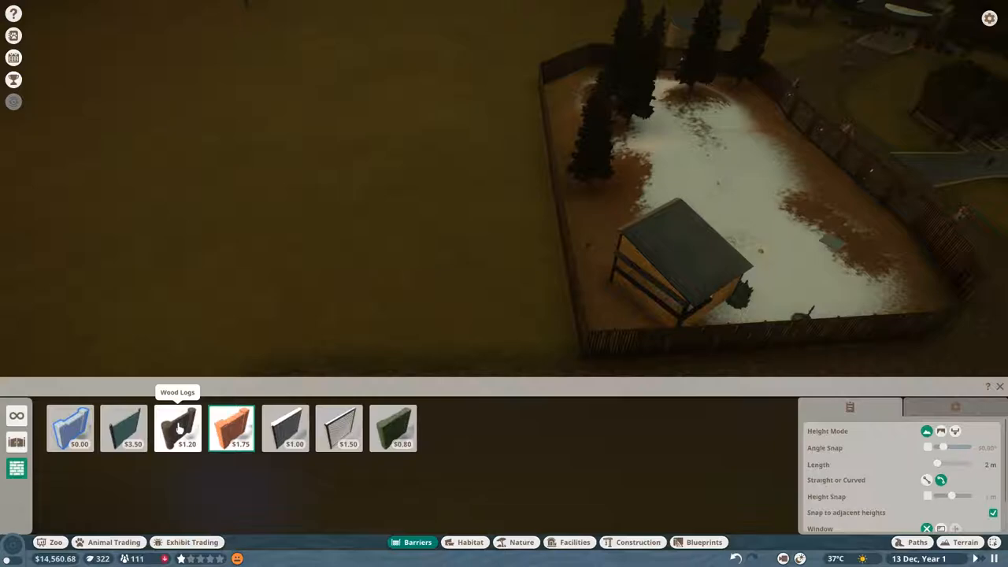
{"action": "left_click", "coordinate": [176, 428]}
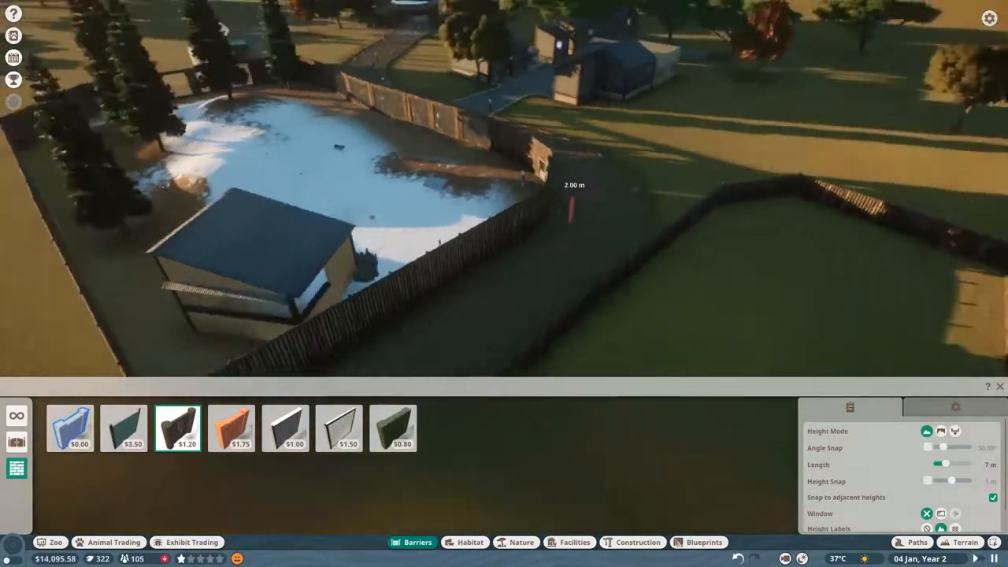
{"action": "left_click", "coordinate": [469, 541]}
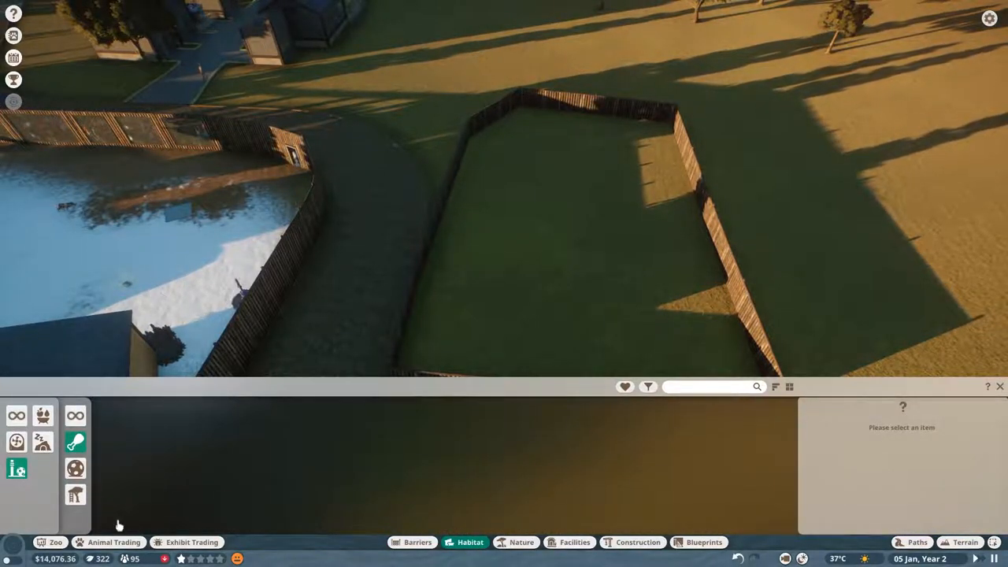
Step: Show conservation listings in the animal market with a capped maximum price
{"action": "left_click", "coordinate": [113, 542]}
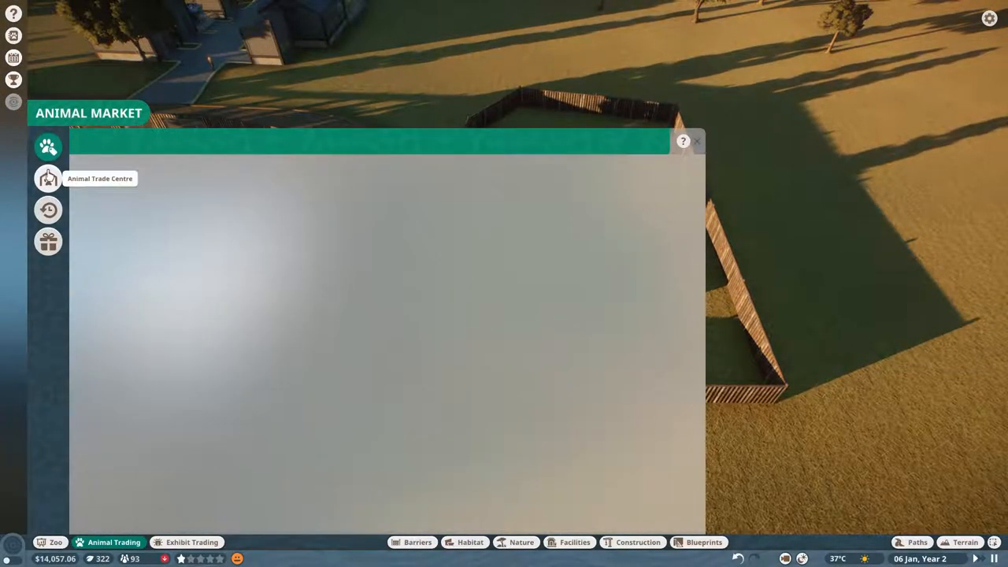
{"action": "left_click", "coordinate": [47, 178]}
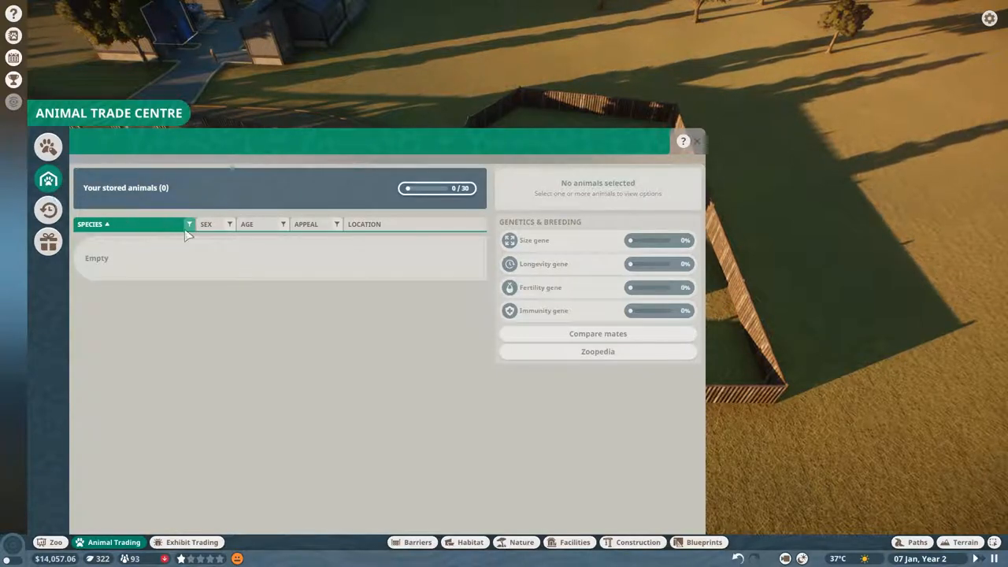
{"action": "mouse_move", "coordinate": [47, 211]}
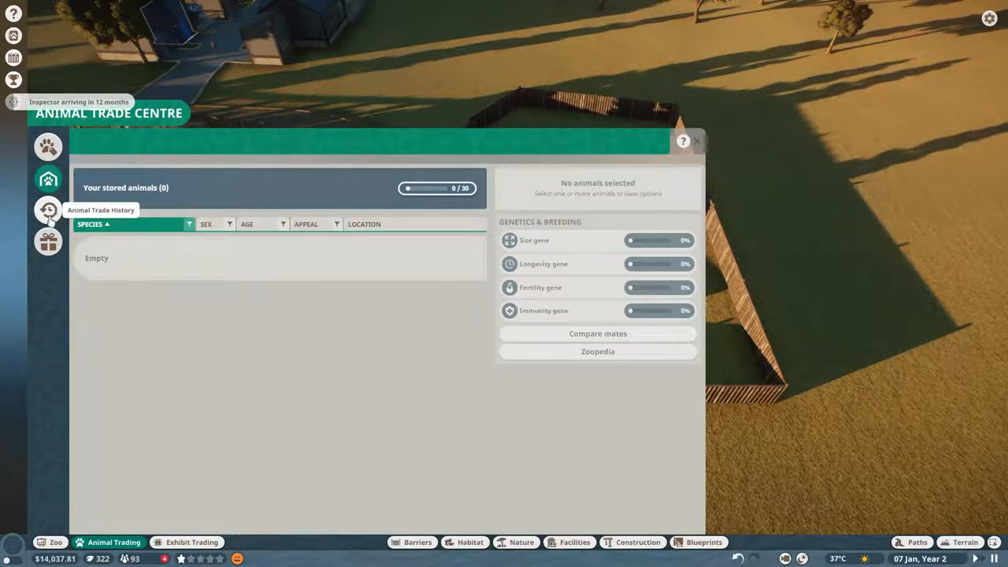
{"action": "mouse_move", "coordinate": [48, 148]}
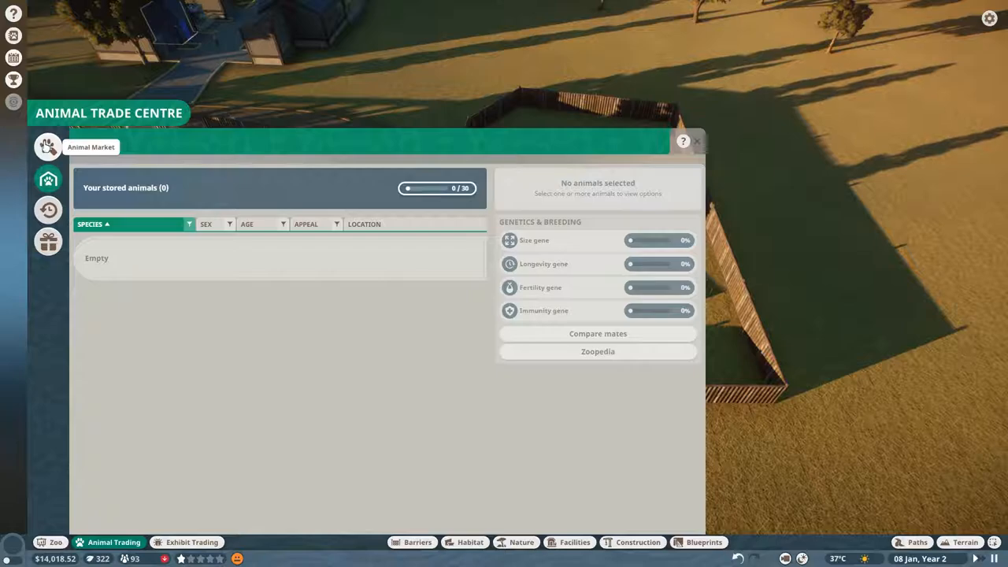
{"action": "left_click", "coordinate": [48, 146]}
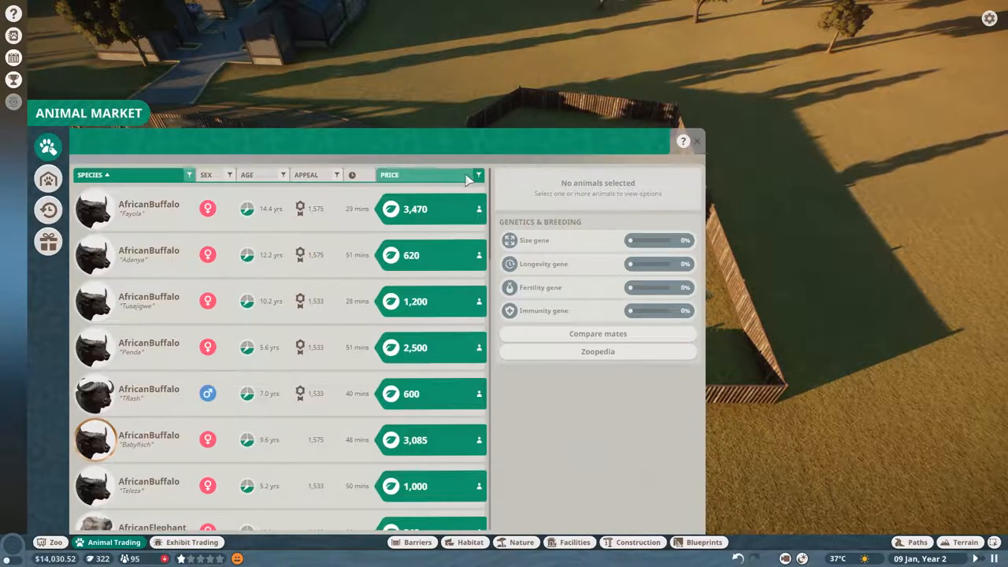
{"action": "left_click", "coordinate": [479, 173]}
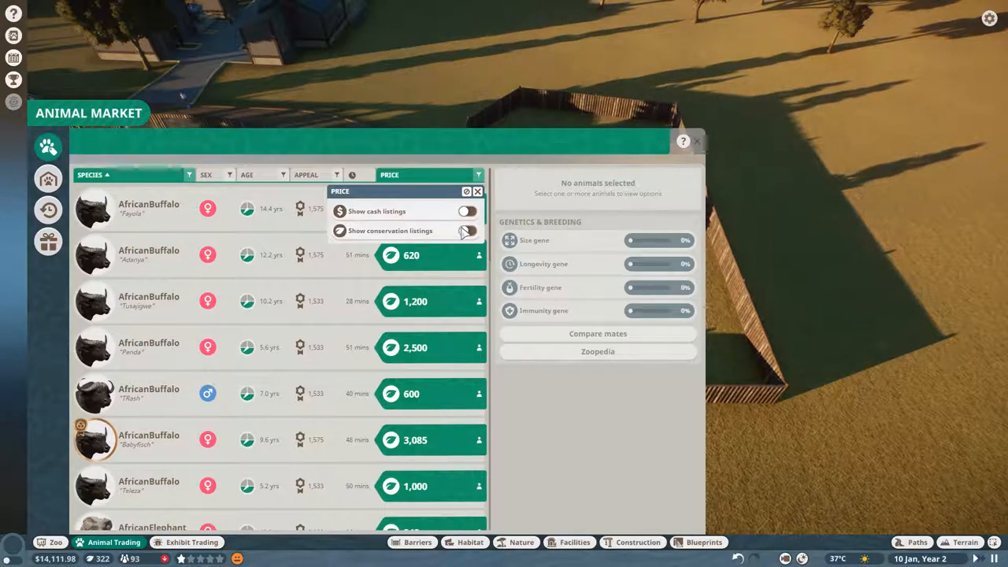
{"action": "left_click", "coordinate": [472, 230]}
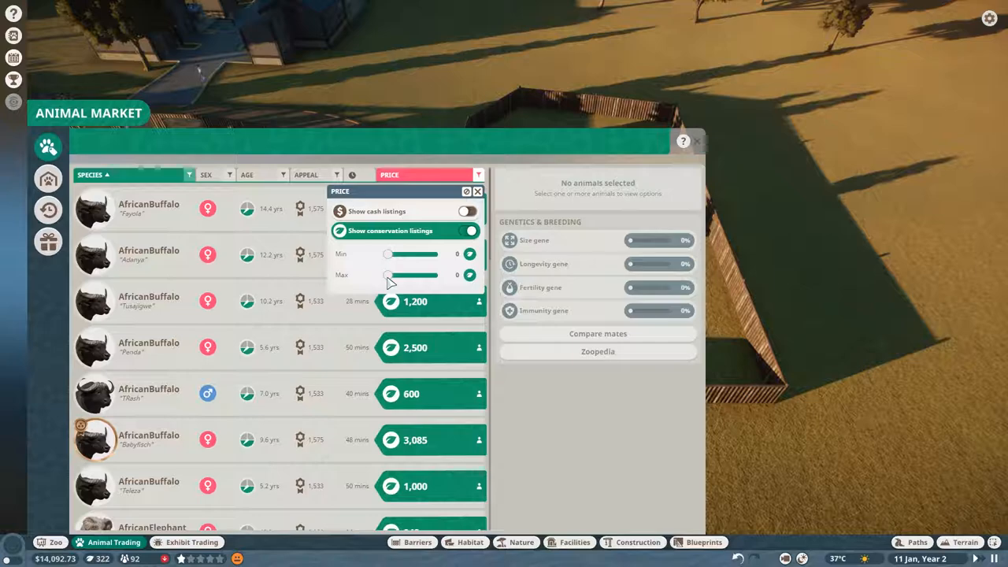
{"action": "left_click_drag", "start_coordinate": [388, 274], "coordinate": [410, 274]}
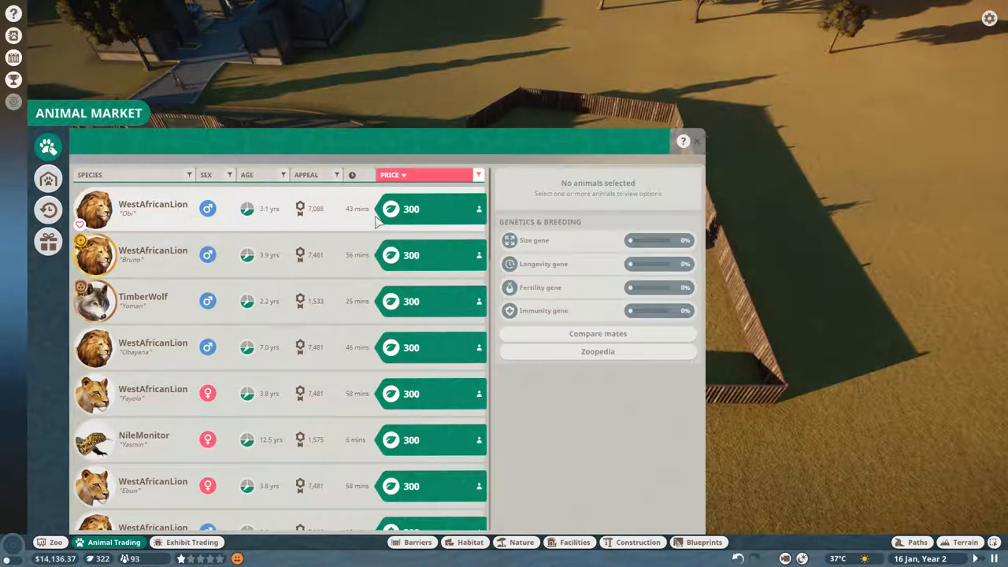
Step: Inspect a West African Lion listing, then sort the market from cheapest upward
{"action": "left_click", "coordinate": [152, 208]}
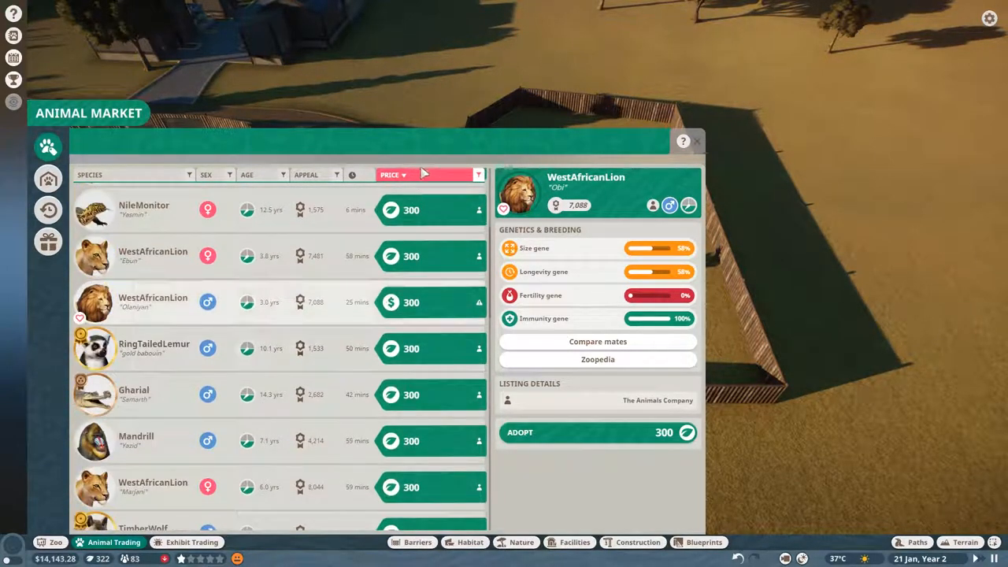
{"action": "left_click", "coordinate": [394, 174]}
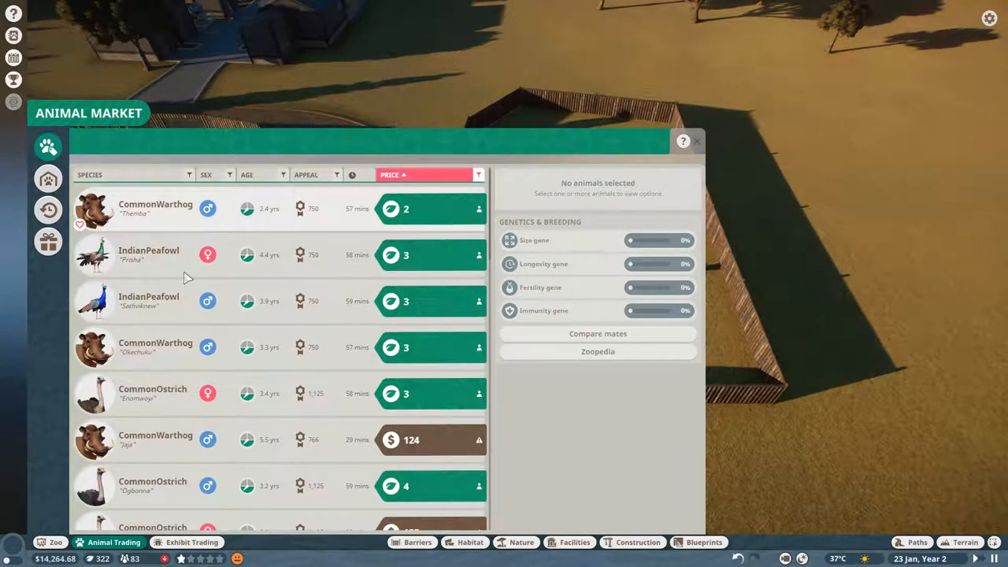
{"action": "scroll", "scroll_direction": "down", "scroll_amount": 3}
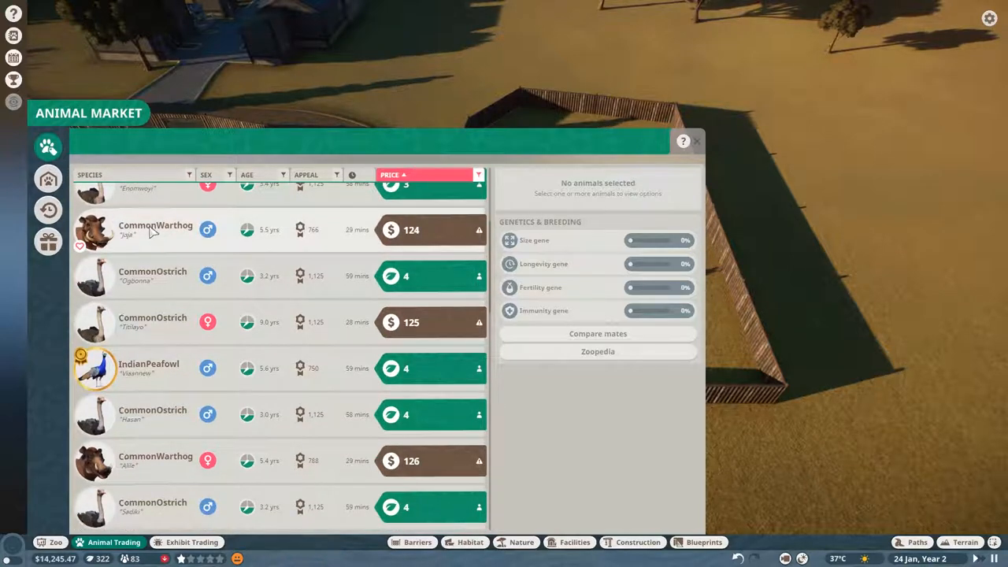
Step: Filter the animal market to Common Ostrich listings only
{"action": "left_click", "coordinate": [403, 175]}
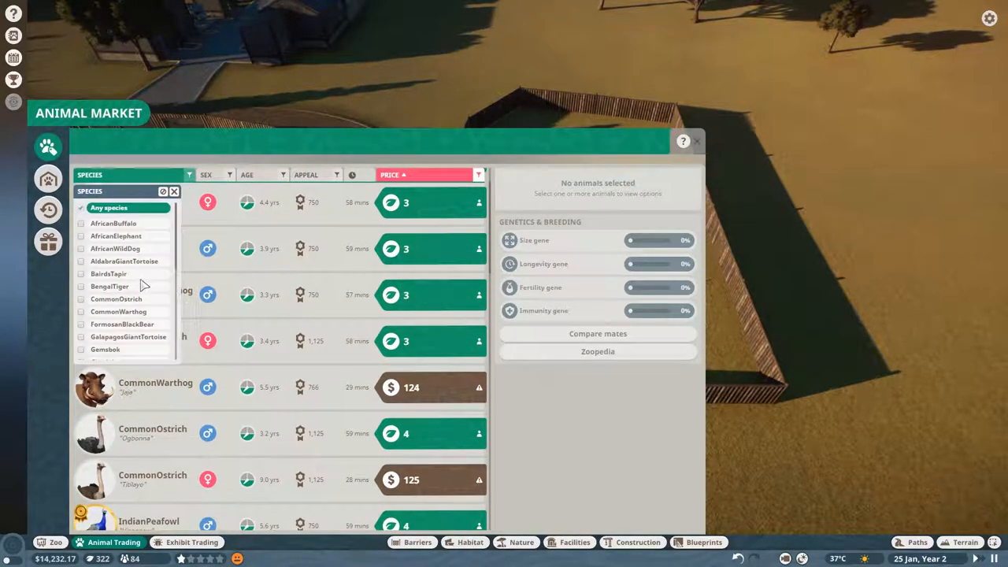
{"action": "scroll", "scroll_direction": "down", "scroll_amount": 3}
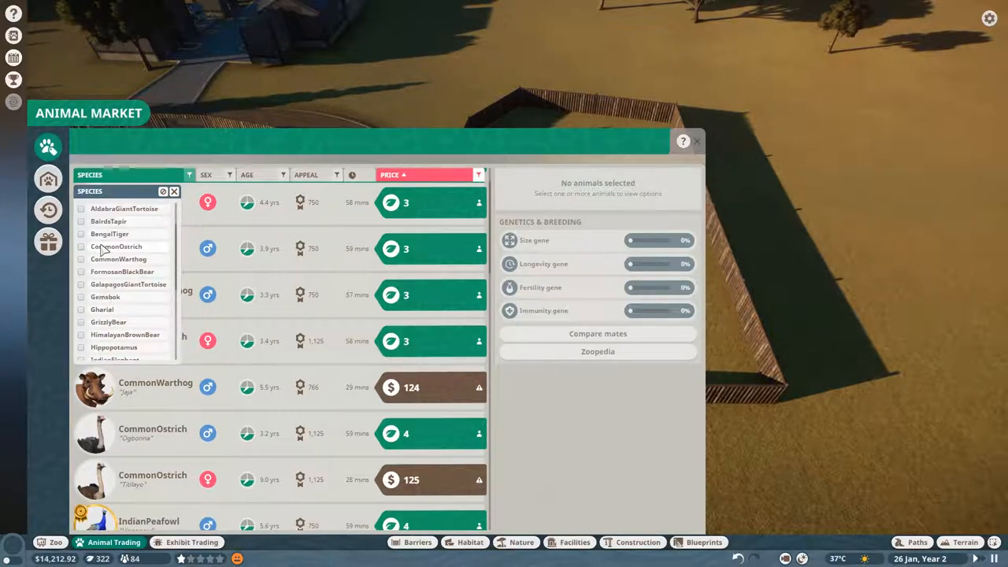
{"action": "left_click", "coordinate": [82, 245]}
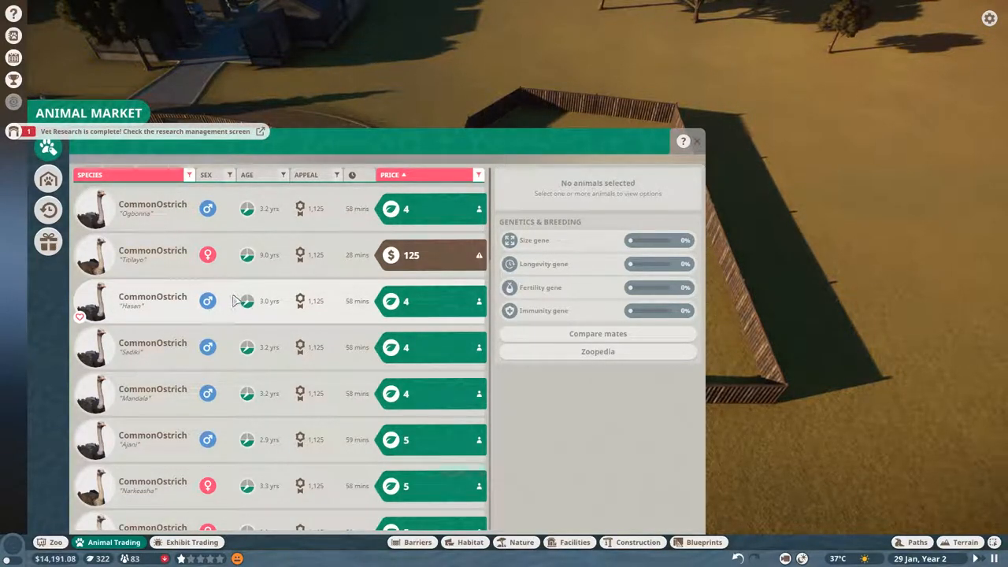
Step: Select a male ostrich listing to view its genetics and 6-credit price
{"action": "scroll", "scroll_direction": "down", "scroll_amount": 3}
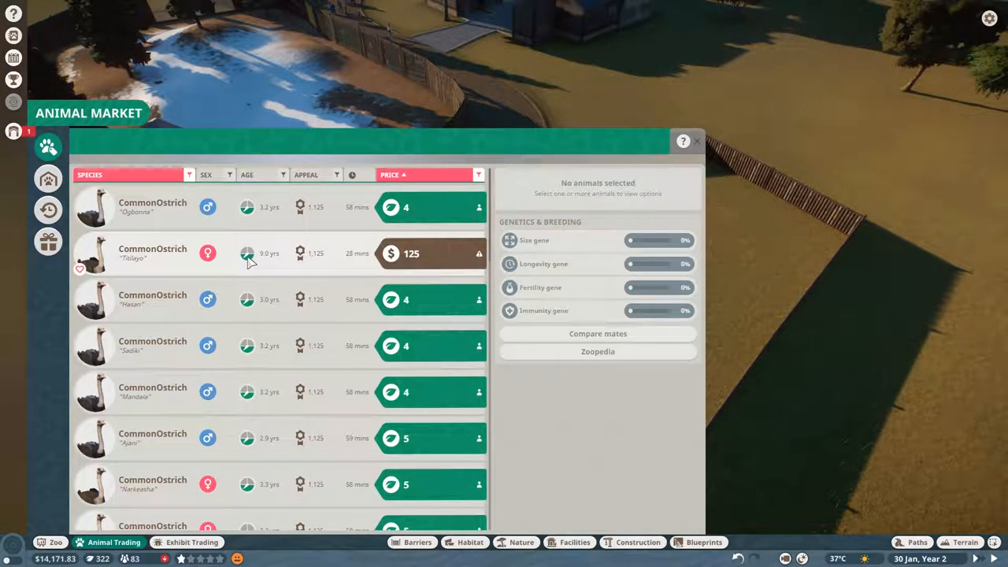
{"action": "scroll", "scroll_direction": "down", "scroll_amount": 3}
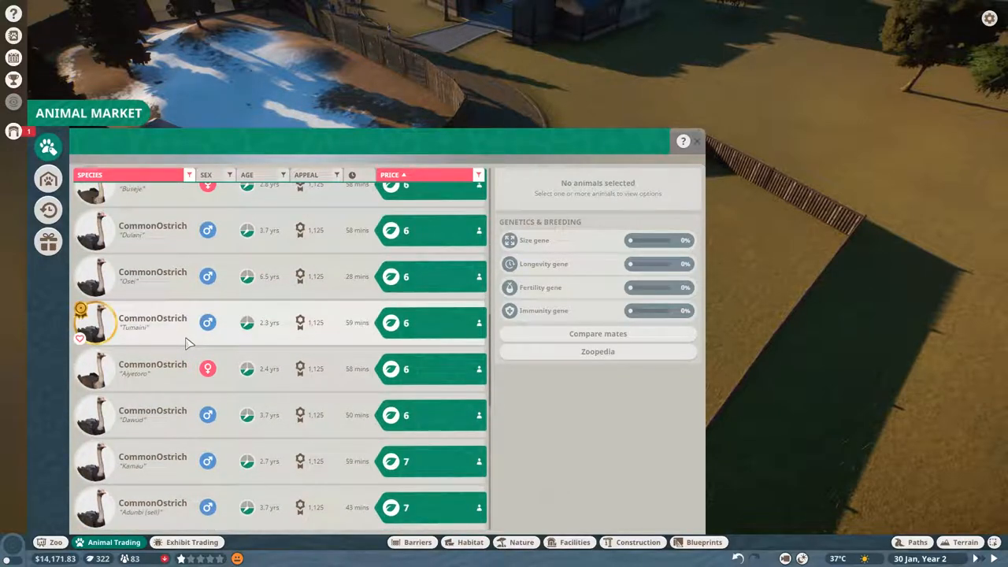
{"action": "left_click", "coordinate": [150, 321]}
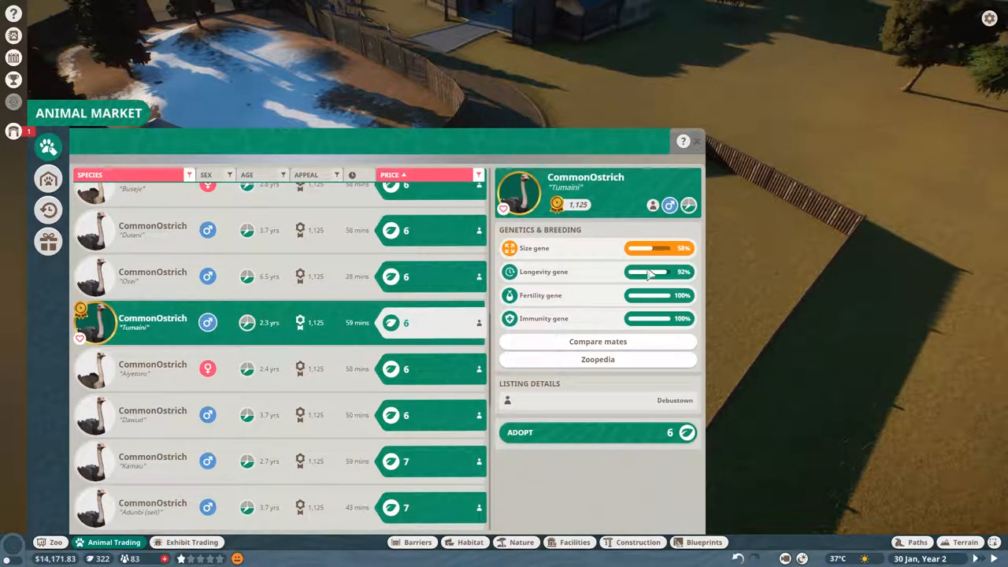
{"action": "mouse_move", "coordinate": [217, 348]}
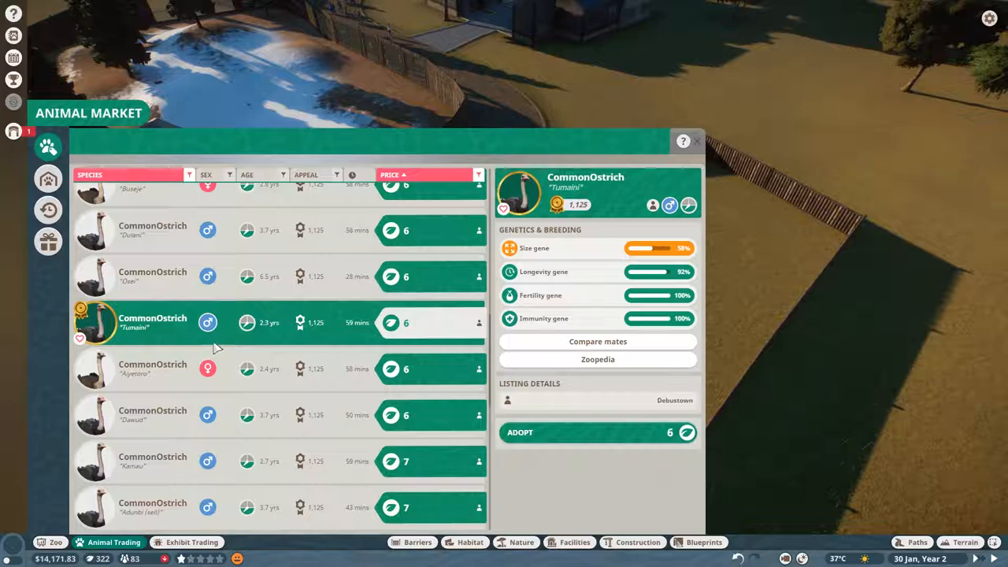
{"action": "mouse_move", "coordinate": [595, 444]}
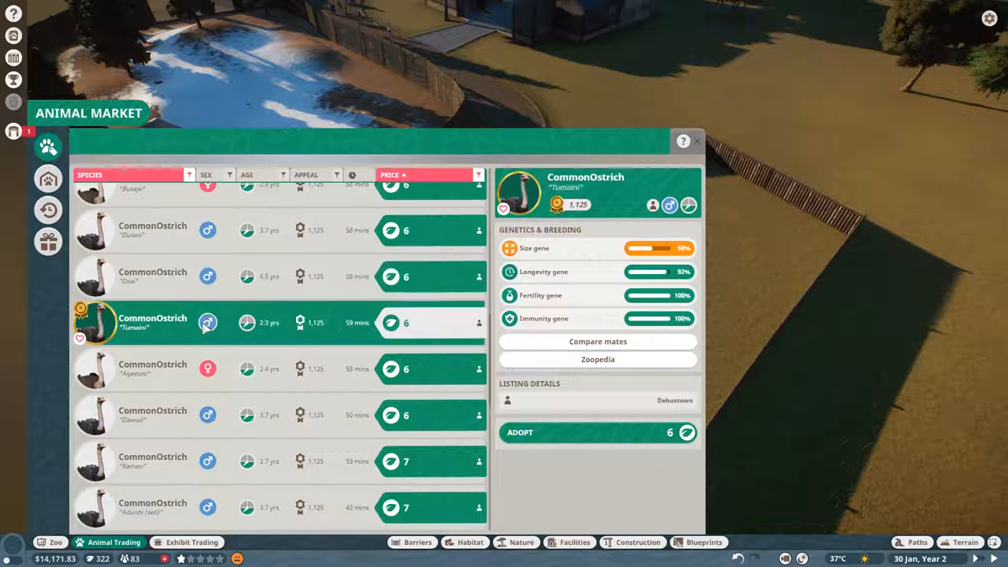
{"action": "mouse_move", "coordinate": [48, 147]}
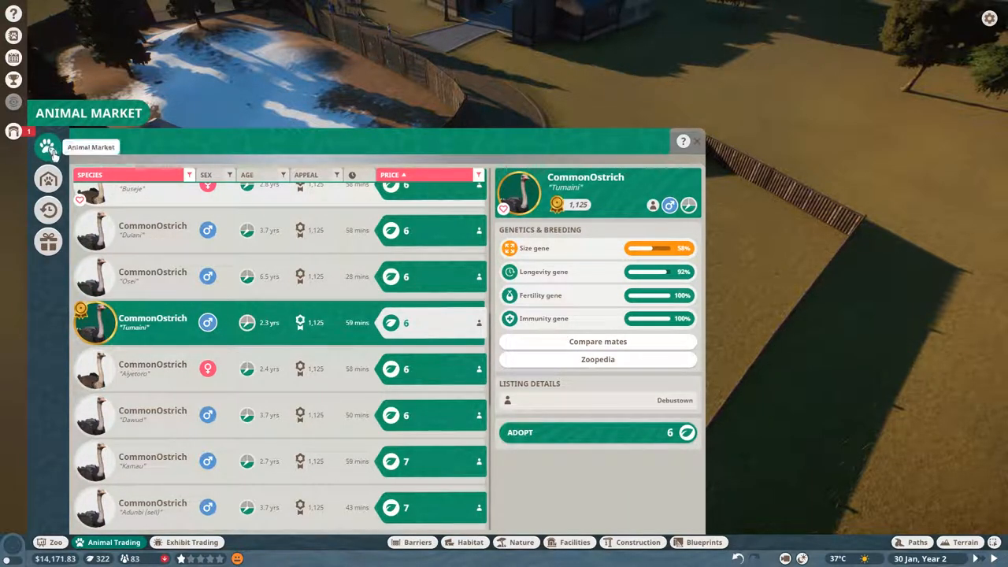
{"action": "mouse_move", "coordinate": [583, 437]}
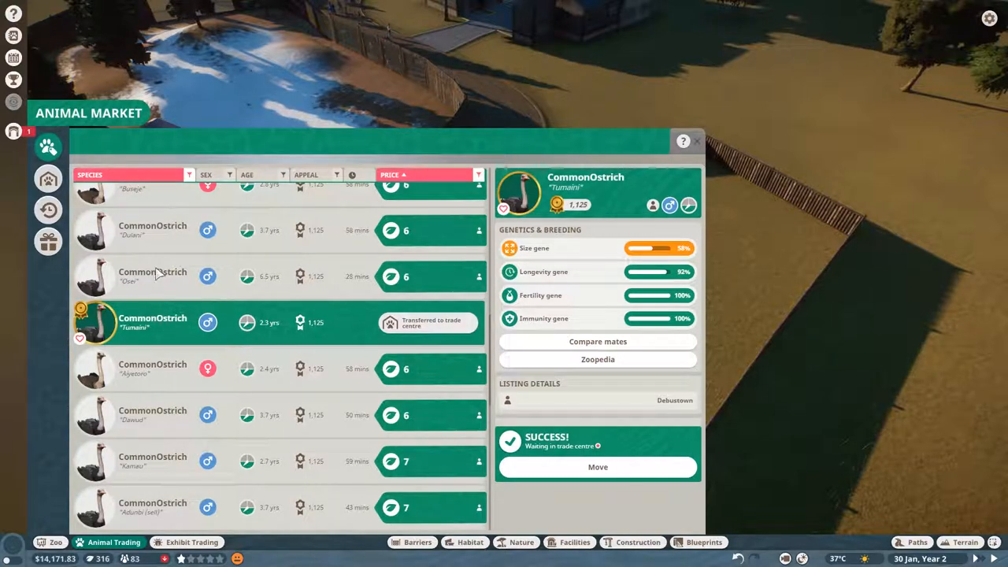
Step: Compare another male ostrich's genetics, then filter the market to female ostriches only
{"action": "left_click", "coordinate": [152, 277]}
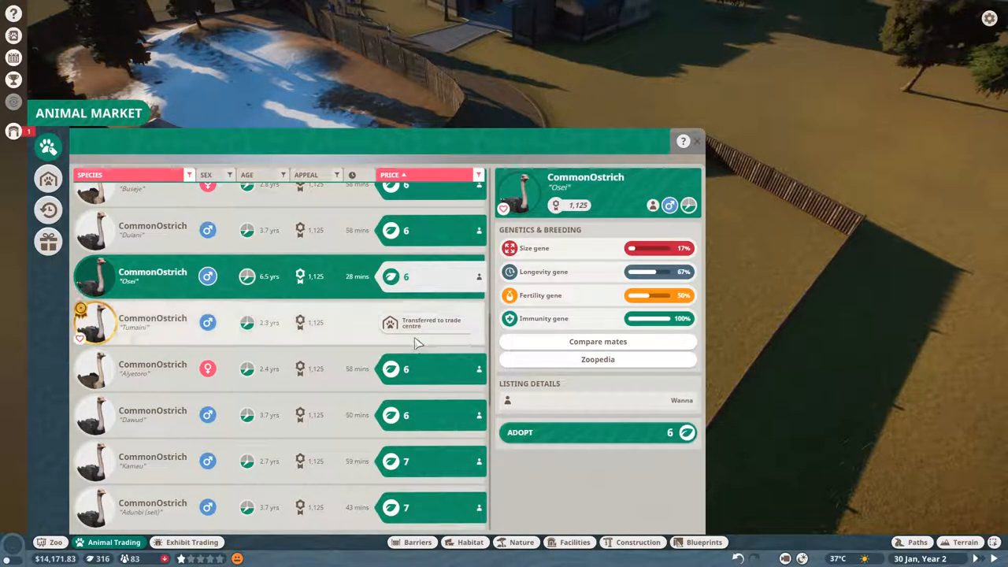
{"action": "mouse_move", "coordinate": [219, 332]}
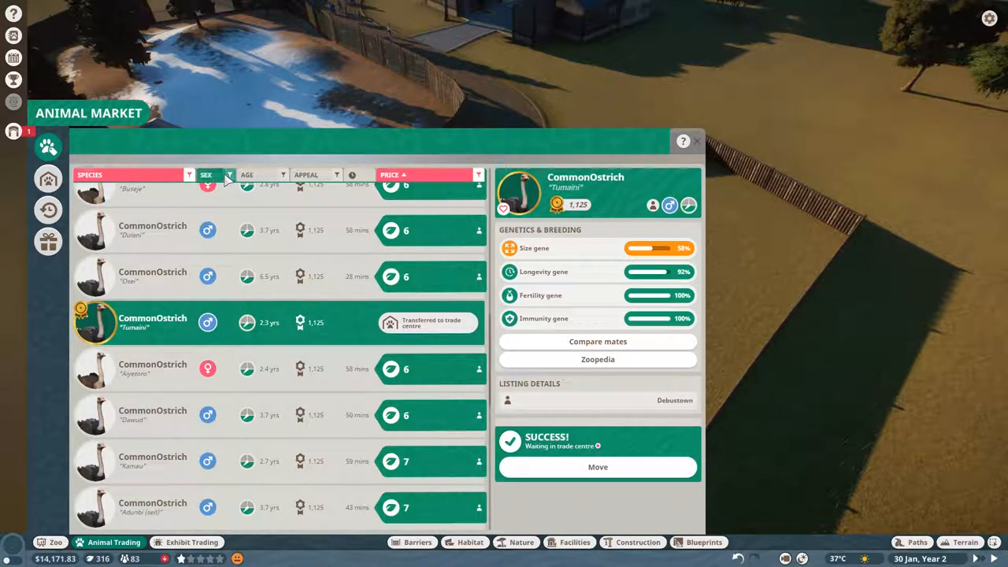
{"action": "left_click", "coordinate": [229, 173]}
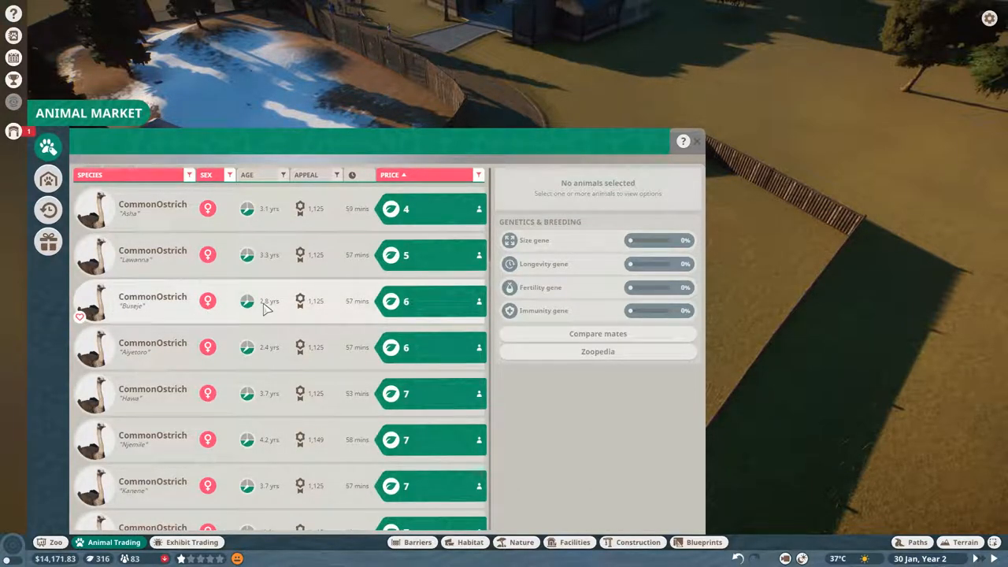
{"action": "mouse_move", "coordinate": [296, 385]}
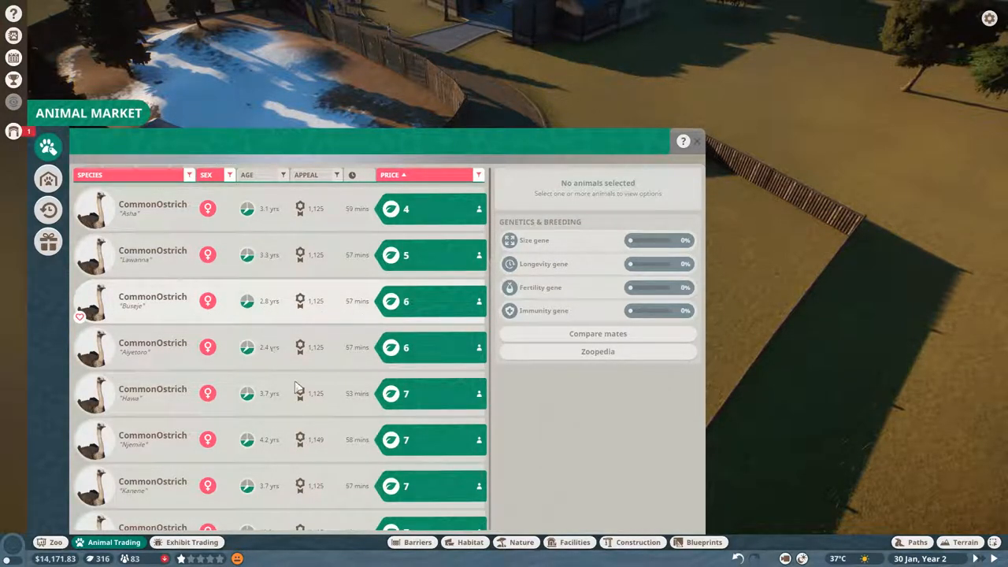
Step: Inspect female Common Ostriches' genetics and load more listings to choose one
{"action": "left_click", "coordinate": [152, 301]}
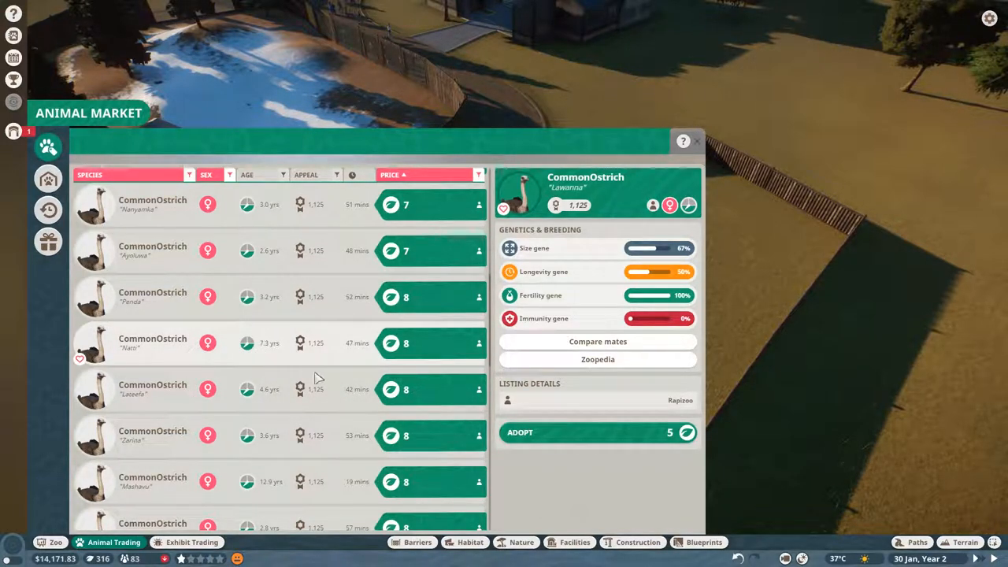
{"action": "mouse_move", "coordinate": [172, 353]}
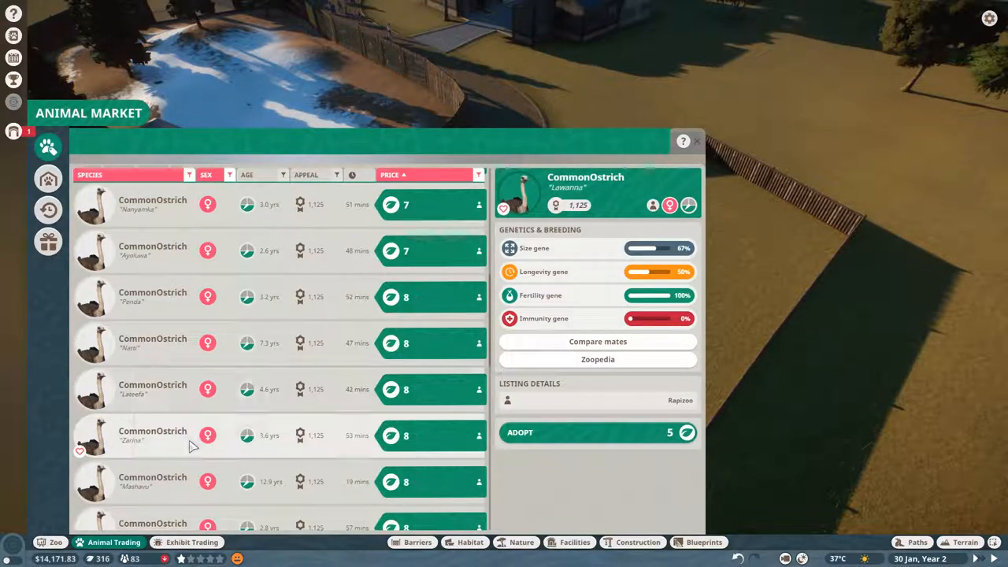
{"action": "left_click", "coordinate": [152, 389]}
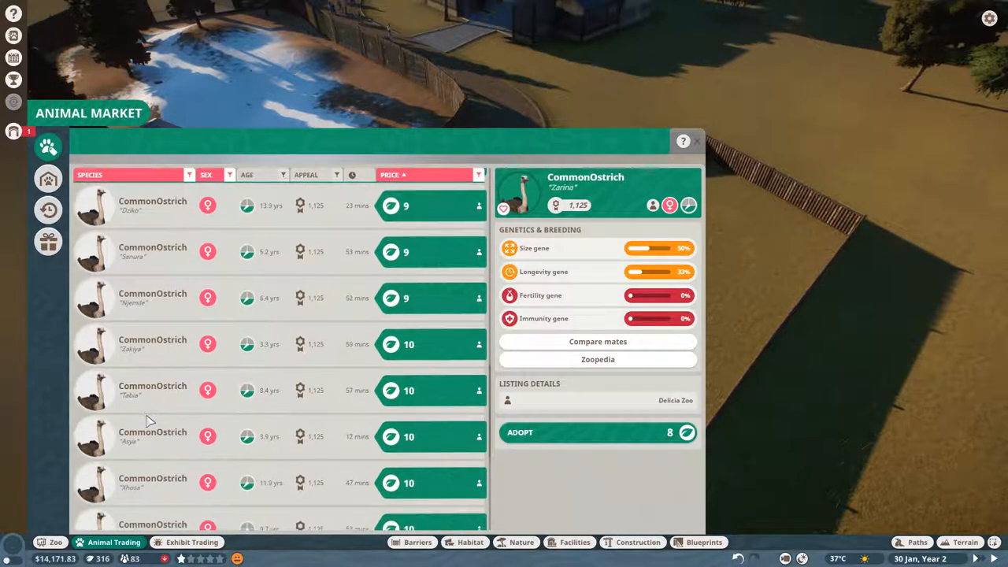
{"action": "scroll", "scroll_direction": "down", "scroll_amount": 3}
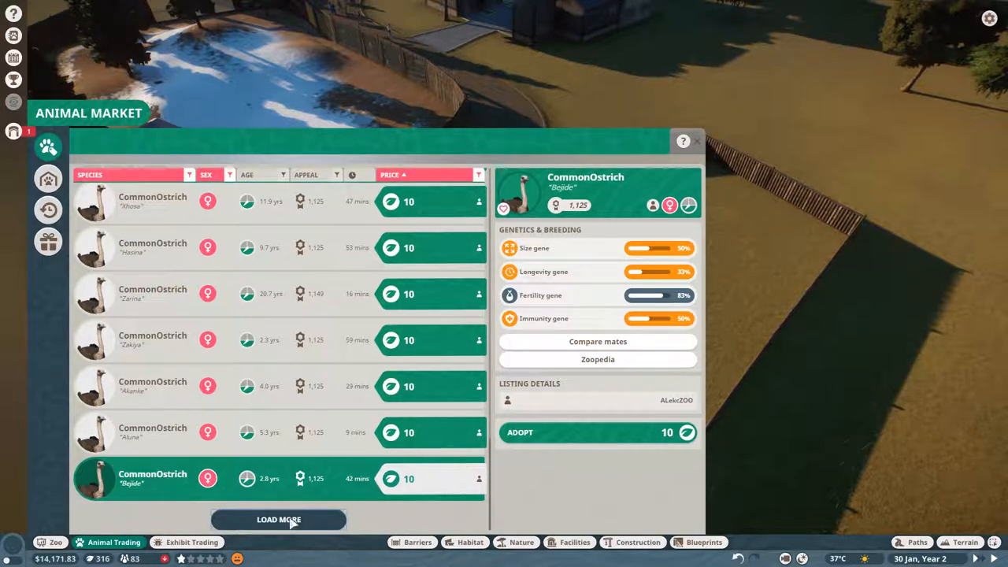
{"action": "left_click", "coordinate": [277, 520]}
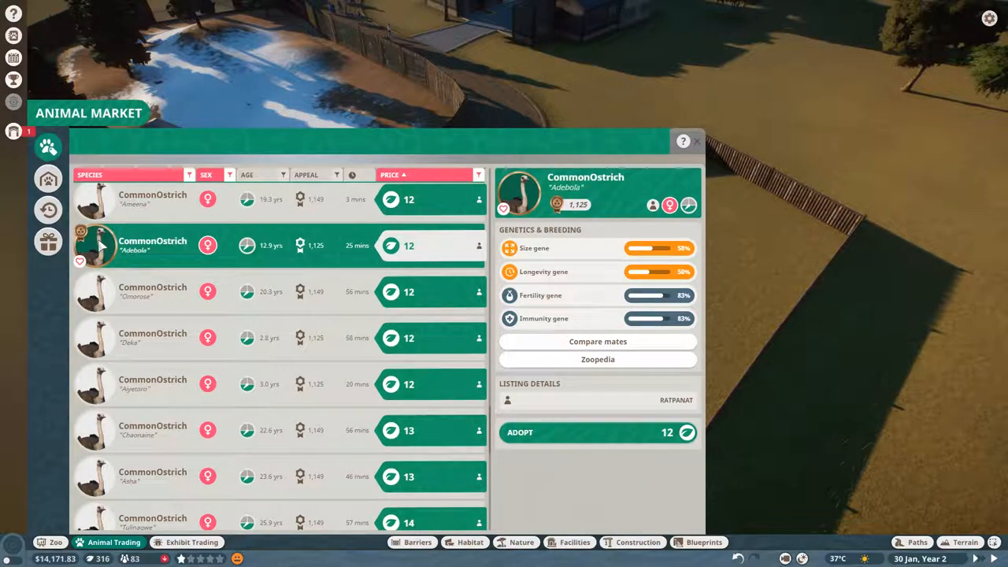
Step: Adopt the chosen female ostrich and bring up the Animal Trade Centre
{"action": "left_click", "coordinate": [151, 291]}
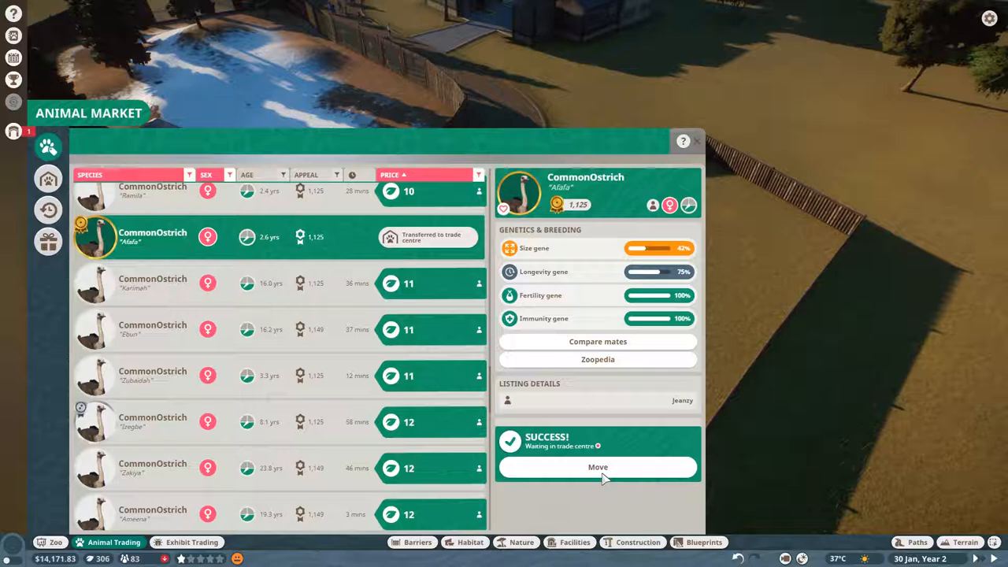
{"action": "left_click", "coordinate": [598, 466]}
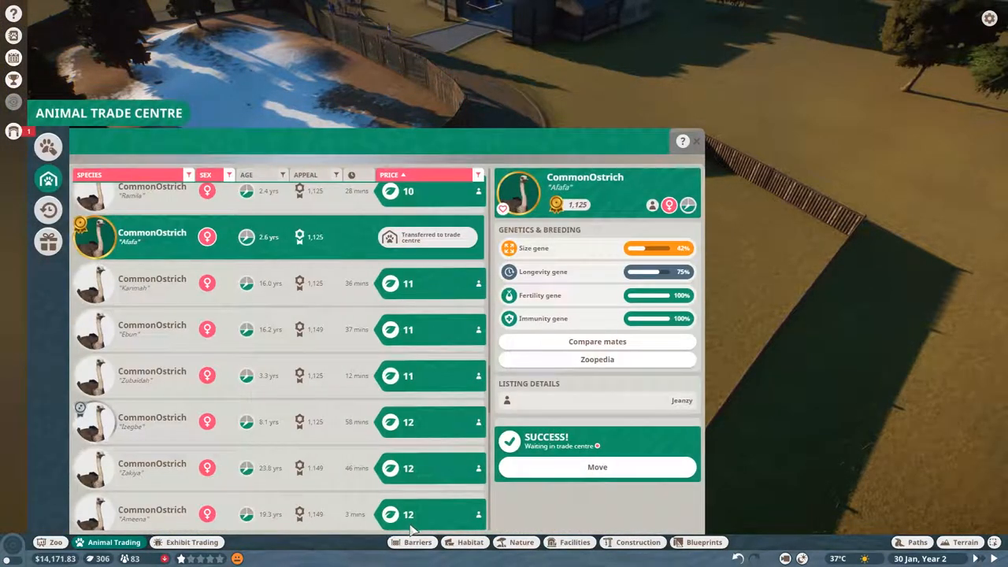
Step: Register the log-fenced plot as empty Habitat 3 and start positioning its gate
{"action": "left_click", "coordinate": [416, 541]}
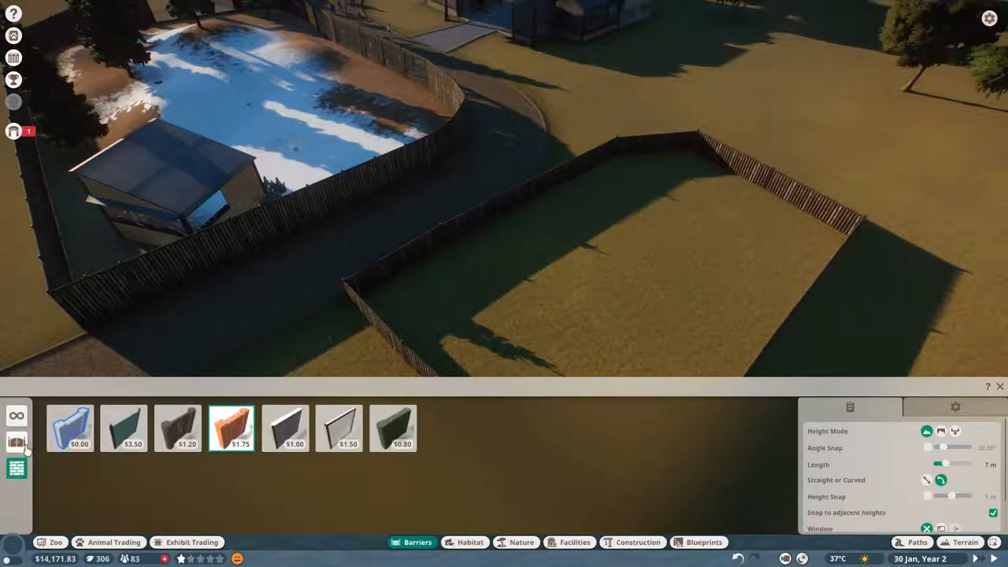
{"action": "left_click", "coordinate": [15, 440]}
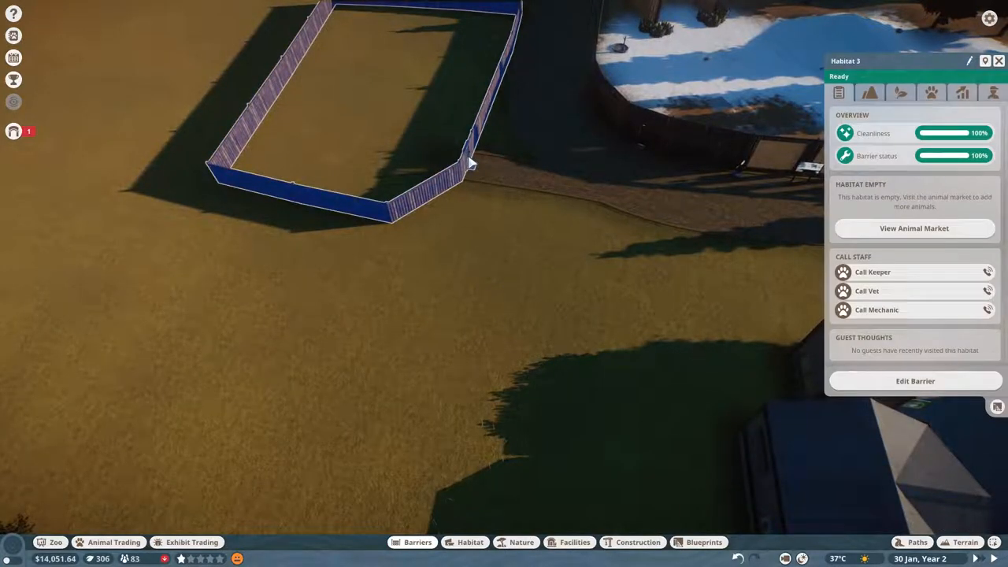
{"action": "left_click", "coordinate": [913, 379]}
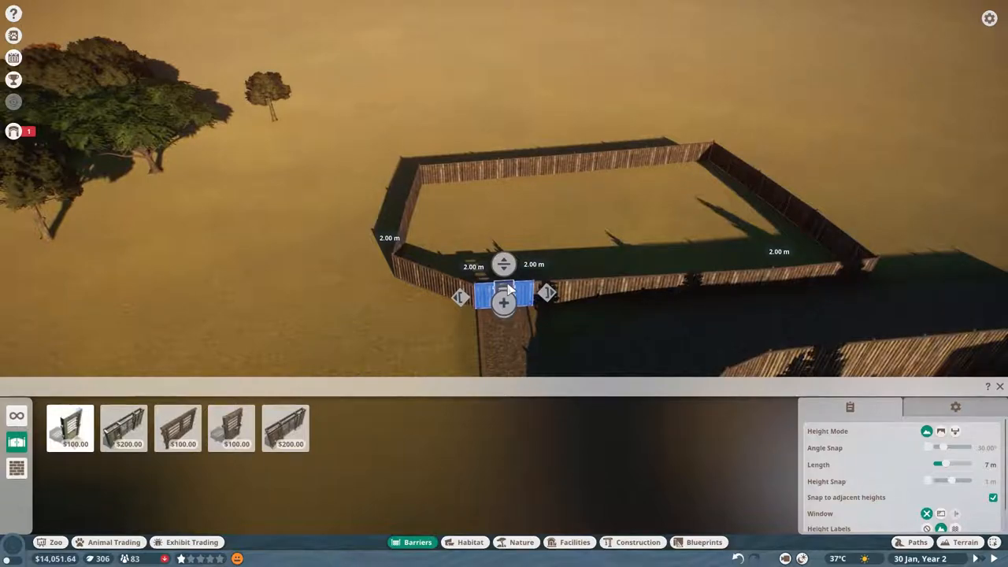
{"action": "mouse_move", "coordinate": [523, 306]}
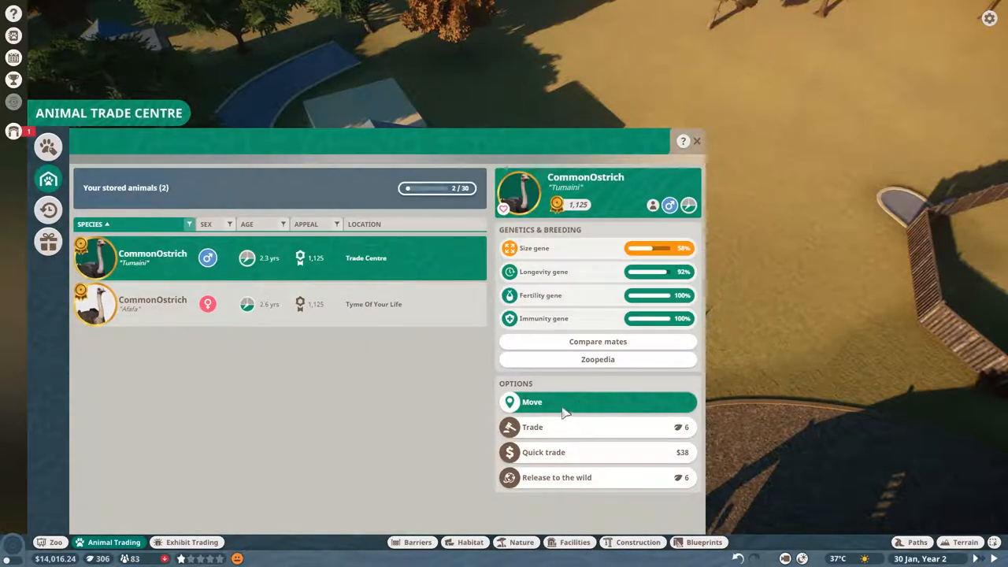
Step: Move the stored male ostrich from the trade centre into Habitat 4
{"action": "left_click", "coordinate": [532, 402]}
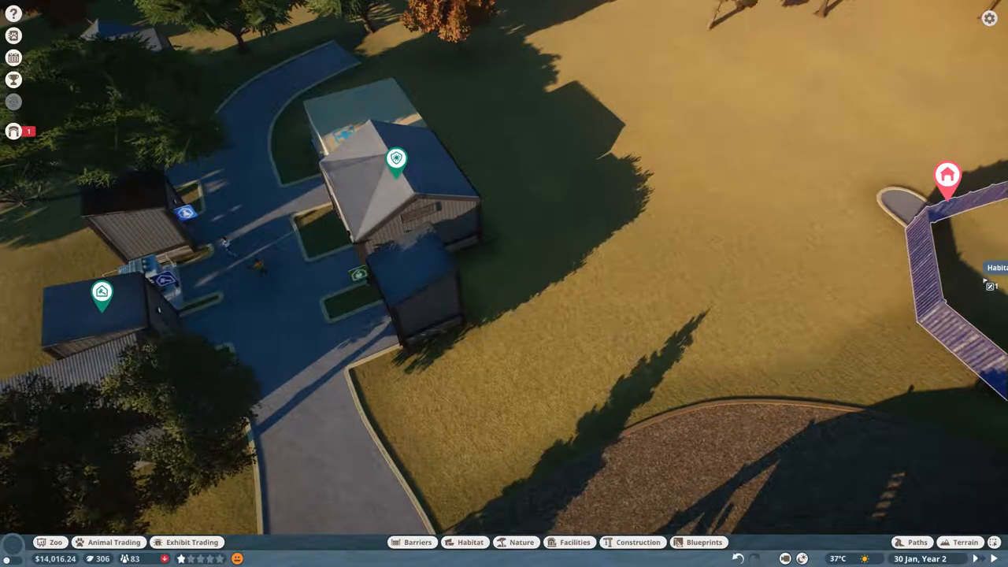
{"action": "left_click", "coordinate": [107, 542]}
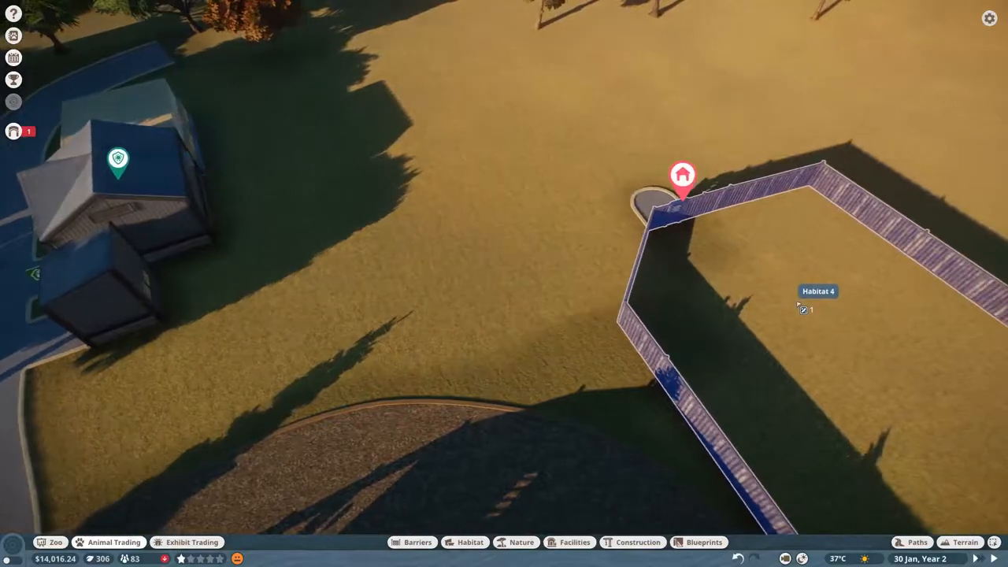
{"action": "left_click", "coordinate": [114, 542]}
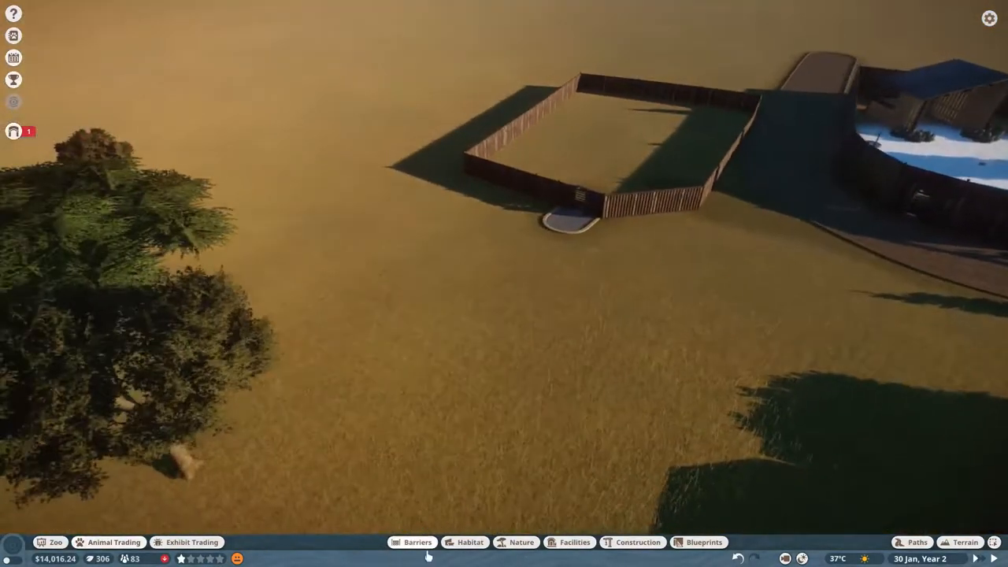
Step: Enlarge the ostrich enclosure with additional wooden fence sections around Habitat 4
{"action": "left_click", "coordinate": [417, 541]}
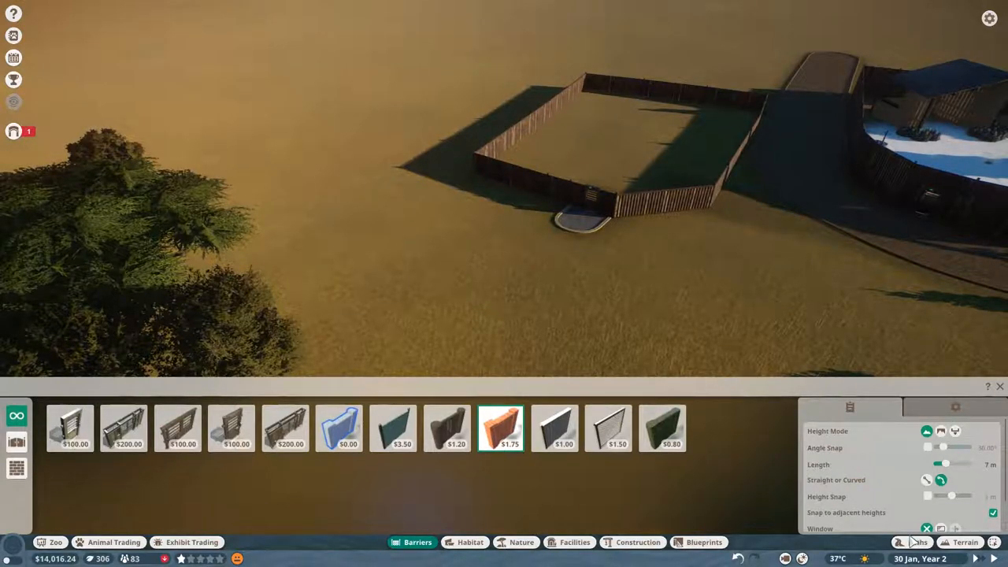
{"action": "left_click", "coordinate": [916, 542]}
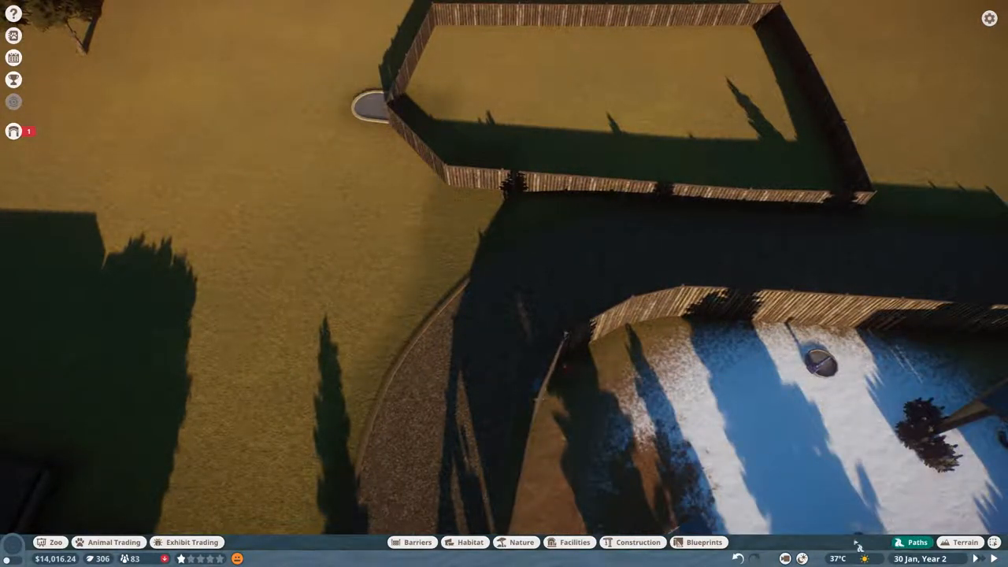
{"action": "left_click", "coordinate": [910, 541]}
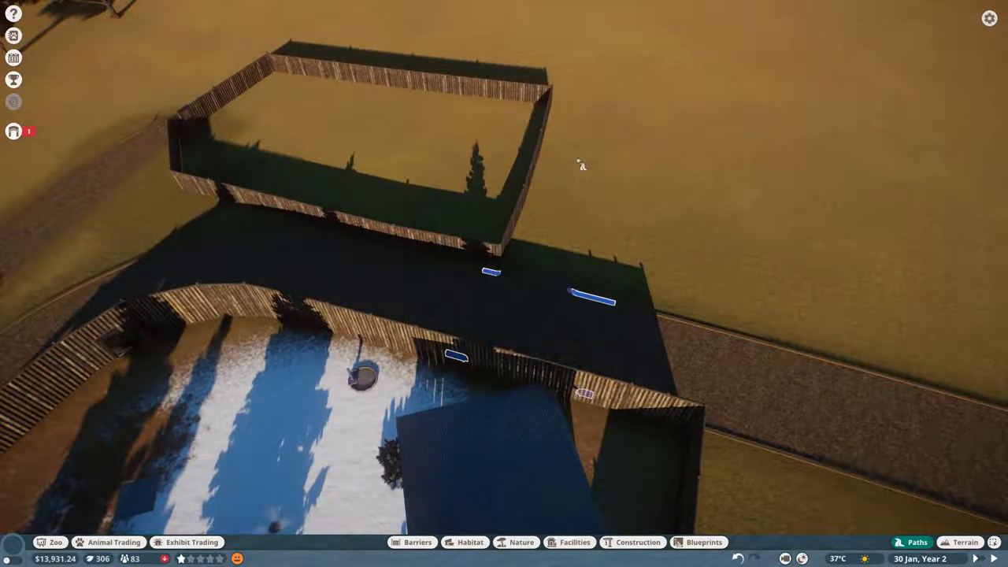
{"action": "left_click", "coordinate": [412, 541]}
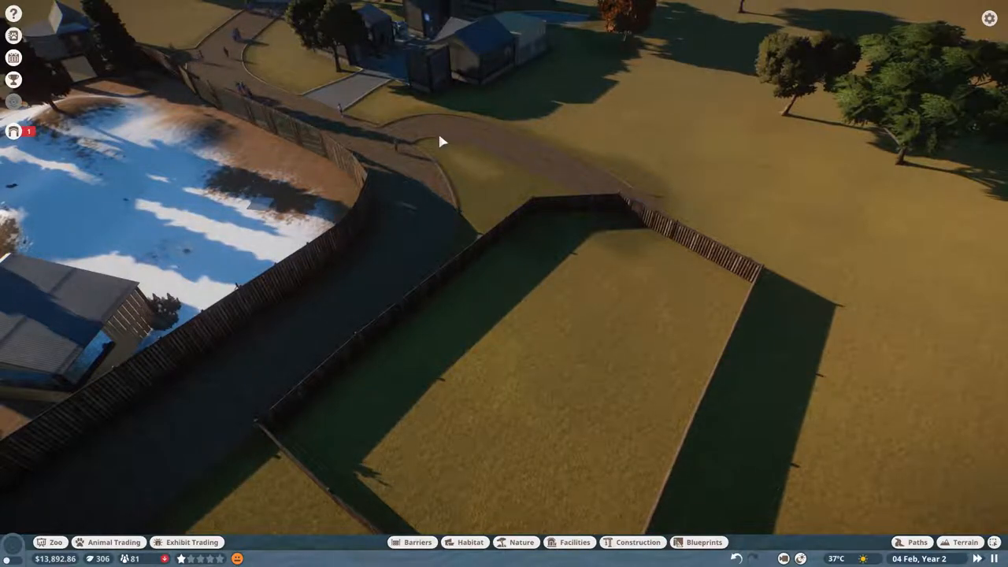
{"action": "left_click", "coordinate": [418, 541]}
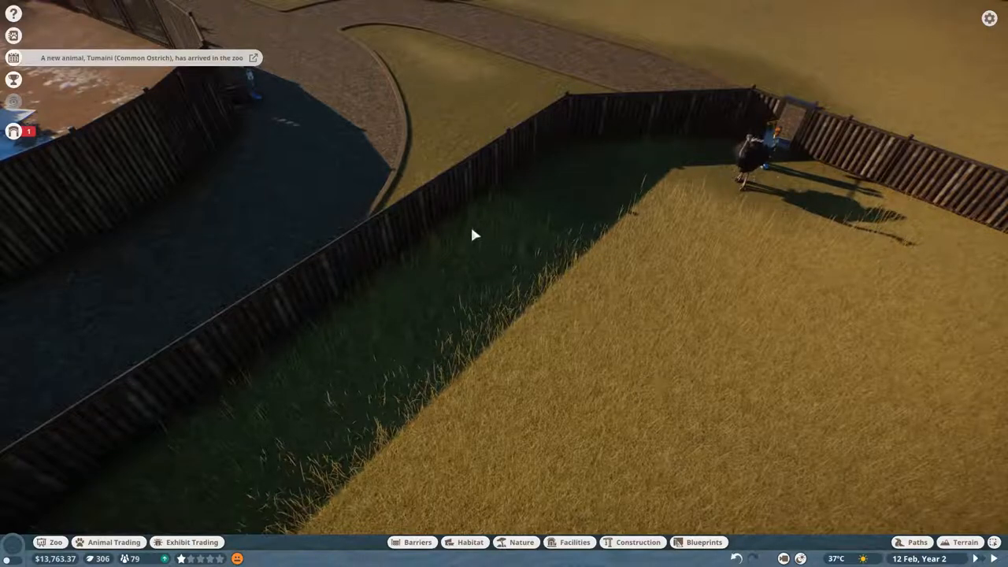
Step: Check Habitat 4's overview and the ostrich alert once both ostriches arrive
{"action": "left_click", "coordinate": [496, 252]}
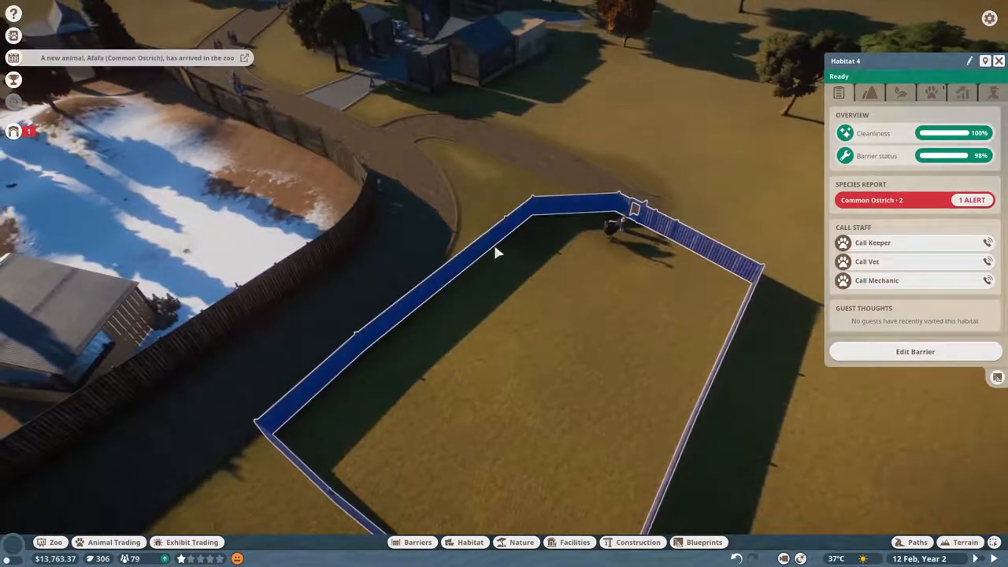
{"action": "left_click", "coordinate": [913, 351]}
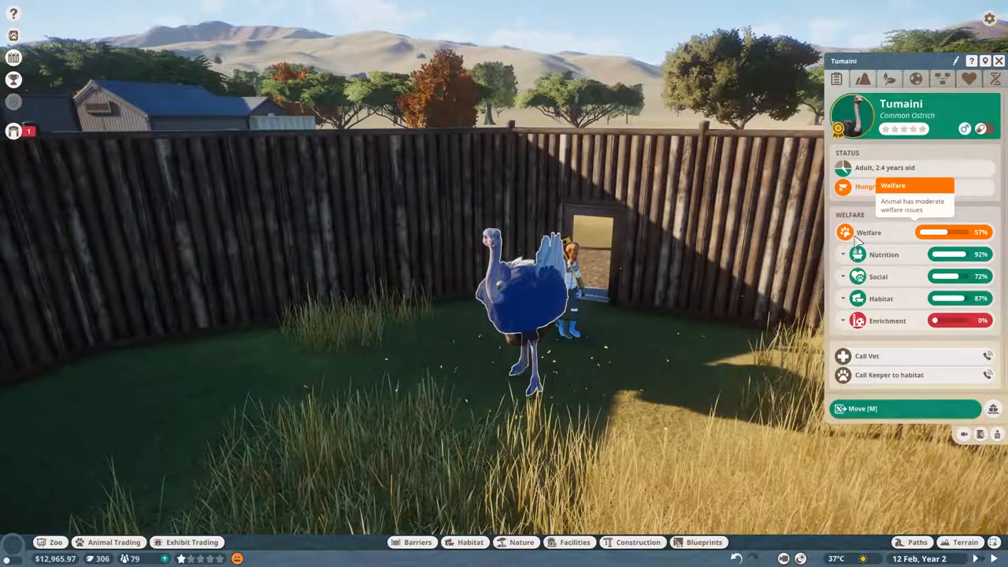
{"action": "mouse_move", "coordinate": [895, 277]}
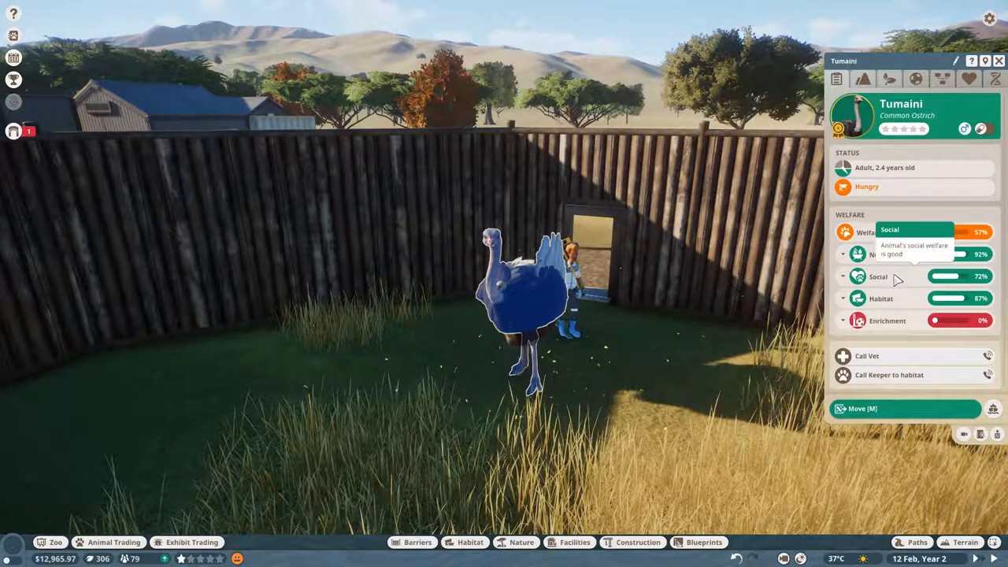
Step: Review the ostrich's terrain needs and paint a dirt patch in the enclosure's centre
{"action": "left_click", "coordinate": [863, 79]}
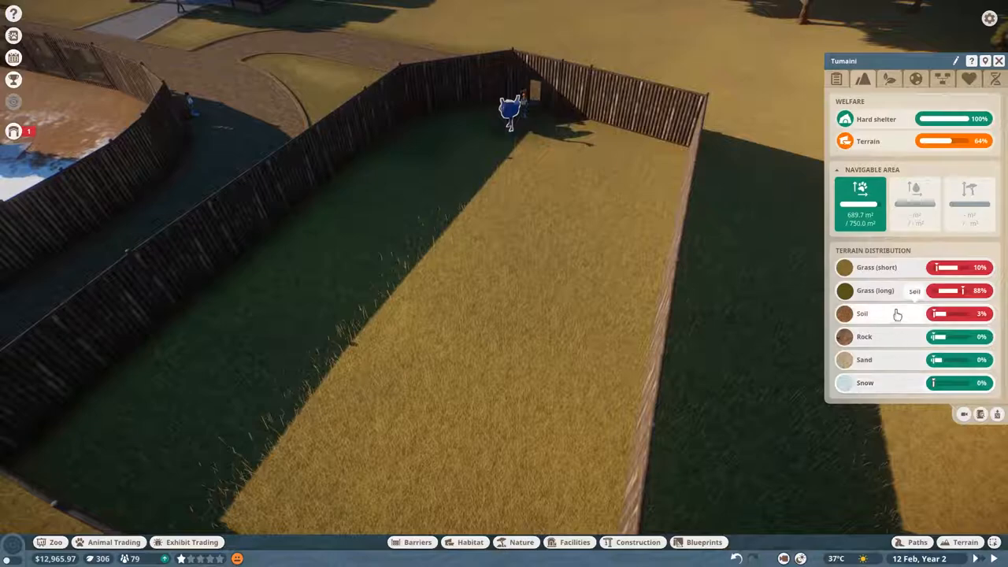
{"action": "mouse_move", "coordinate": [961, 313]}
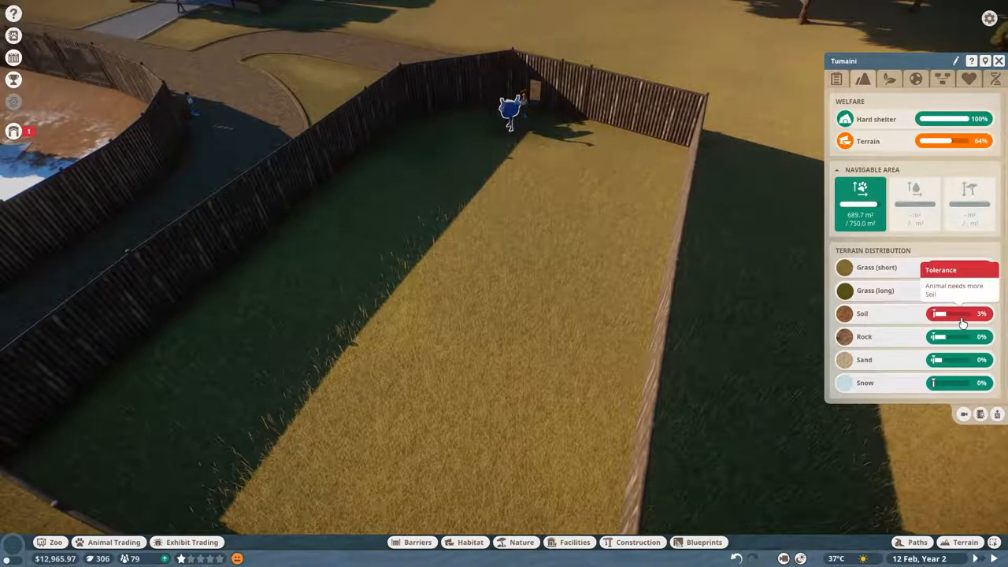
{"action": "mouse_move", "coordinate": [957, 290]}
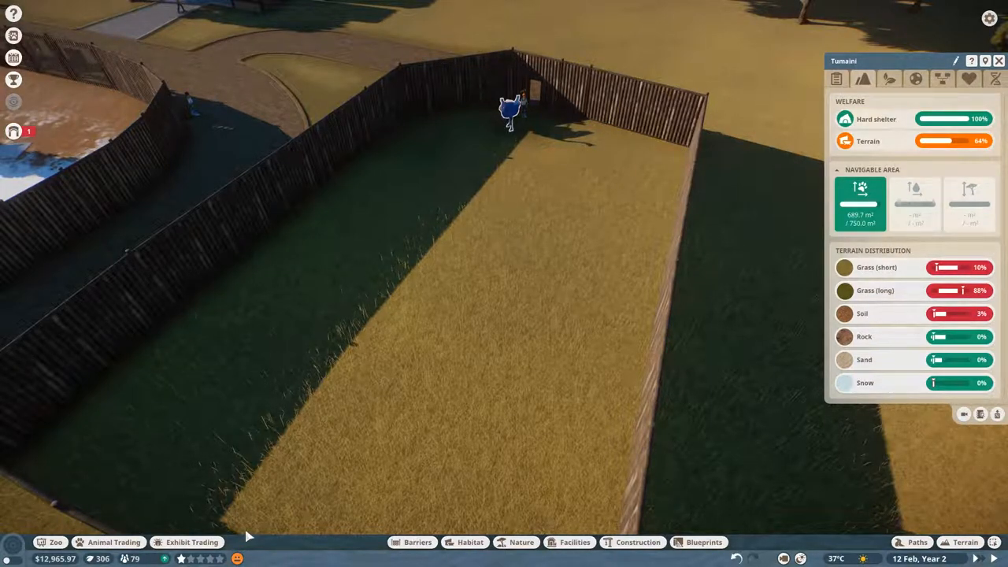
{"action": "left_click", "coordinate": [965, 541]}
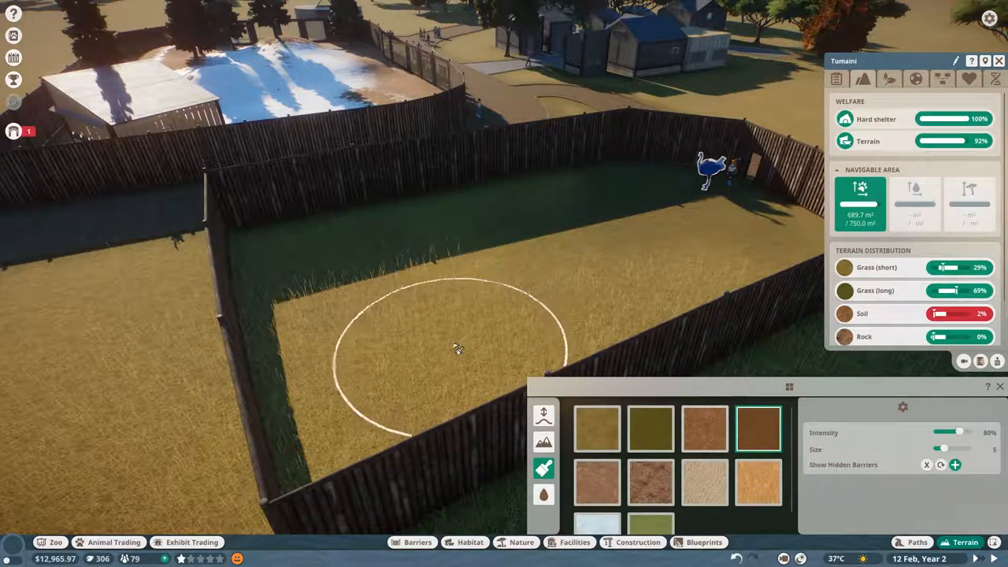
{"action": "left_click_drag", "start_coordinate": [456, 350], "coordinate": [417, 276]}
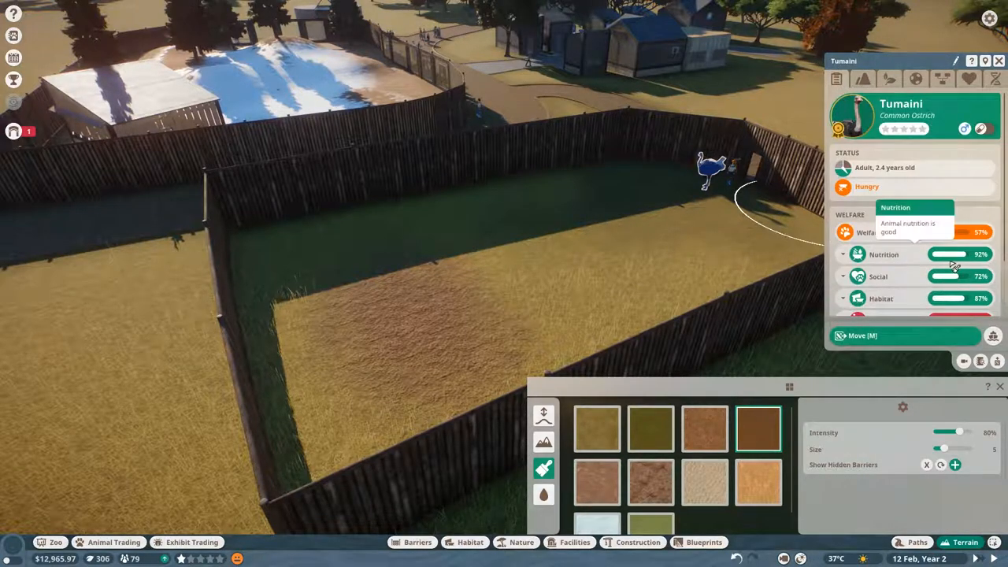
{"action": "scroll", "scroll_direction": "down", "scroll_amount": 3}
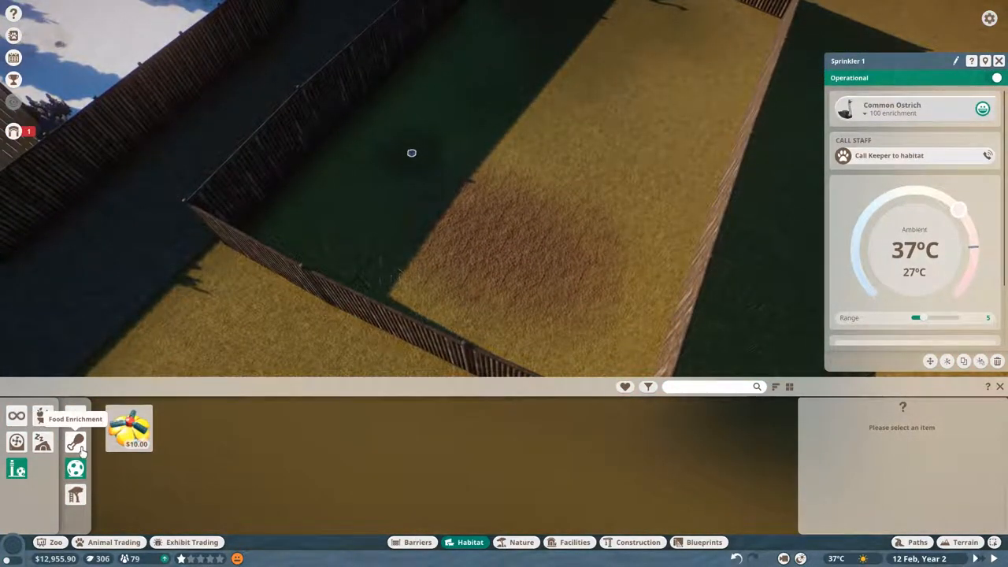
Step: Filter Food and Water items to ostriches and place a Food Bowl Large in the enclosure
{"action": "left_click", "coordinate": [16, 416]}
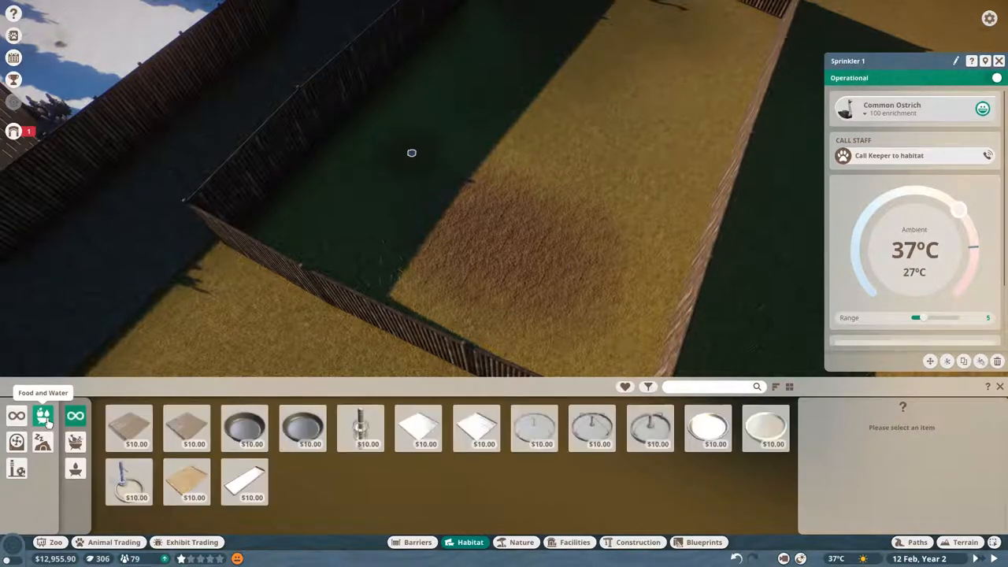
{"action": "left_click", "coordinate": [647, 387]}
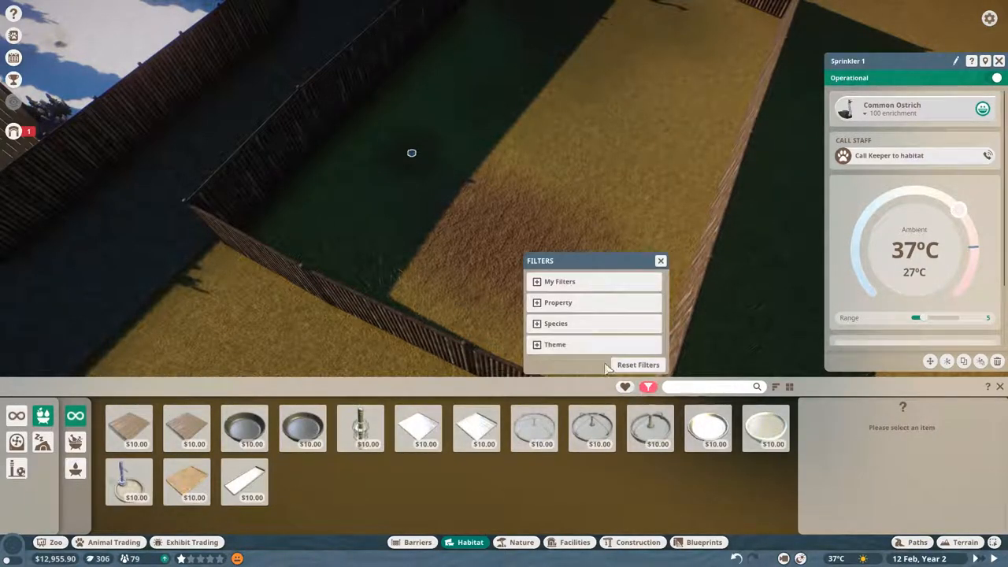
{"action": "left_click", "coordinate": [556, 322]}
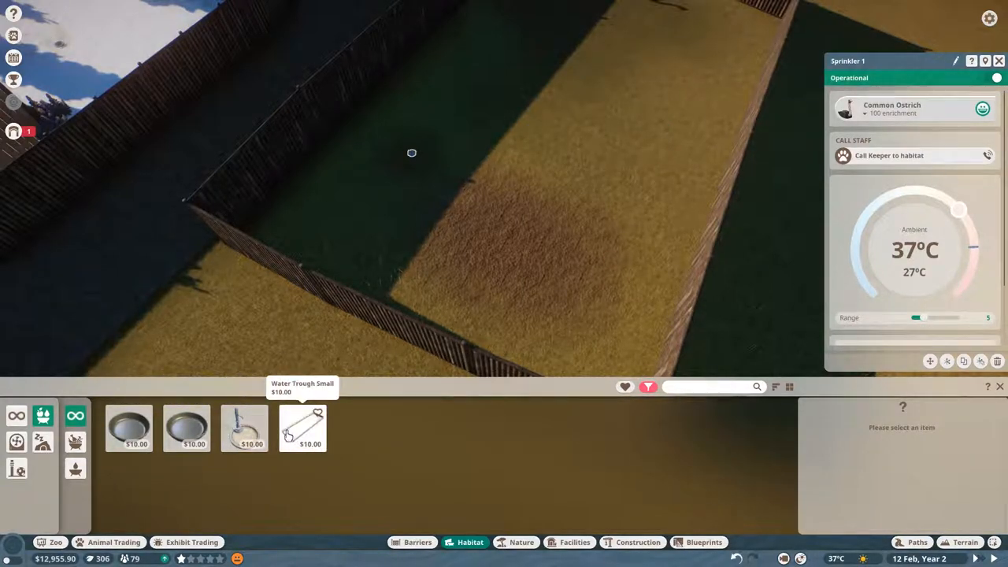
{"action": "left_click", "coordinate": [244, 428]}
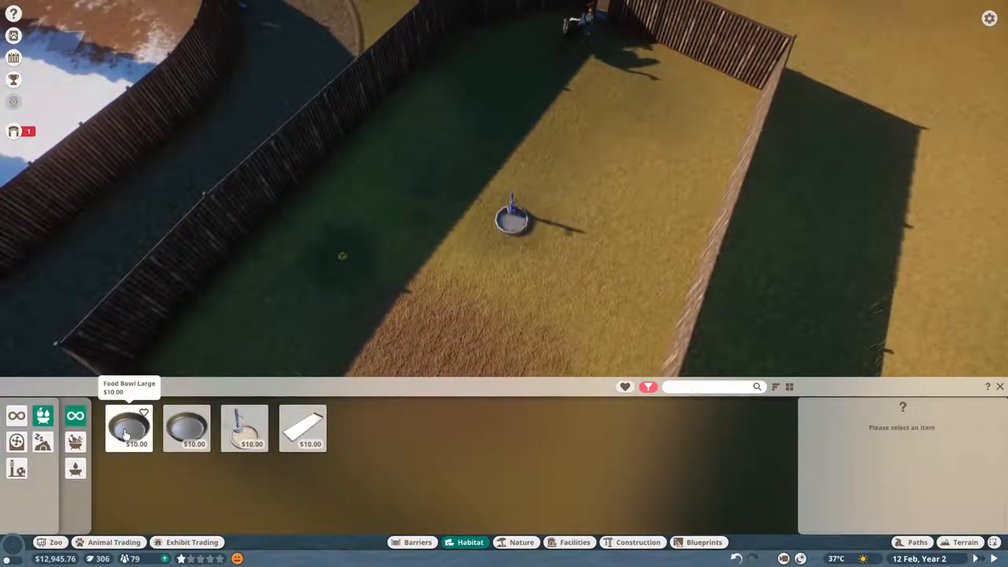
{"action": "left_click", "coordinate": [130, 429]}
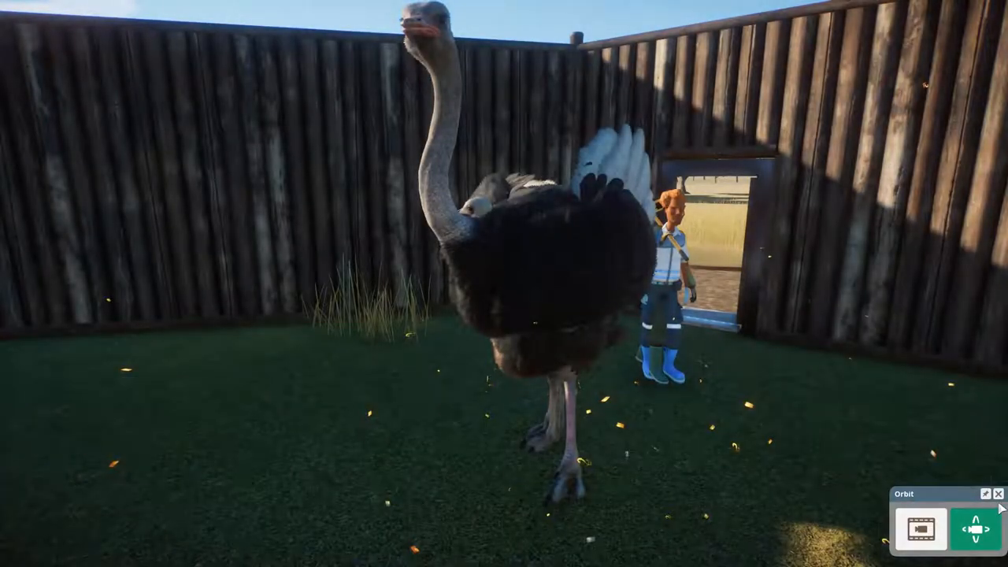
Step: Select the second ostrich Afafa and review her welfare breakdown
{"action": "left_click", "coordinate": [512, 276]}
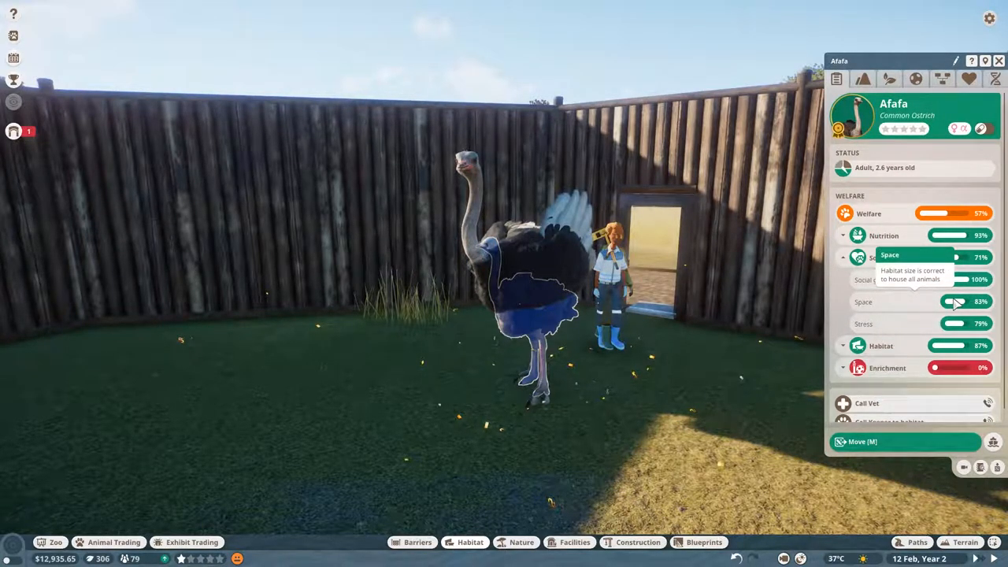
{"action": "mouse_move", "coordinate": [882, 355]}
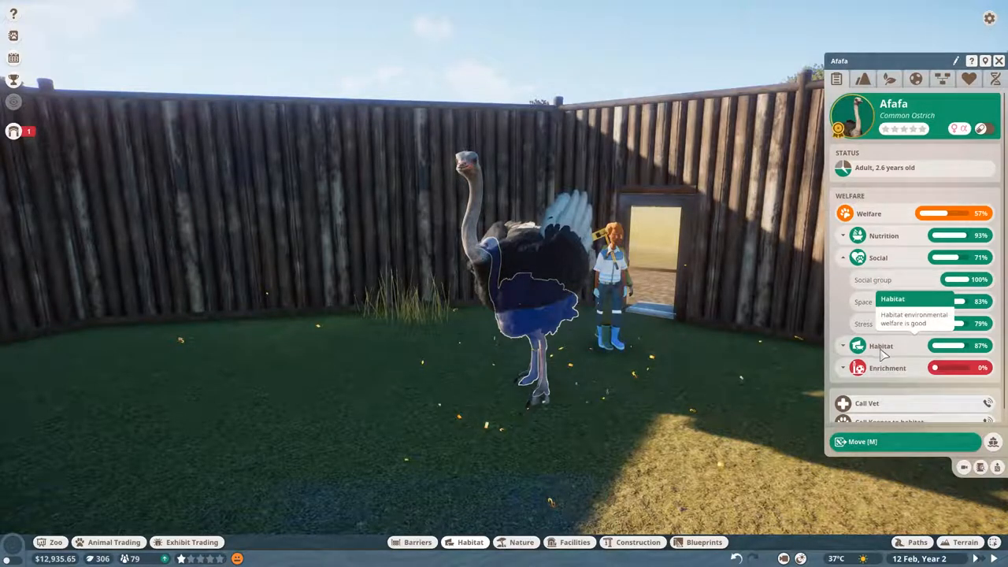
{"action": "scroll", "scroll_direction": "down", "scroll_amount": 3}
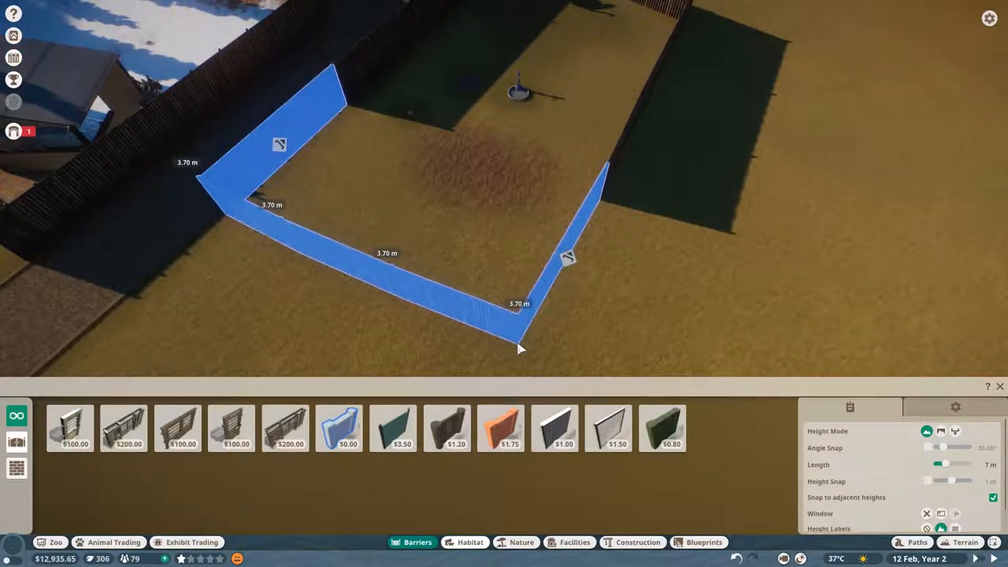
Step: Select the empty Food Bowl Large and call a keeper to the habitat to refill it
{"action": "left_click", "coordinate": [447, 429]}
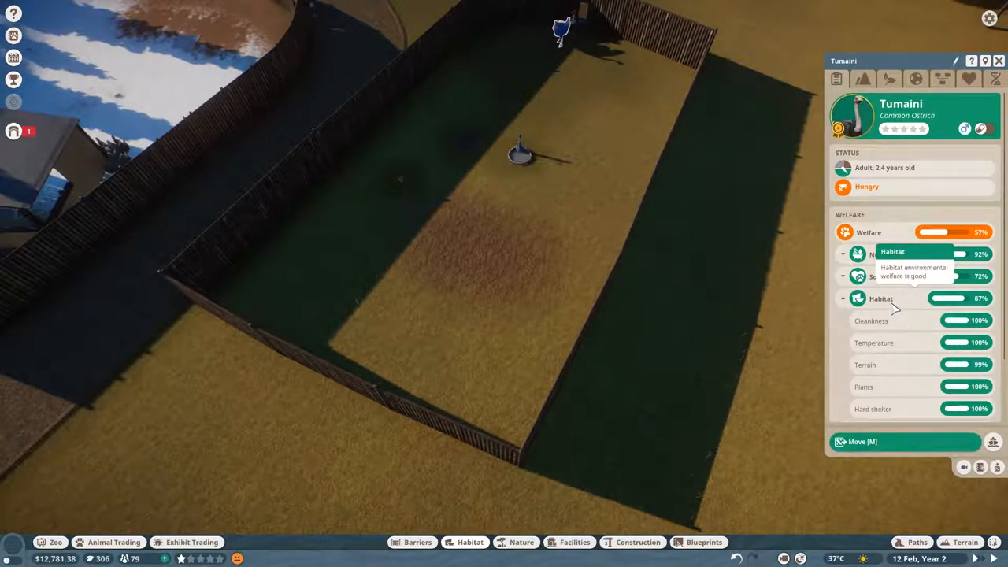
{"action": "mouse_move", "coordinate": [880, 277]}
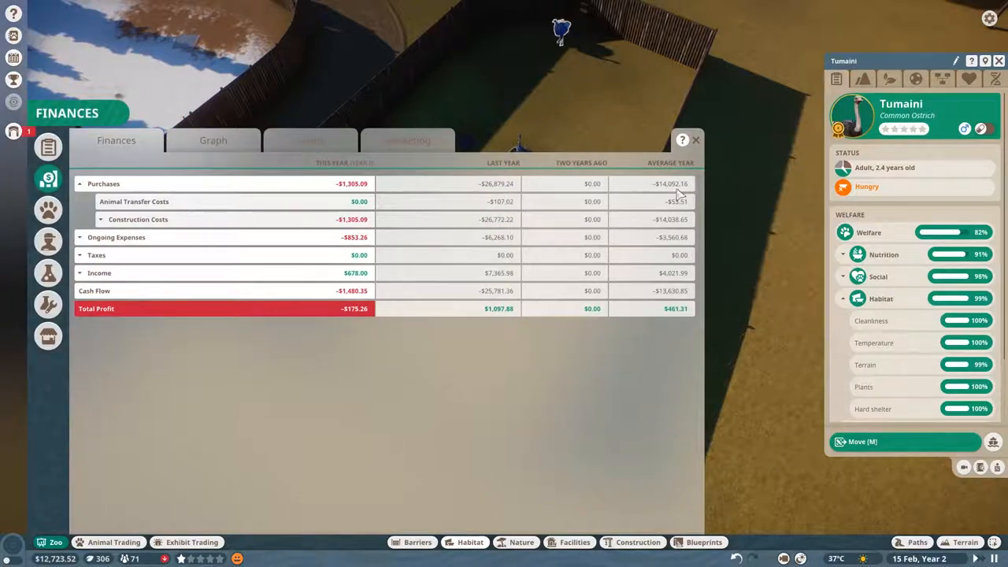
{"action": "left_click", "coordinate": [696, 140]}
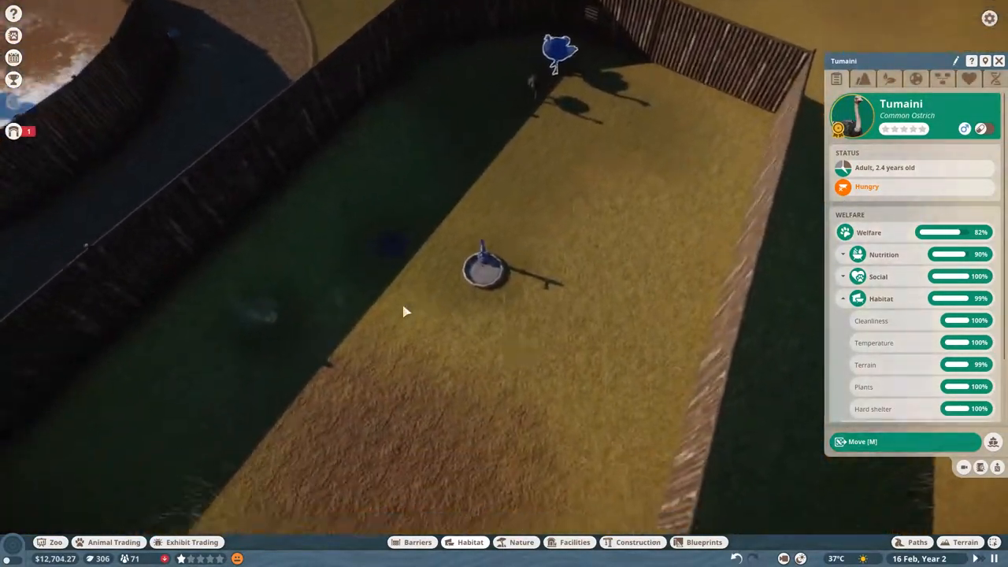
{"action": "left_click", "coordinate": [484, 271]}
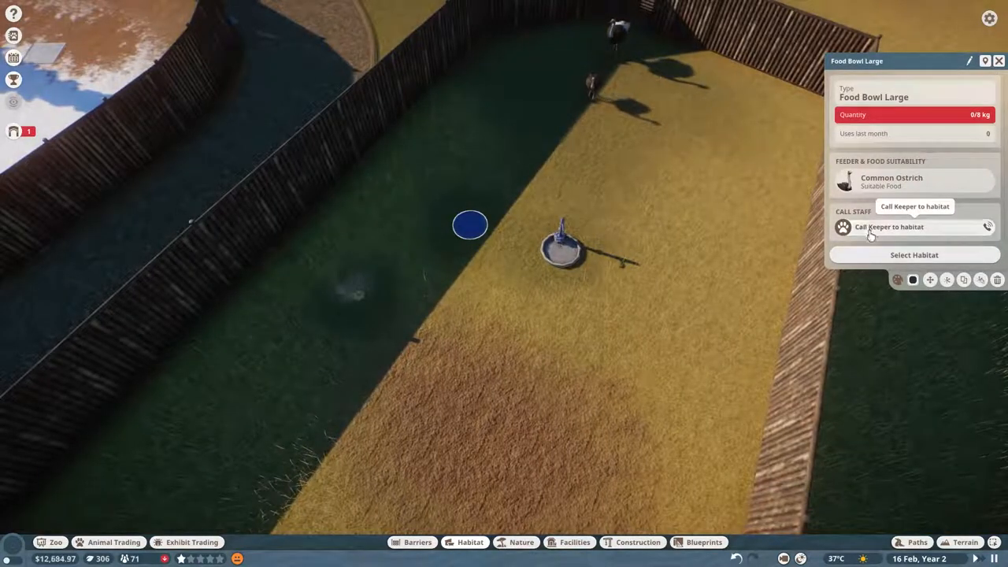
{"action": "left_click", "coordinate": [888, 227]}
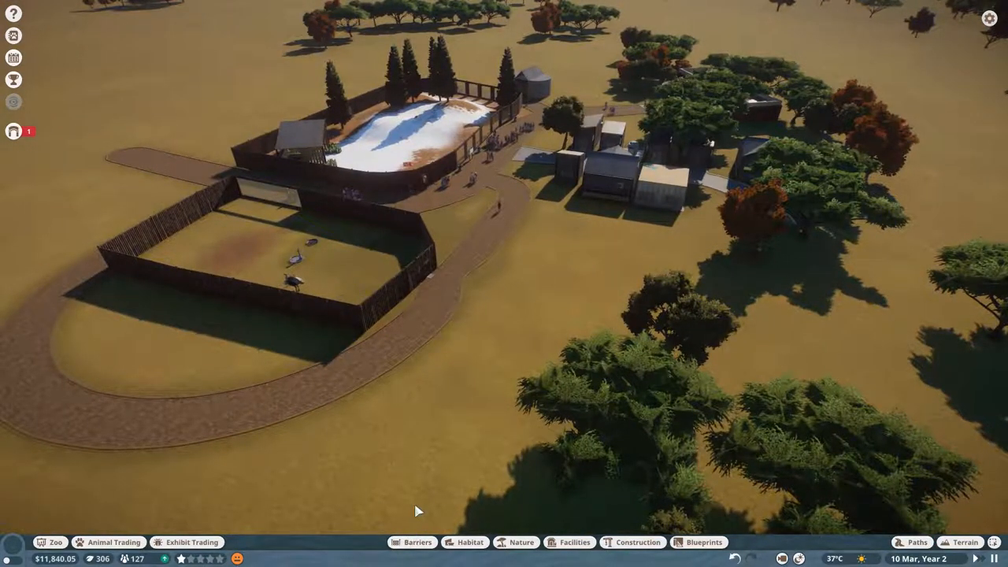
Step: Search the habitat item catalogue for 'dona' and dismiss the empty results
{"action": "left_click", "coordinate": [469, 542]}
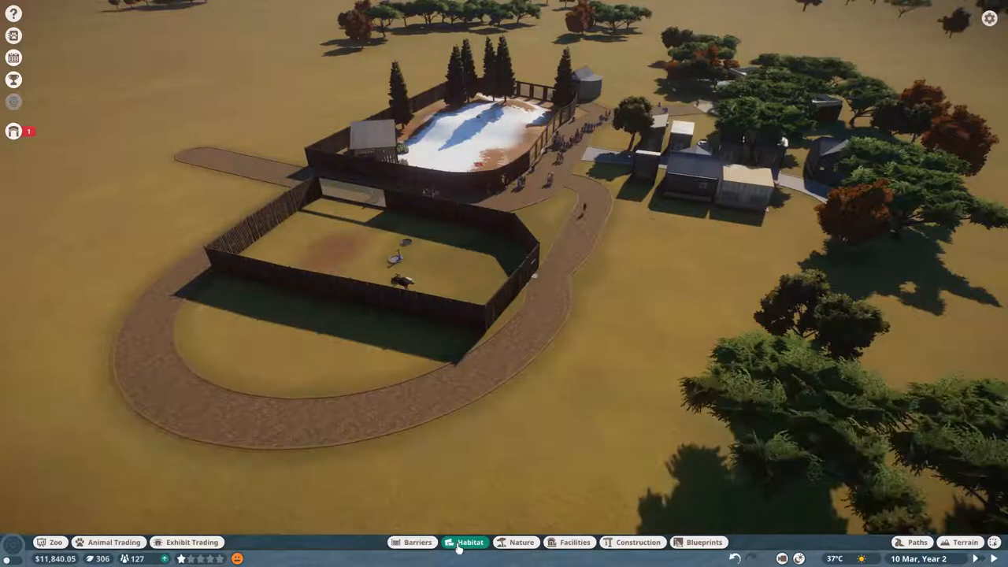
{"action": "left_click", "coordinate": [469, 542]}
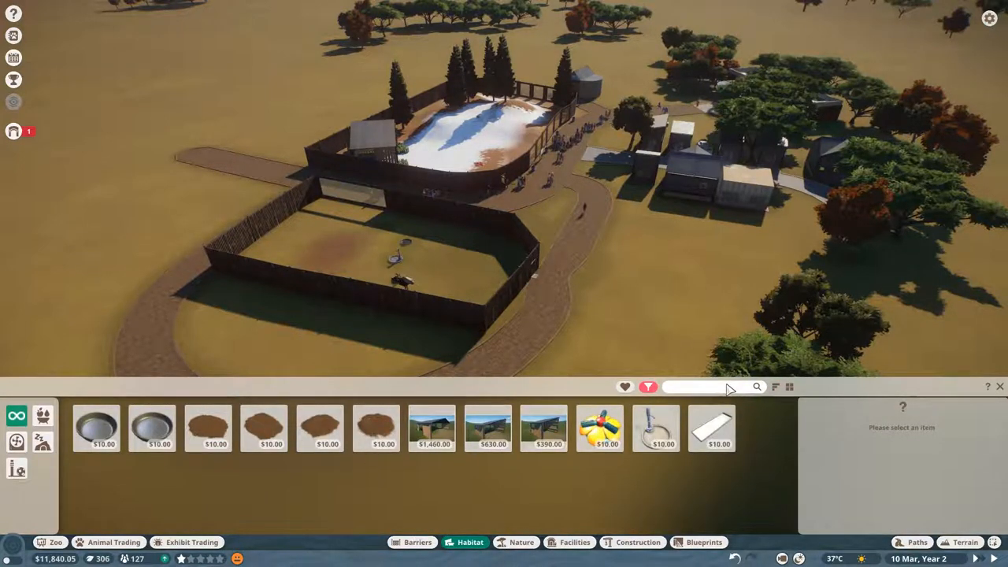
{"action": "type", "text": "dona"}
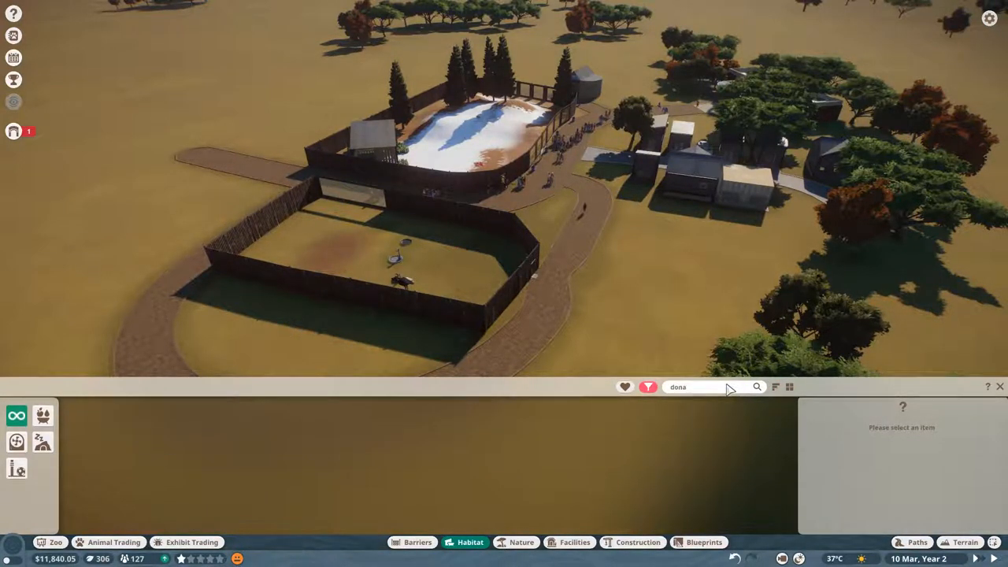
{"action": "left_click", "coordinate": [575, 542]}
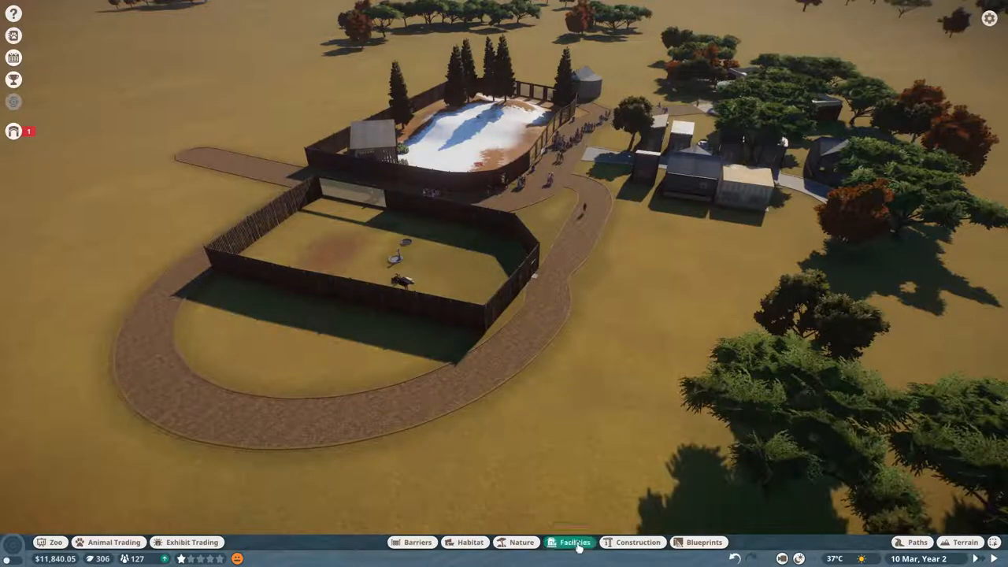
Step: Place a glass viewing wall section in the habitat fence beside the guest path
{"action": "left_click", "coordinate": [573, 542]}
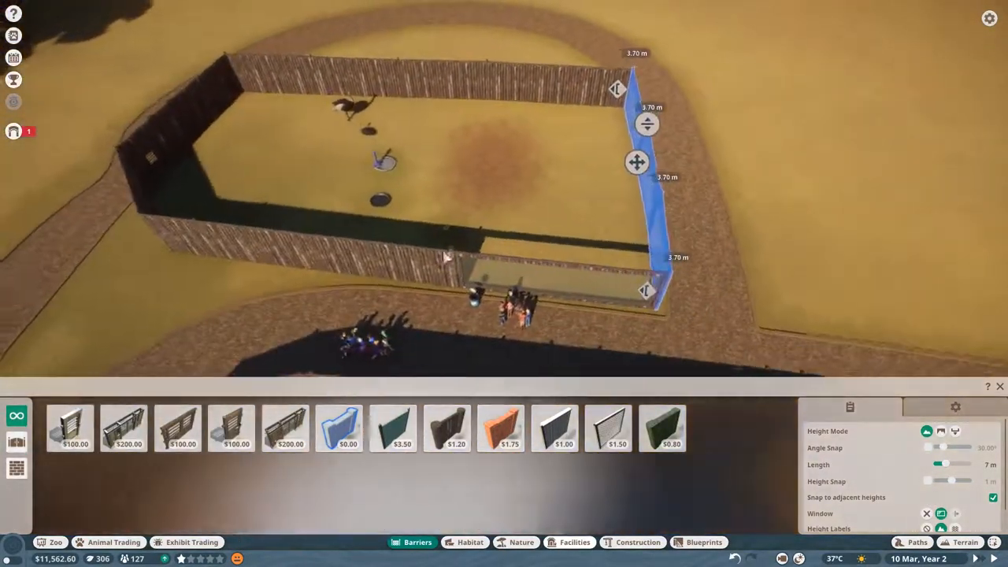
{"action": "left_click", "coordinate": [447, 428]}
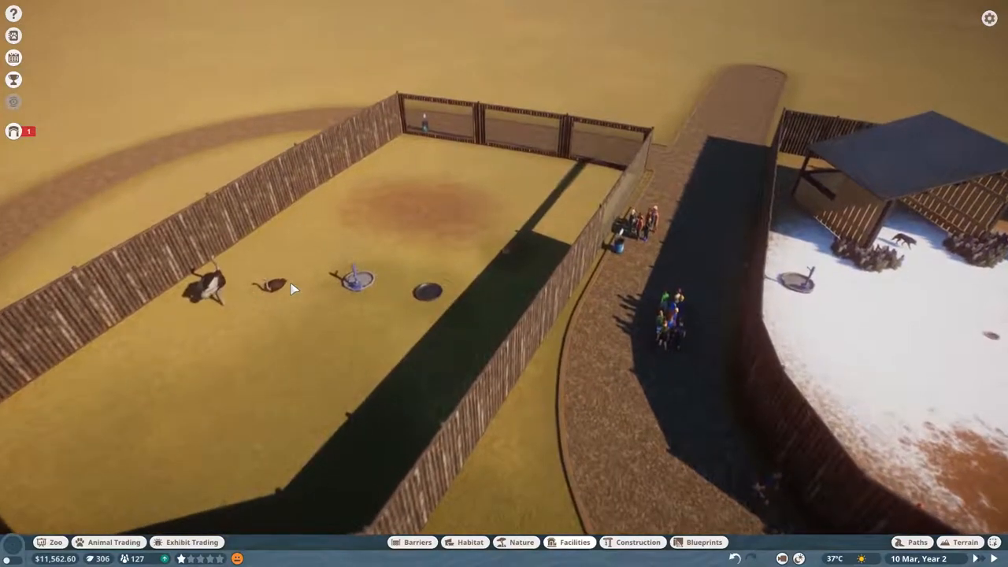
Step: Check an ostrich's welfare, rename it ('Fisnai', '15Nova'), then select another ostrich
{"action": "left_click", "coordinate": [270, 283]}
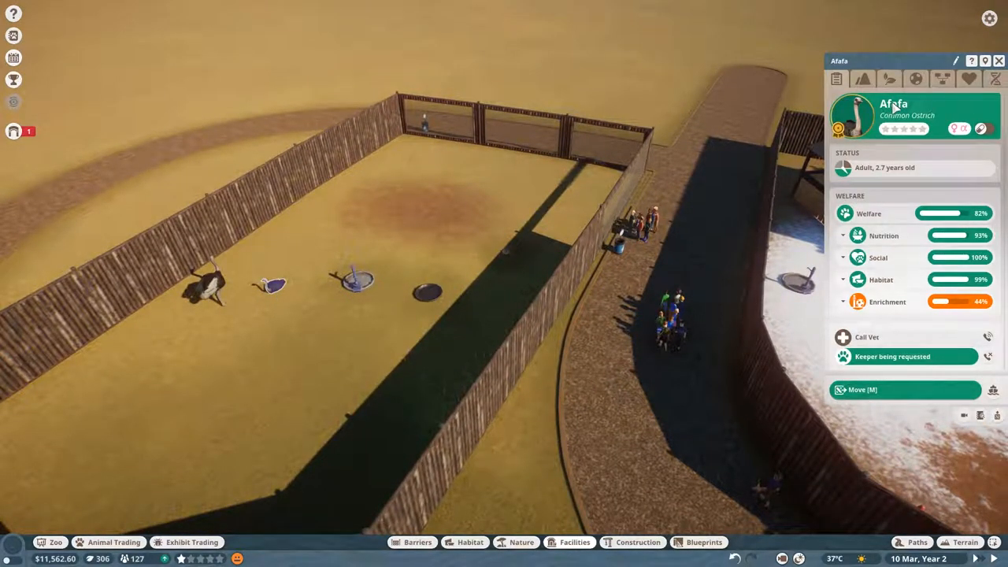
{"action": "left_click", "coordinate": [954, 60]}
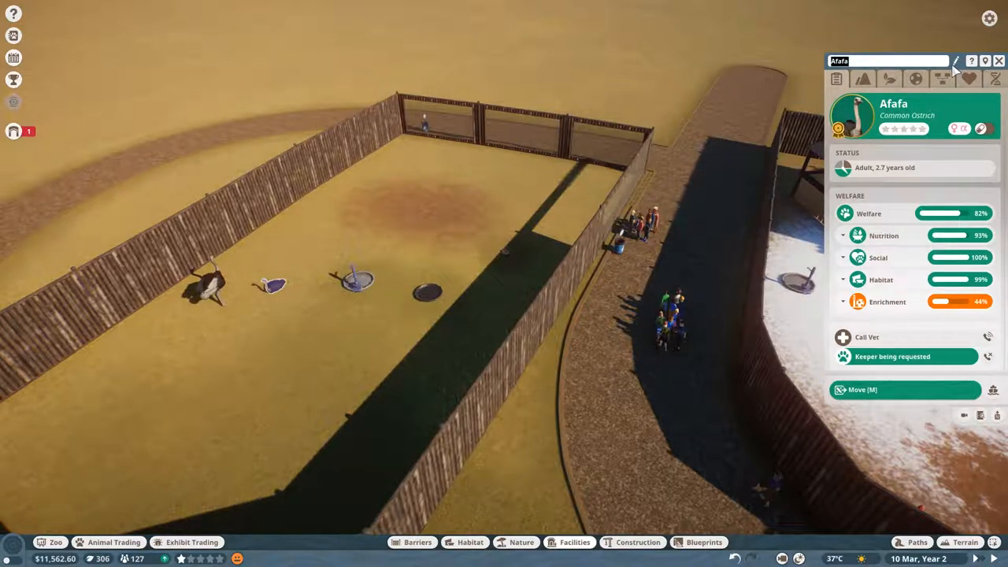
{"action": "type", "text": "Fisnai"}
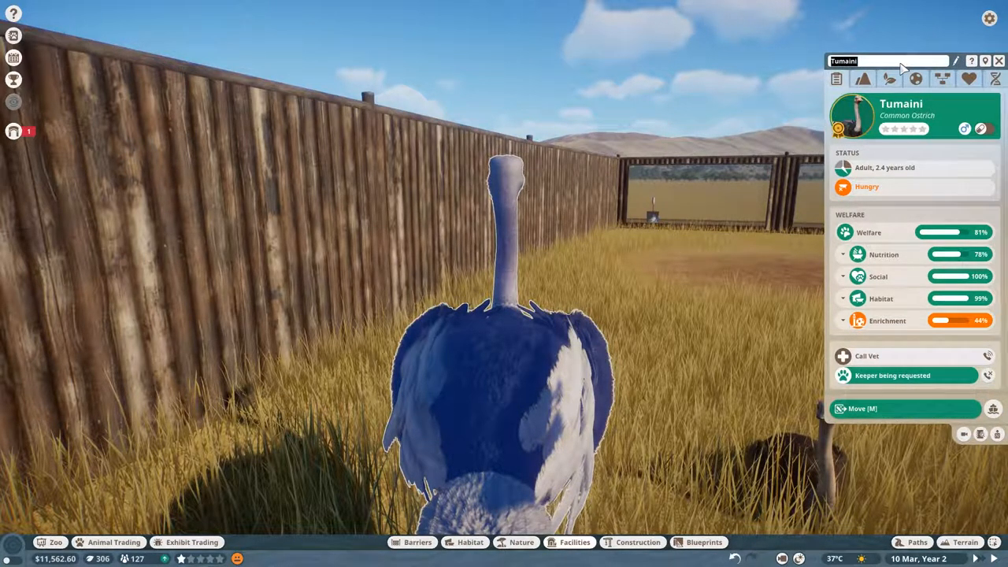
{"action": "type", "text": "15Nova"}
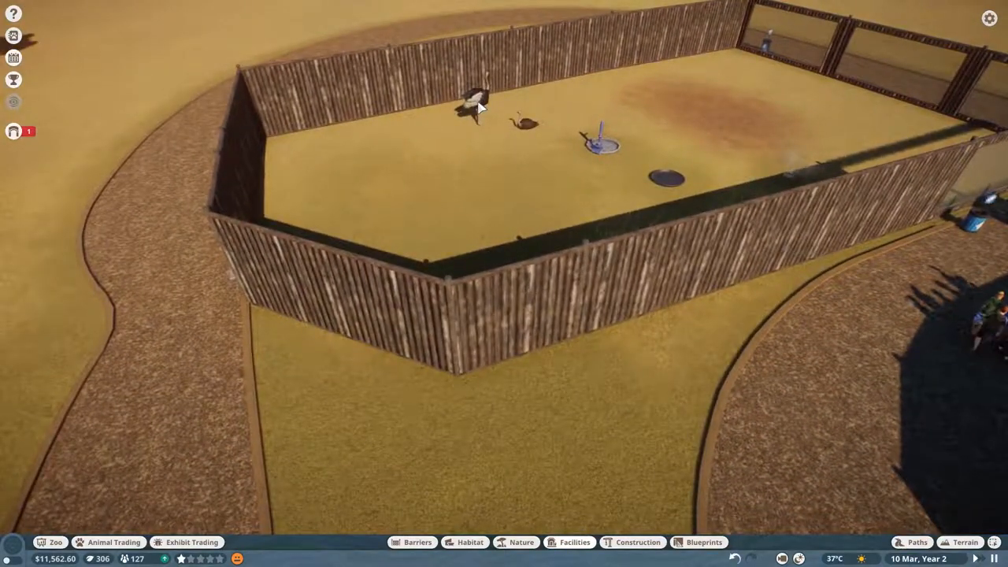
{"action": "left_click", "coordinate": [472, 102]}
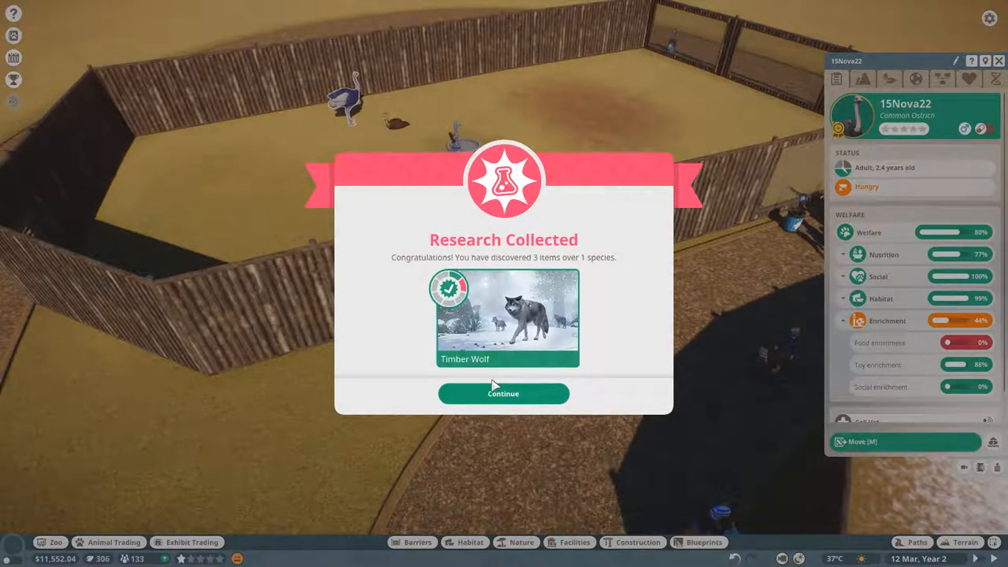
Step: Collect the Timber Wolf research reward and move that vet onto Common Ostrich research
{"action": "left_click", "coordinate": [504, 393]}
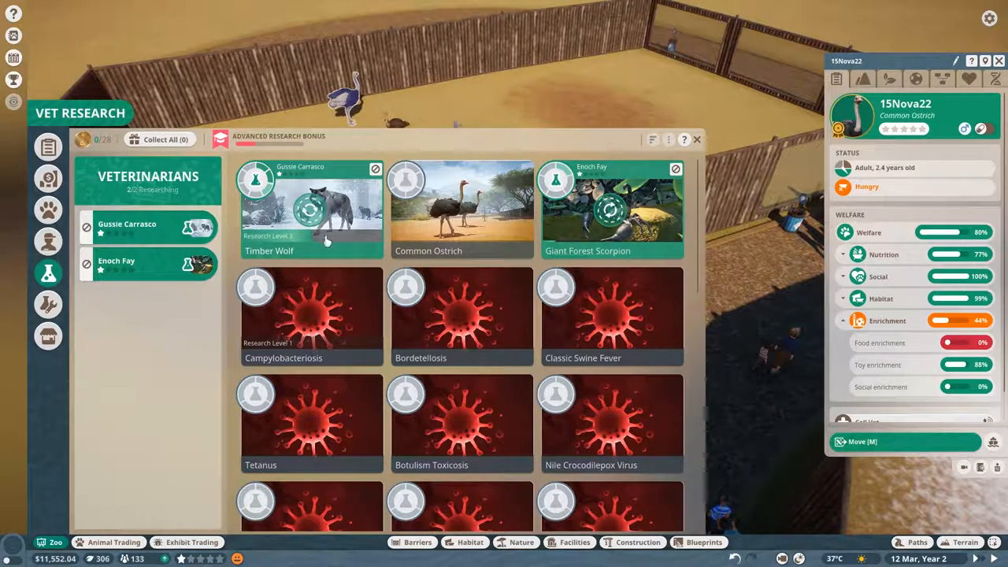
{"action": "left_click", "coordinate": [696, 139]}
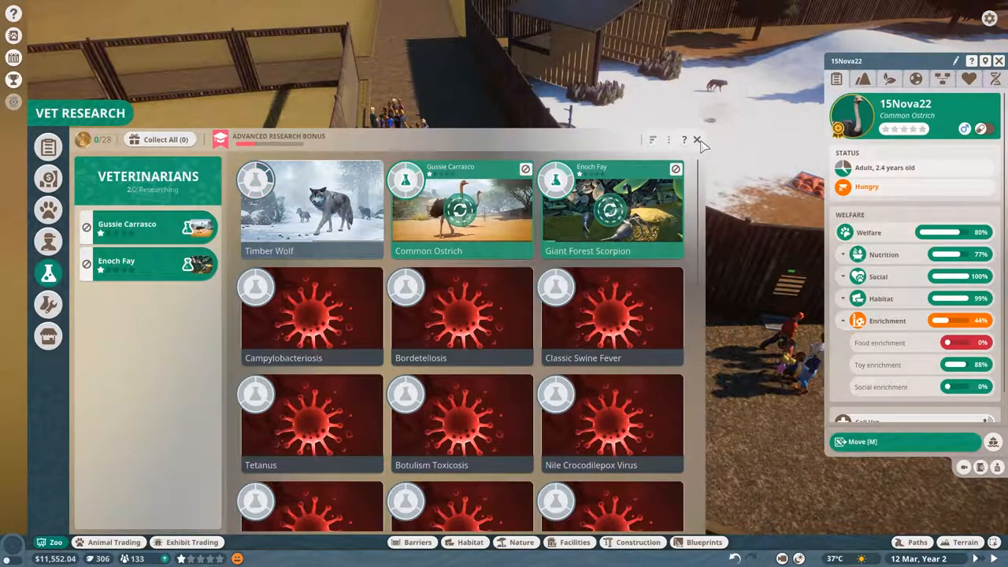
{"action": "left_click", "coordinate": [696, 138]}
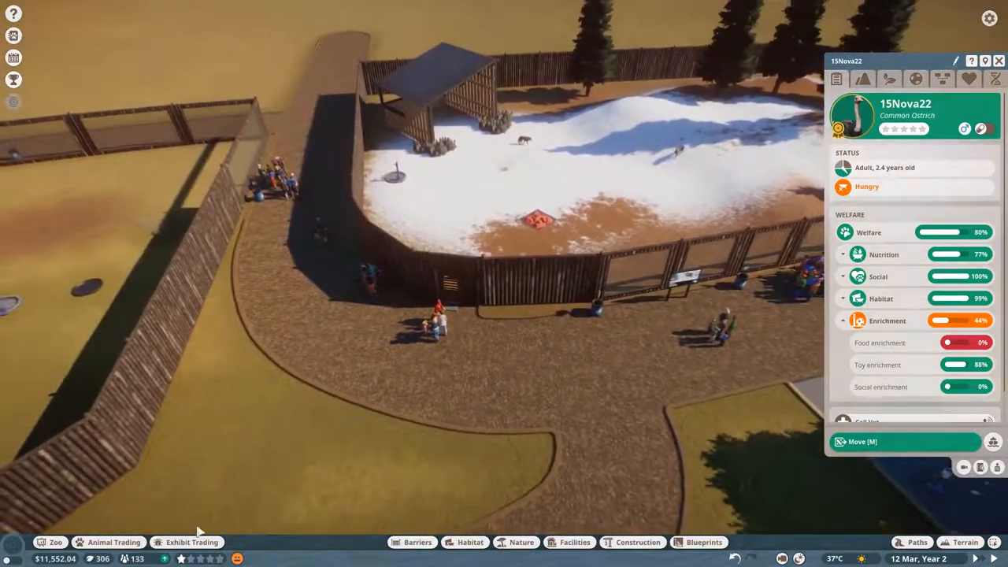
Step: Reset the habitat item filters and filter the catalogue to one animal species
{"action": "left_click", "coordinate": [469, 542]}
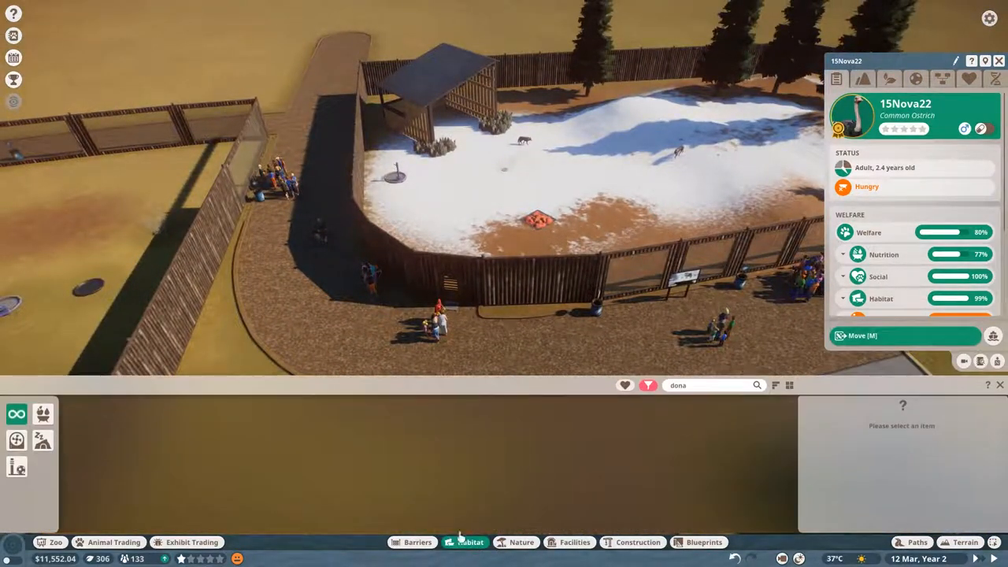
{"action": "mouse_move", "coordinate": [44, 415]}
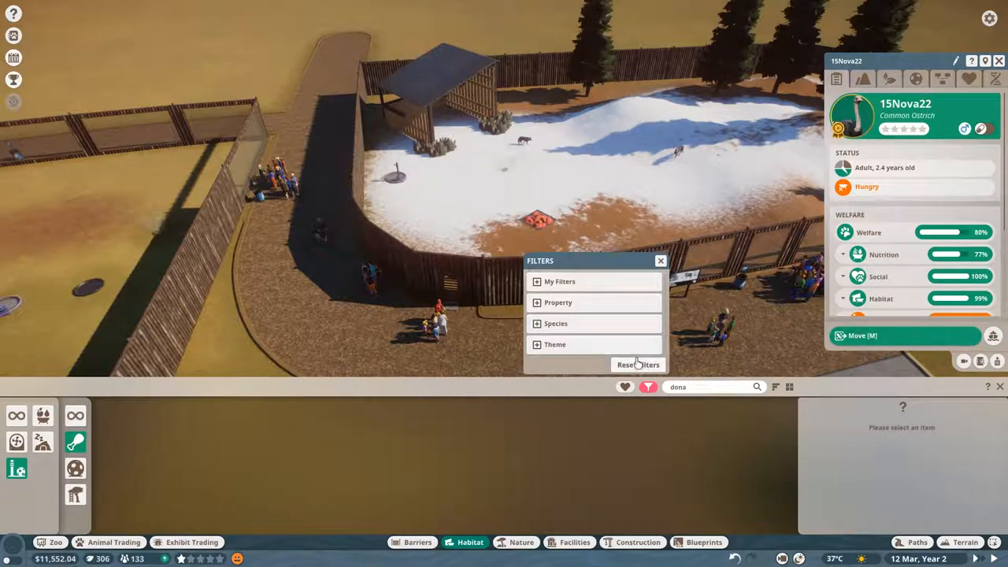
{"action": "left_click", "coordinate": [659, 262]}
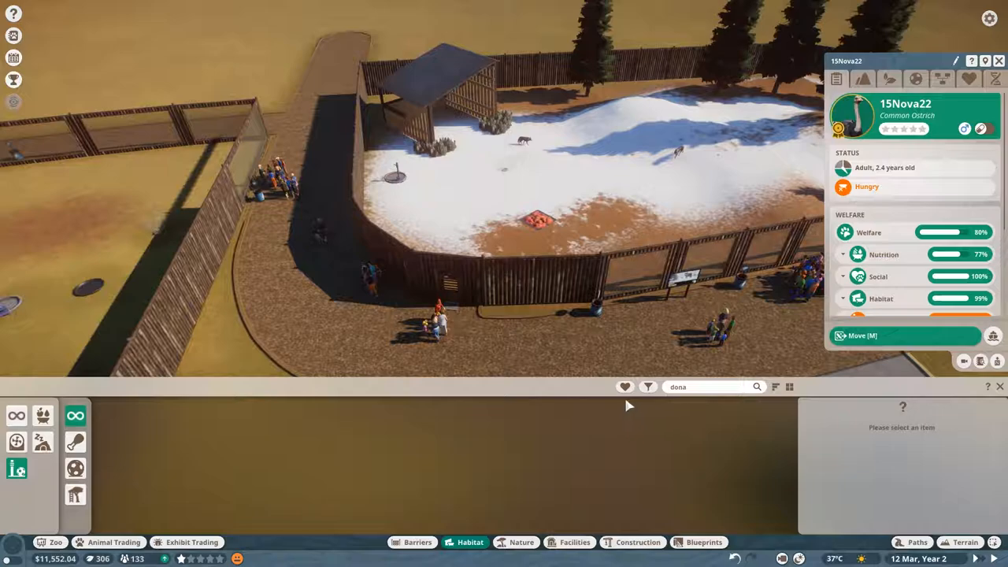
{"action": "left_click", "coordinate": [696, 388]}
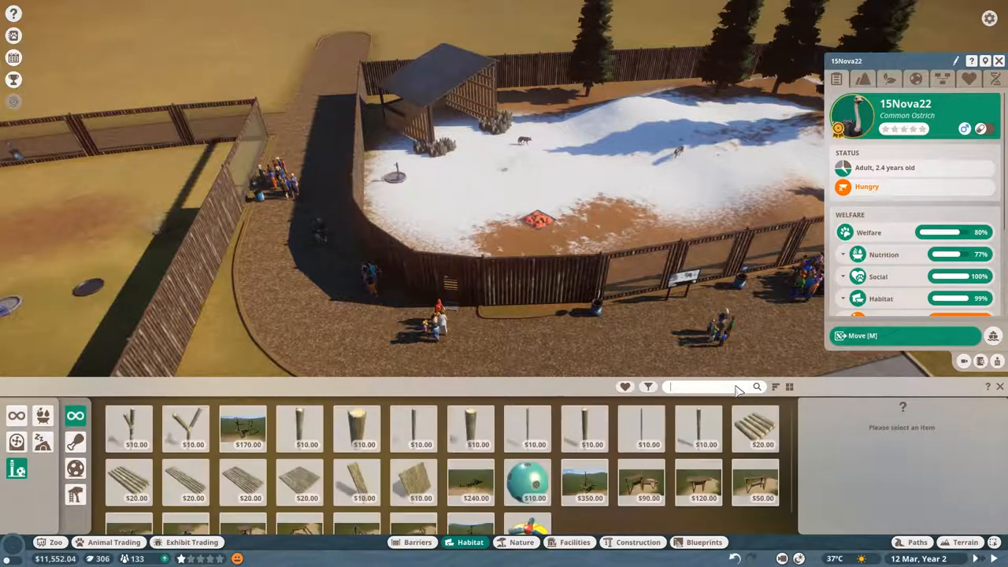
{"action": "left_click", "coordinate": [648, 387]}
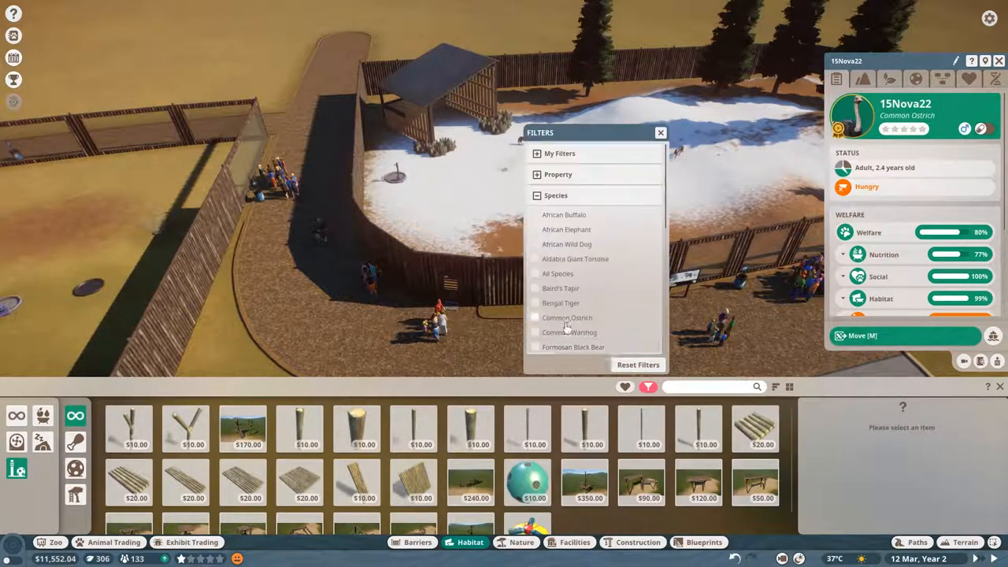
{"action": "scroll", "scroll_direction": "down", "scroll_amount": 3}
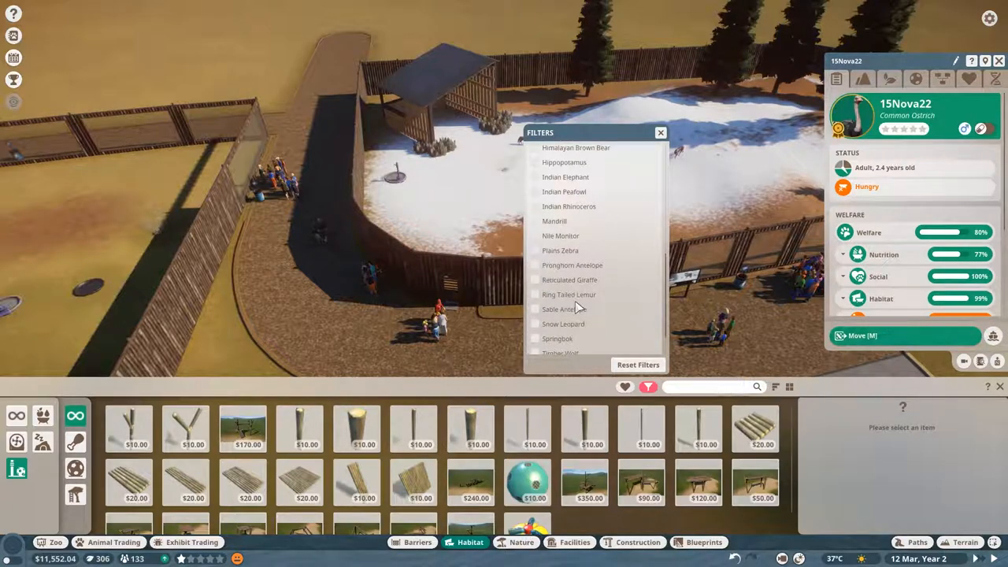
{"action": "scroll", "scroll_direction": "down", "scroll_amount": 3}
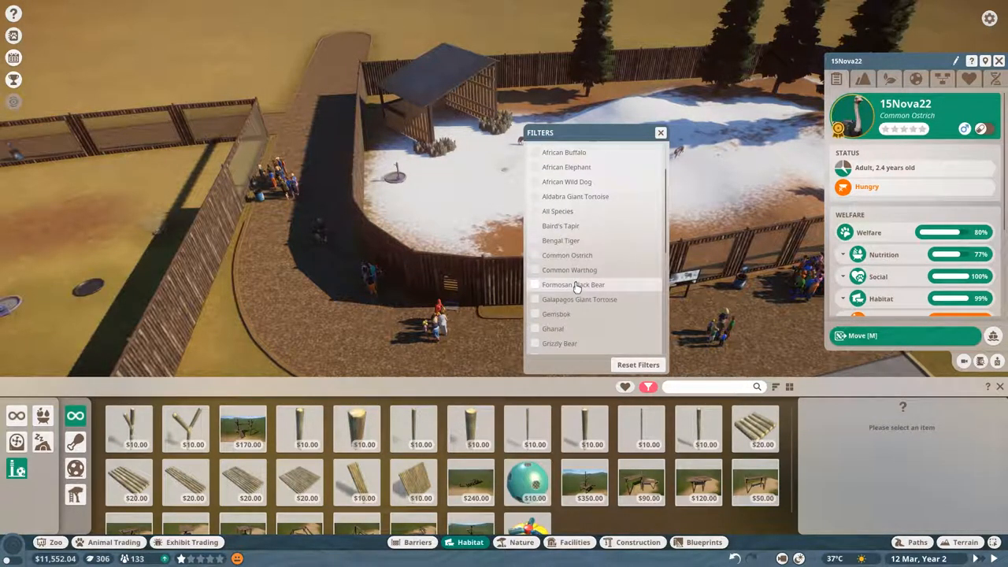
{"action": "scroll", "scroll_direction": "down", "scroll_amount": 3}
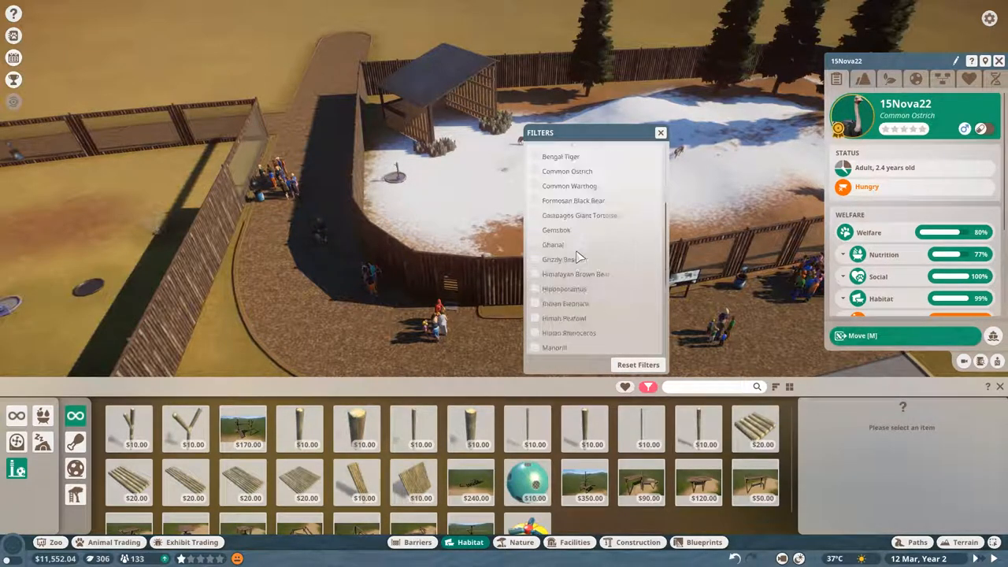
{"action": "left_click", "coordinate": [535, 312]}
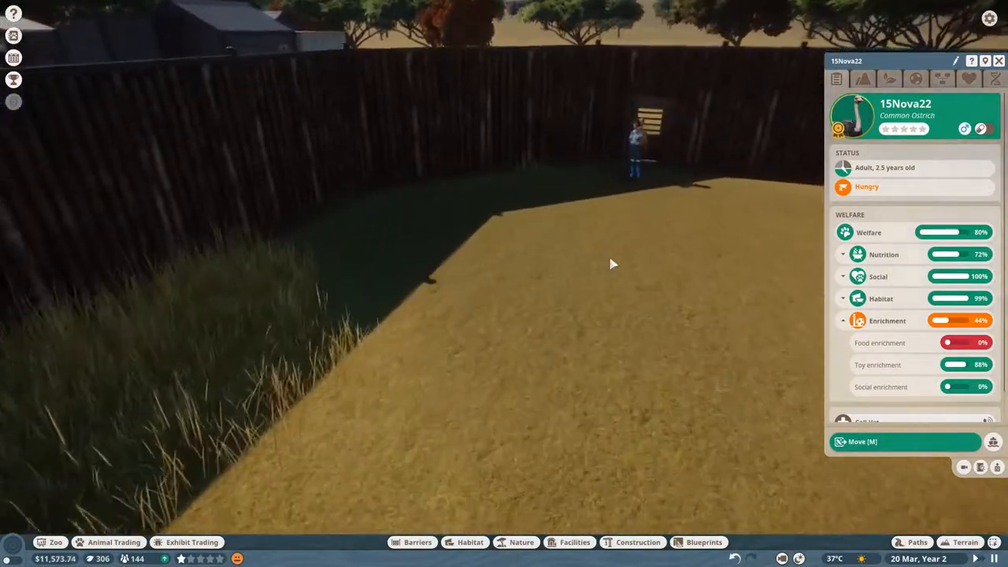
Step: Review a keeper's current status in their staff panel, then dismiss it
{"action": "left_click", "coordinate": [449, 307]}
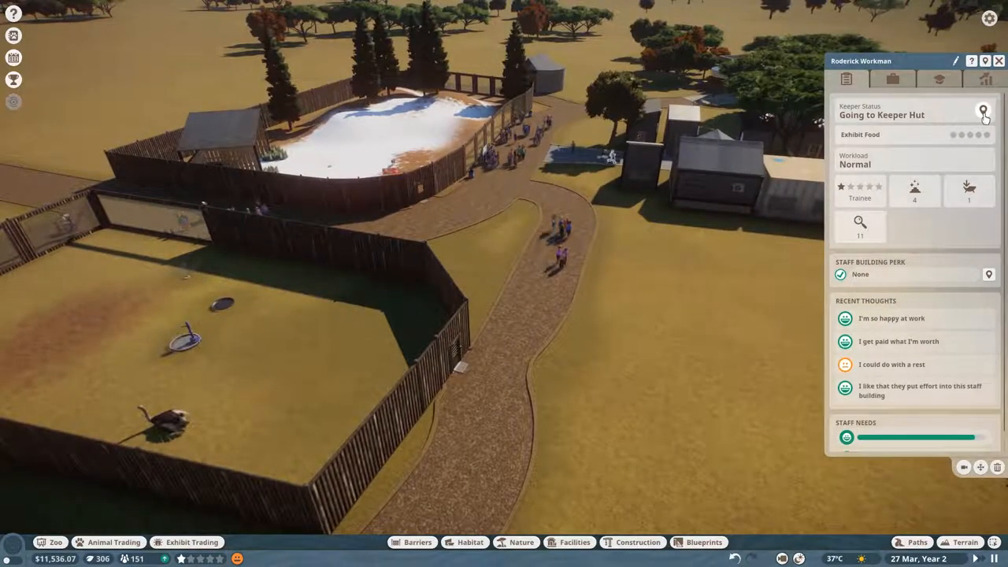
{"action": "left_click", "coordinate": [998, 60]}
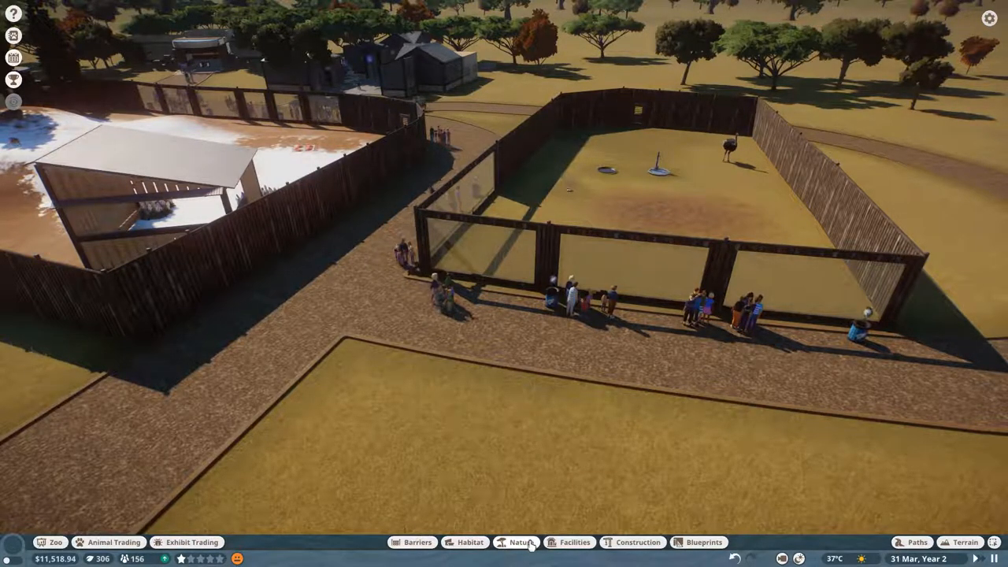
Step: Place a $40 Habitat Education Board from Facilities beside the ostrich habitat fence
{"action": "left_click", "coordinate": [469, 542]}
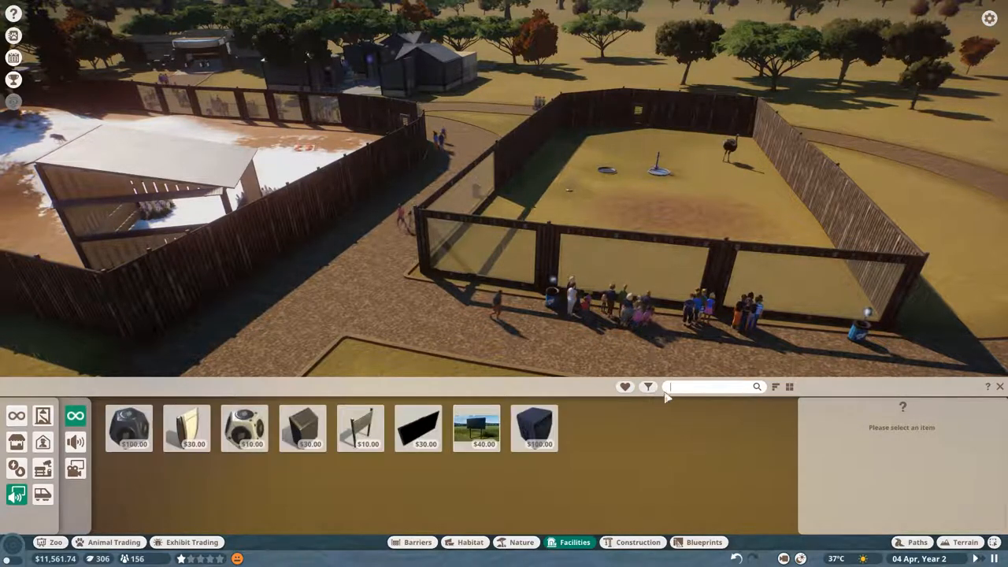
{"action": "mouse_move", "coordinate": [476, 428]}
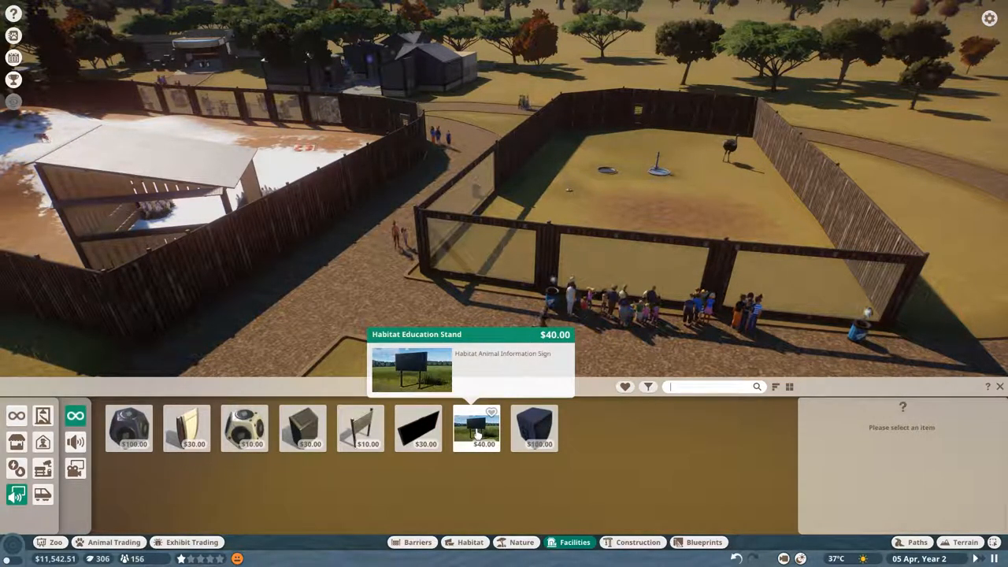
{"action": "left_click", "coordinate": [476, 428]}
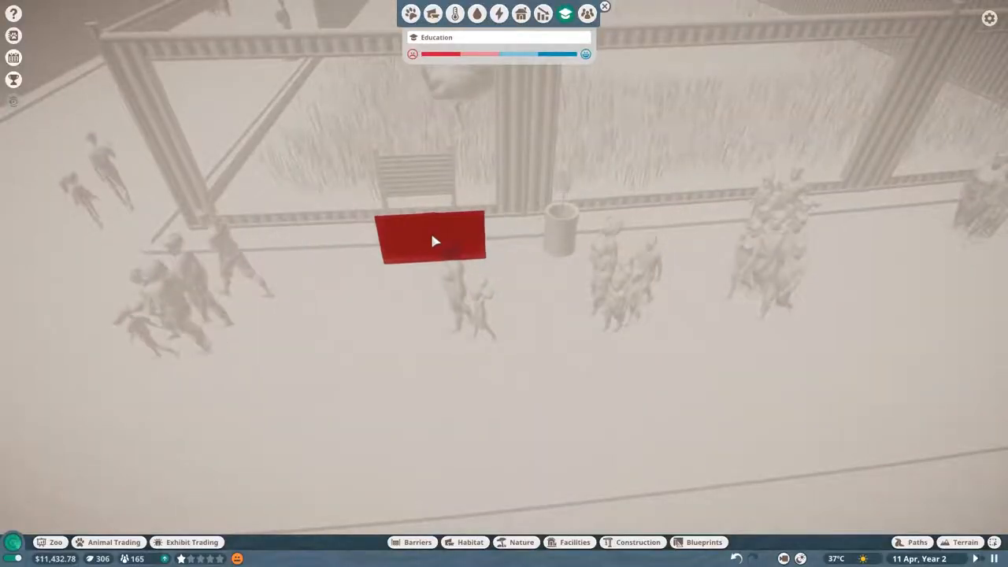
{"action": "left_click", "coordinate": [431, 239]}
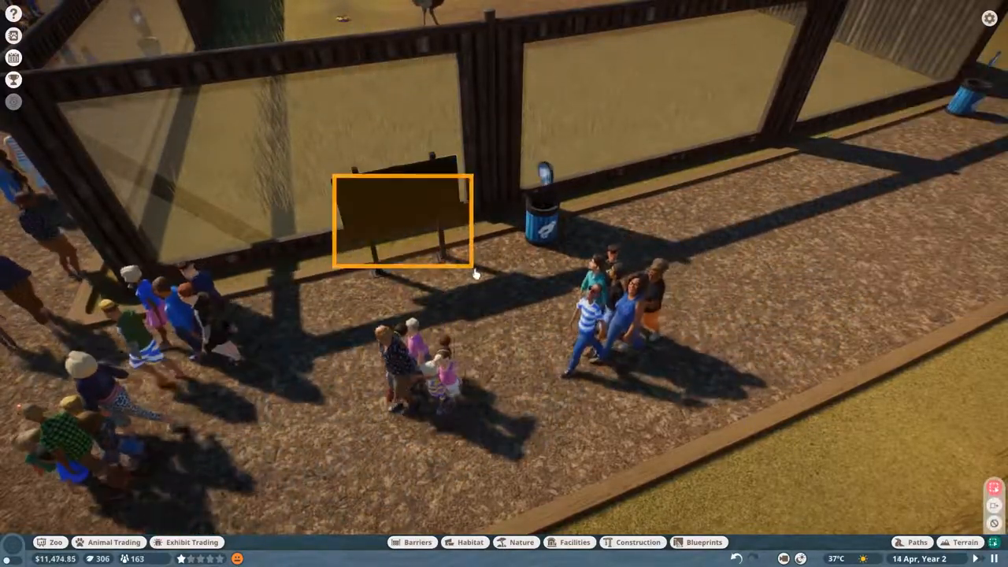
Step: Set the education boards' content to Common Ostrich and Timber Wolf
{"action": "left_click", "coordinate": [402, 220]}
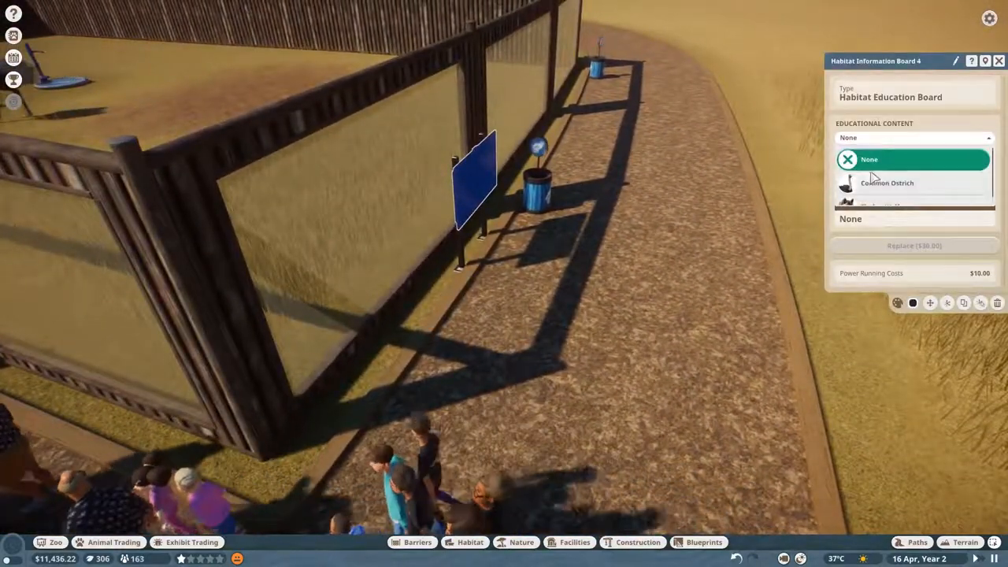
{"action": "left_click", "coordinate": [887, 183]}
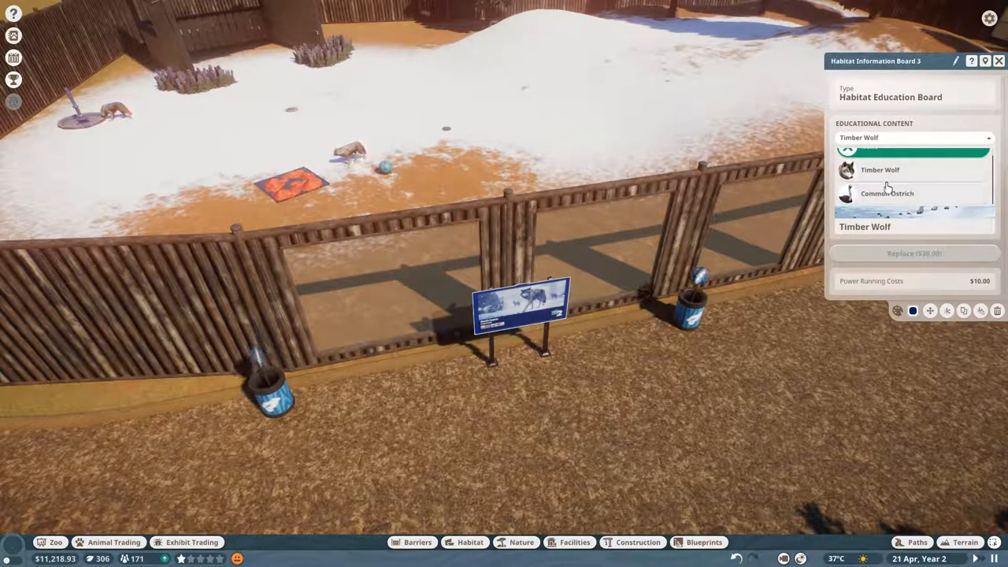
{"action": "left_click", "coordinate": [879, 170]}
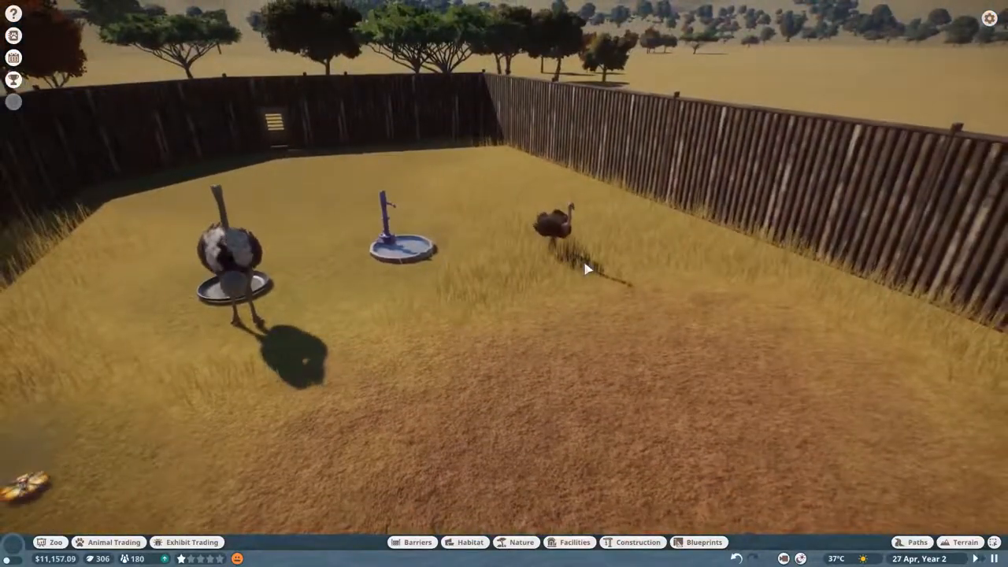
Step: Check ostrich welfare, then assign vets to Common Ostrich and Giant Forest Scorpion research
{"action": "left_click", "coordinate": [554, 220]}
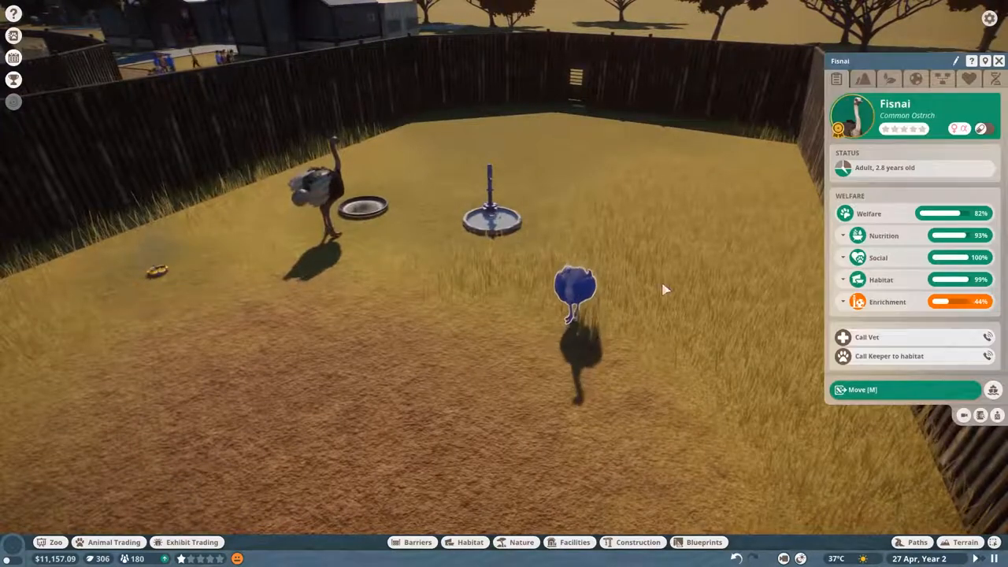
{"action": "left_click", "coordinate": [883, 236]}
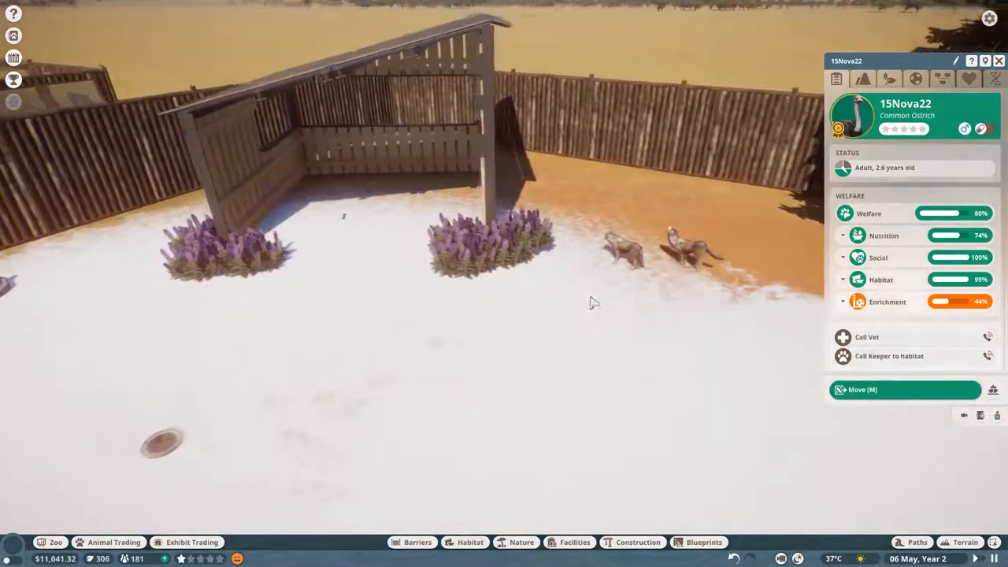
{"action": "left_click", "coordinate": [622, 260]}
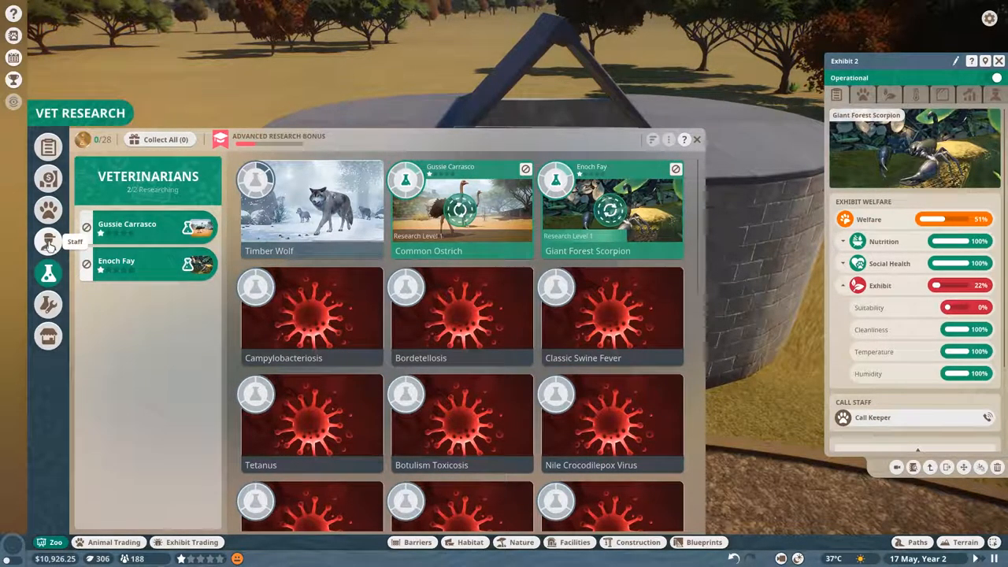
Step: Collect the Giant Forest Scorpion research reward and reassign vets to Timber Wolf and Common Ostrich
{"action": "left_click", "coordinate": [48, 306]}
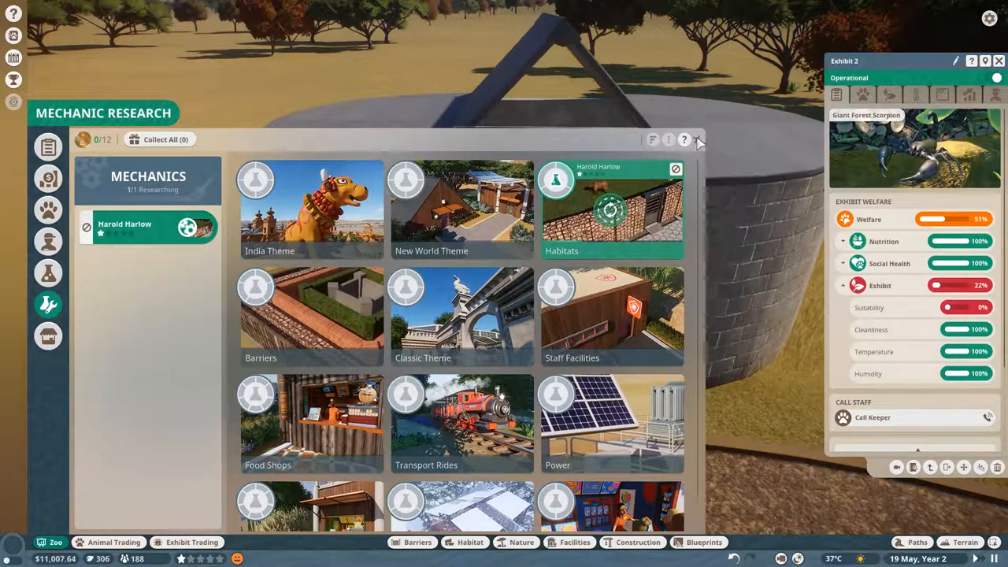
{"action": "left_click", "coordinate": [696, 140]}
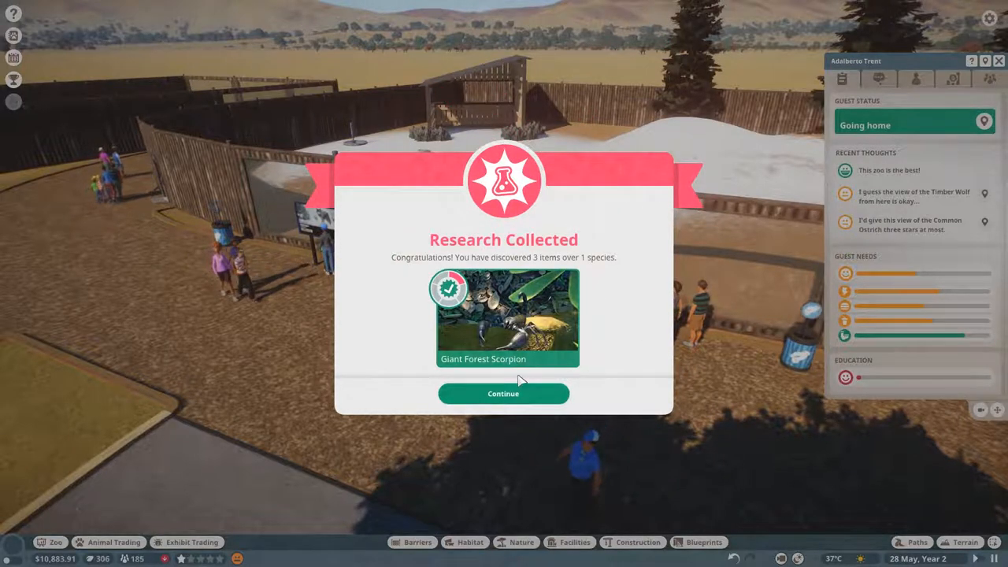
{"action": "left_click", "coordinate": [504, 394]}
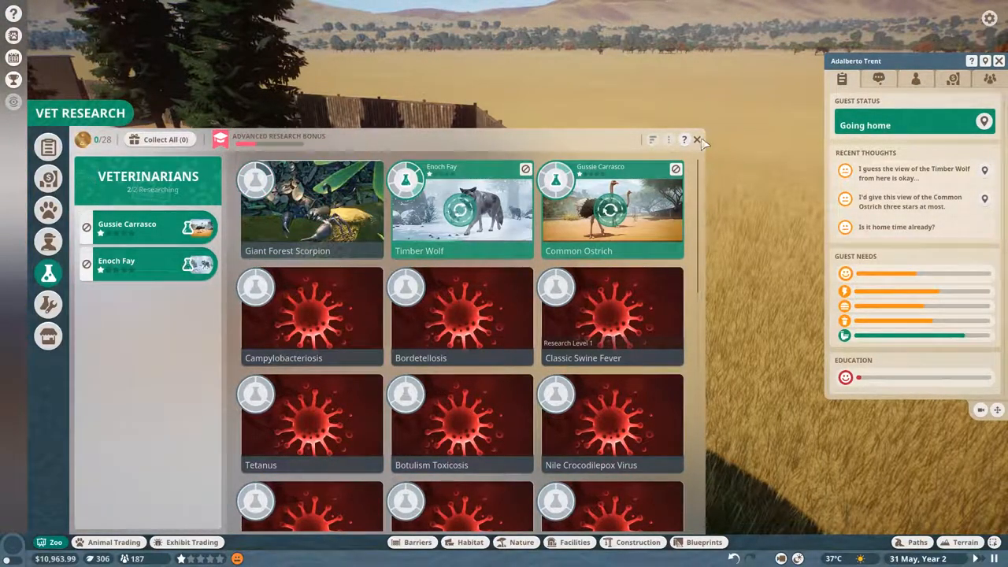
{"action": "left_click", "coordinate": [696, 138]}
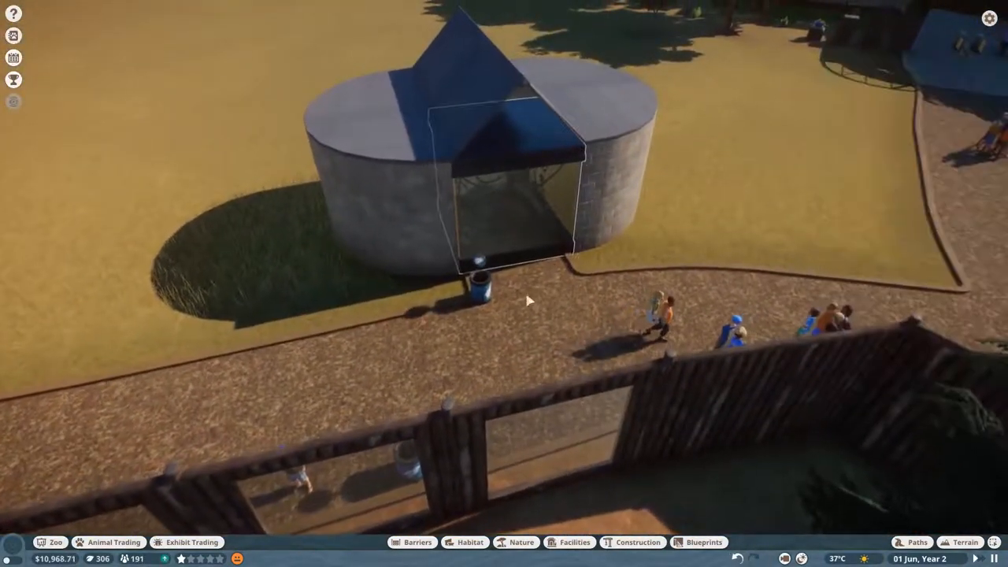
Step: Select the scorpion Exhibit 2 and review its animal, climate and window tabs
{"action": "left_click", "coordinate": [512, 197]}
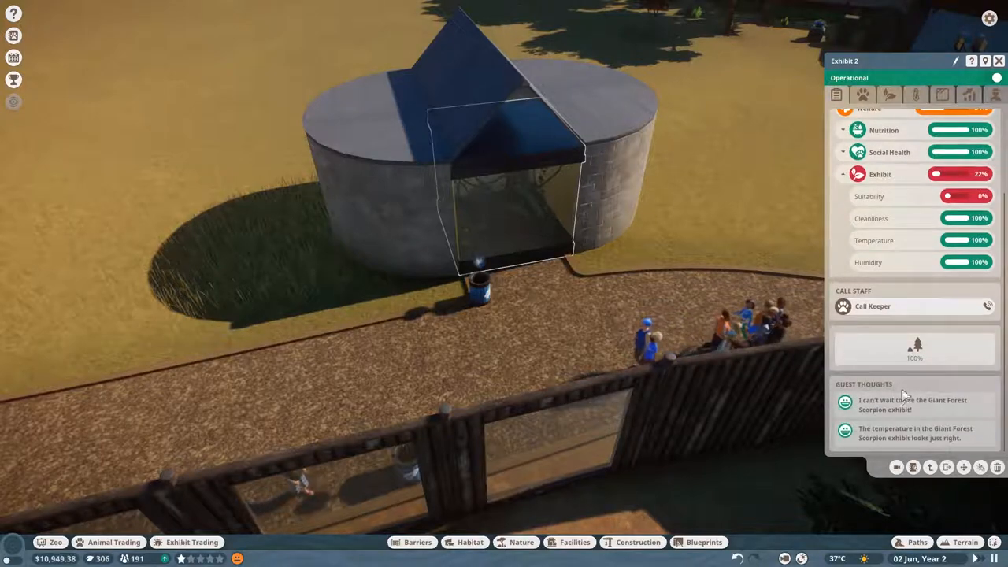
{"action": "left_click", "coordinate": [470, 542]}
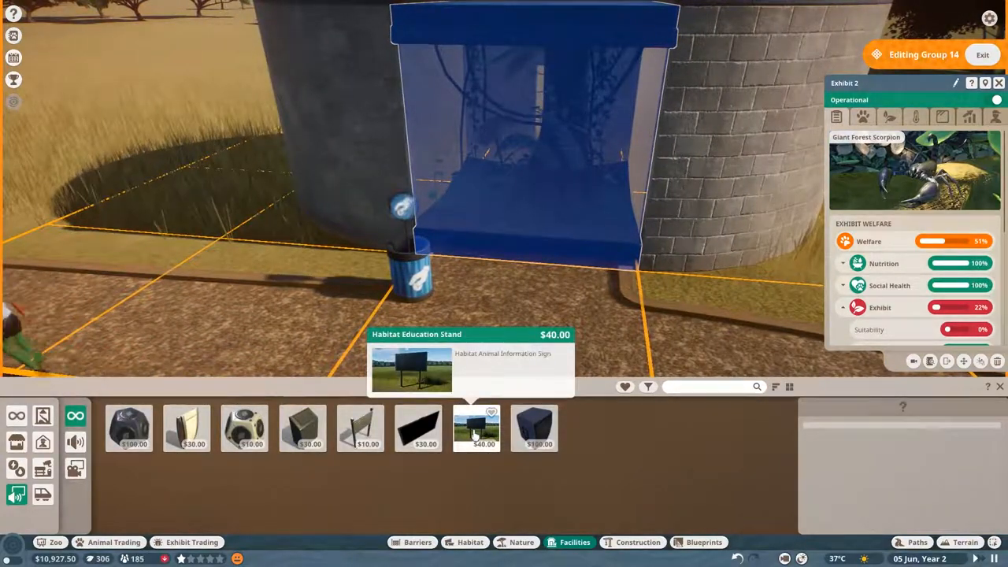
{"action": "left_click", "coordinate": [475, 429]}
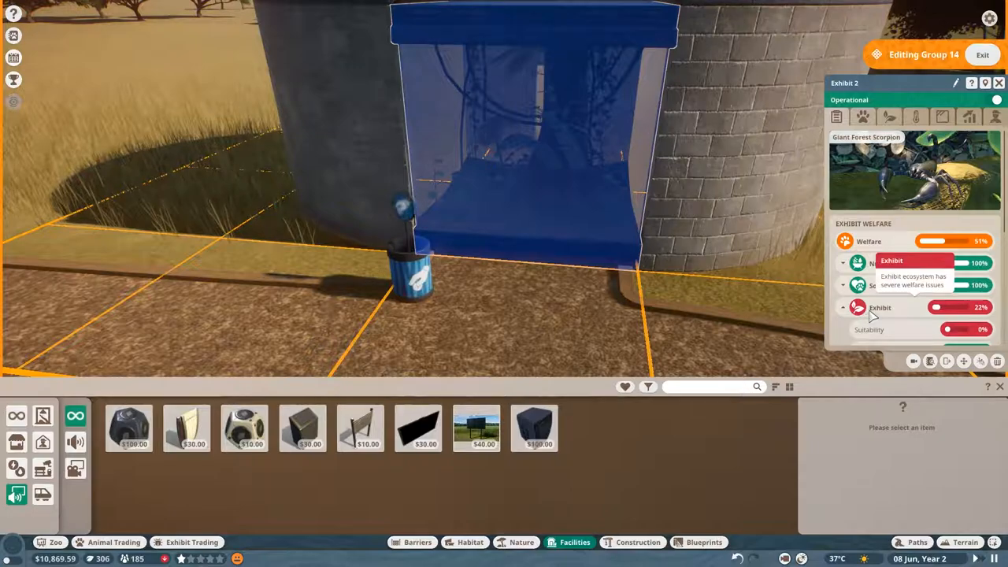
{"action": "left_click", "coordinate": [916, 116]}
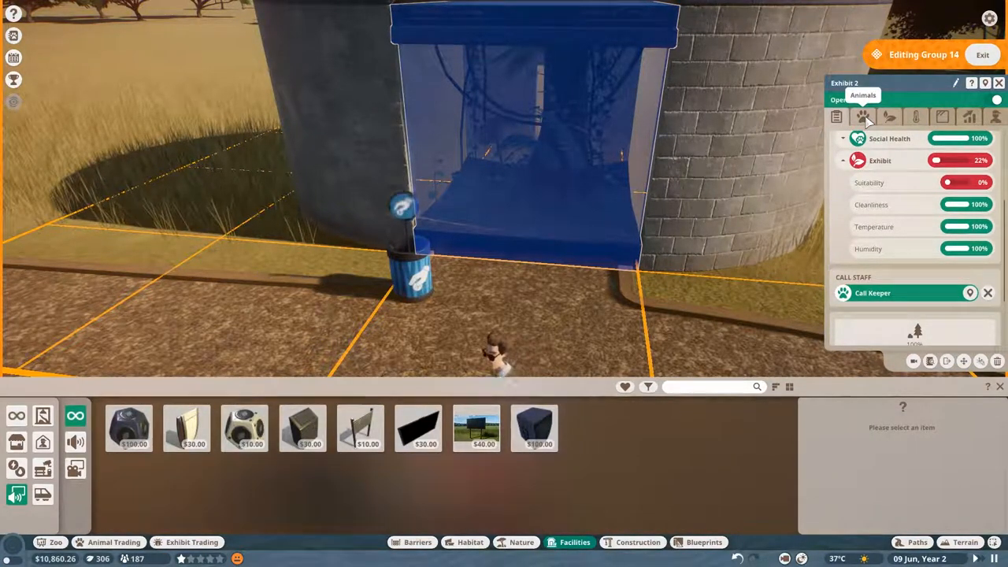
{"action": "left_click", "coordinate": [916, 117]}
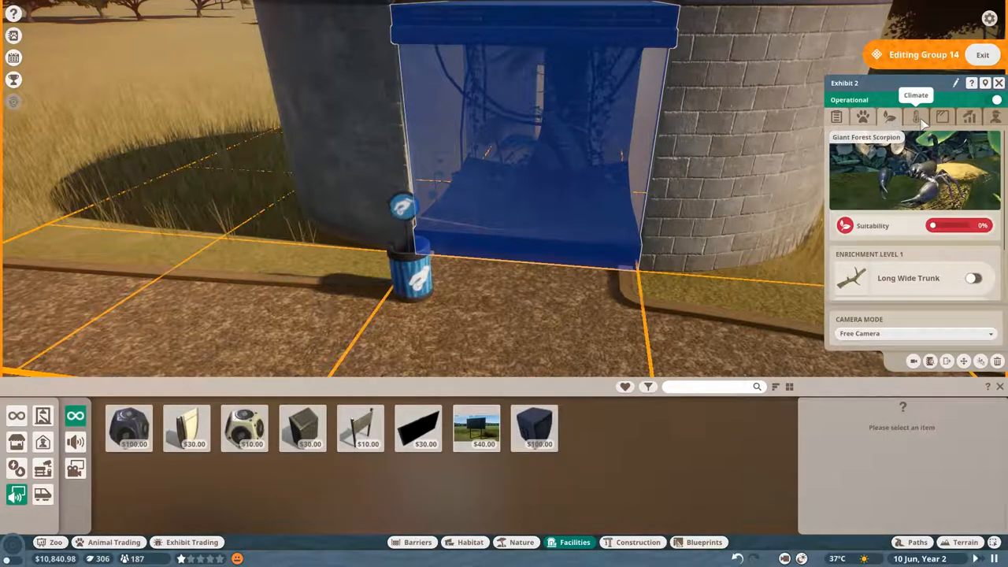
{"action": "left_click", "coordinate": [942, 116]}
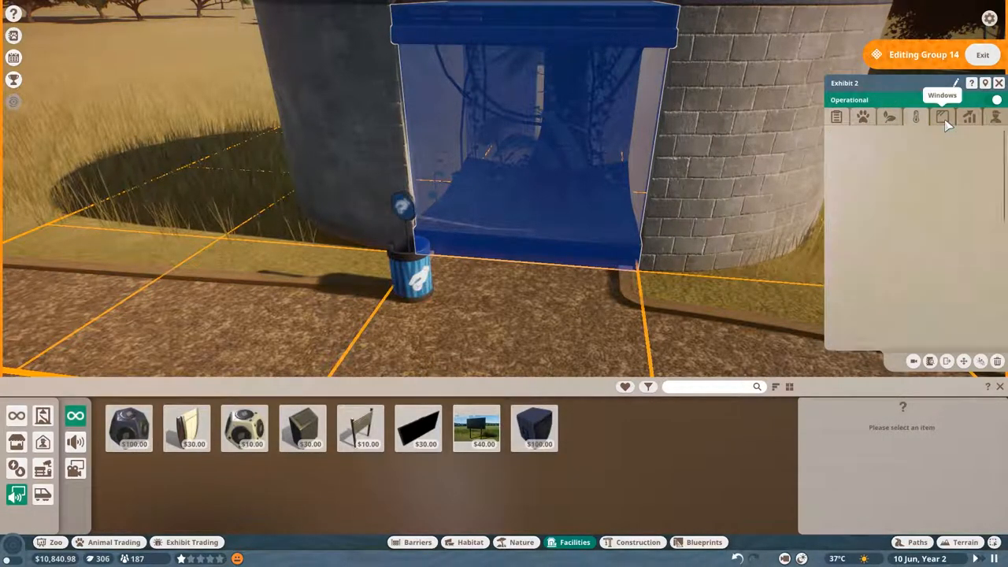
{"action": "left_click", "coordinate": [942, 116]}
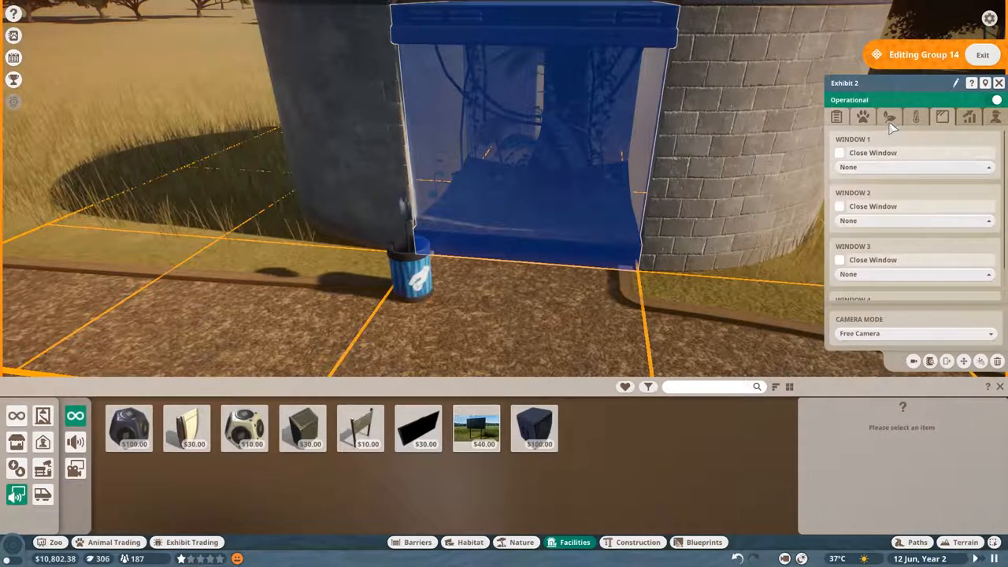
Step: Enable the Thin Smooth Branch and trunk enrichment, raising exhibit welfare to 83%, then check the vet alert
{"action": "left_click", "coordinate": [888, 117]}
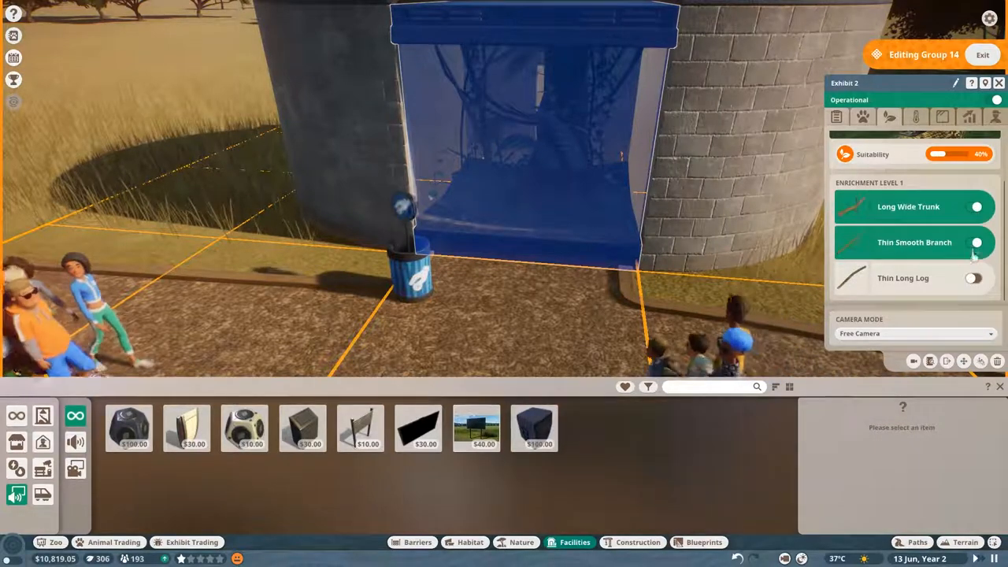
{"action": "left_click", "coordinate": [973, 277]}
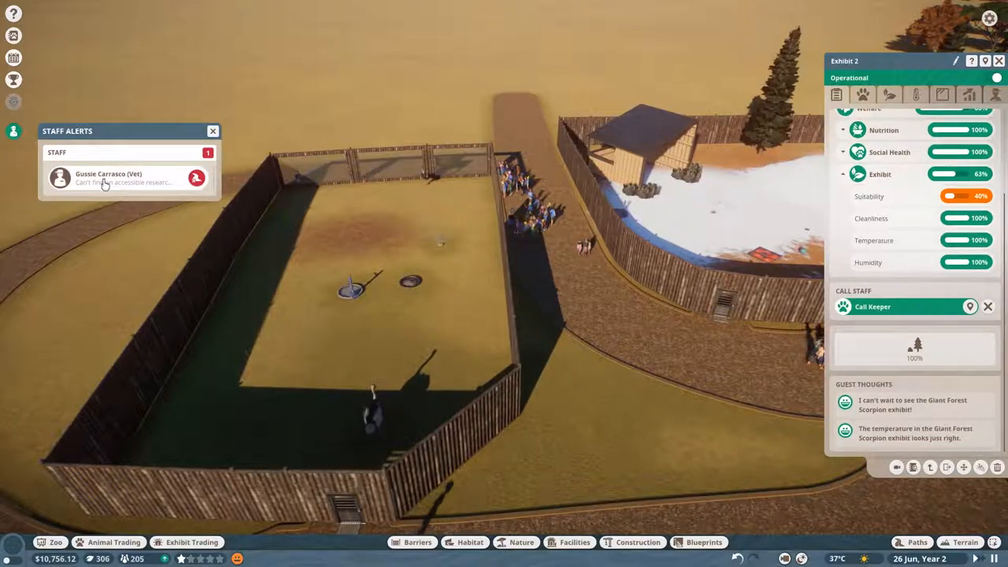
{"action": "left_click", "coordinate": [107, 177]}
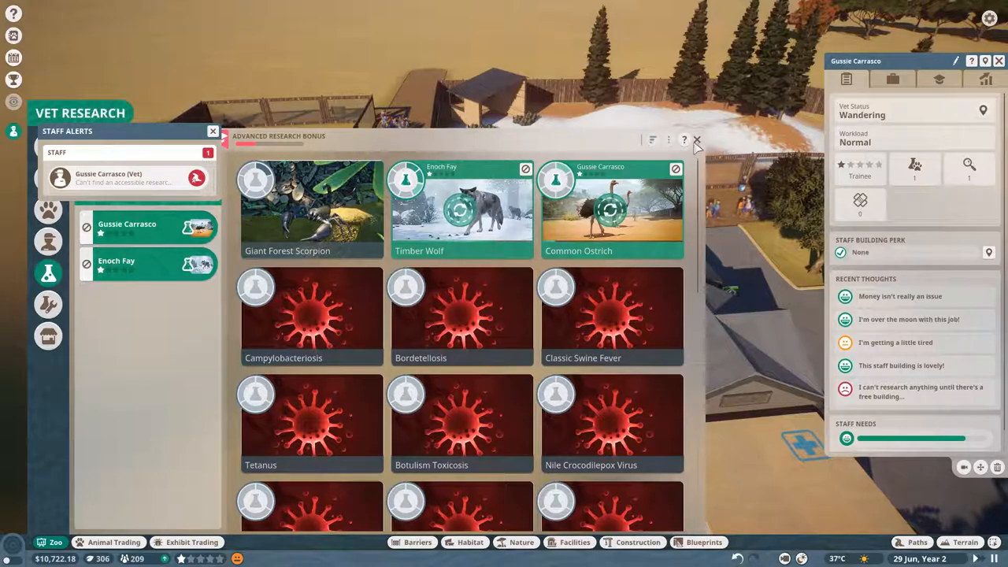
Step: Dismiss the Vet Research window, leaving the idle vet's info panel shown
{"action": "left_click", "coordinate": [696, 138]}
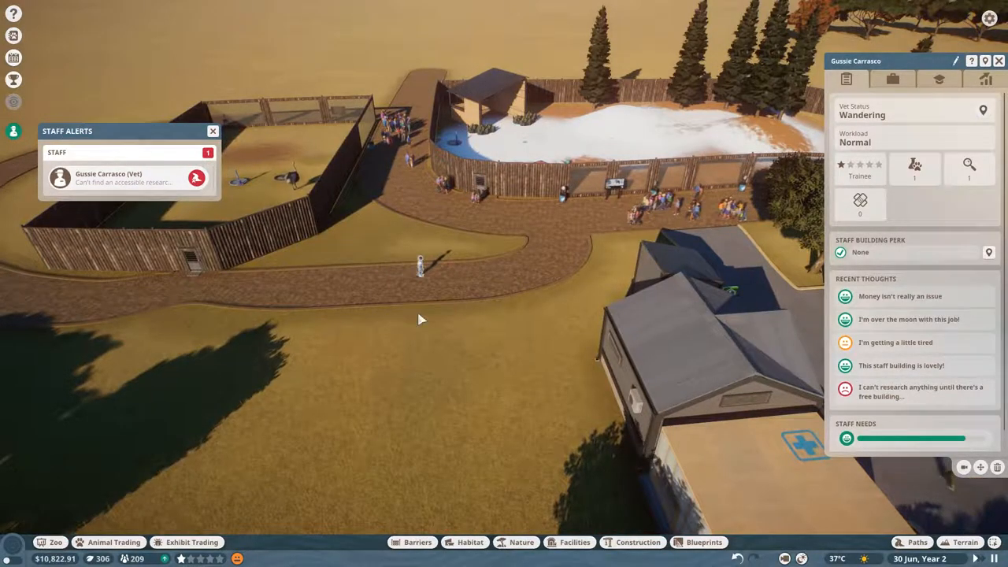